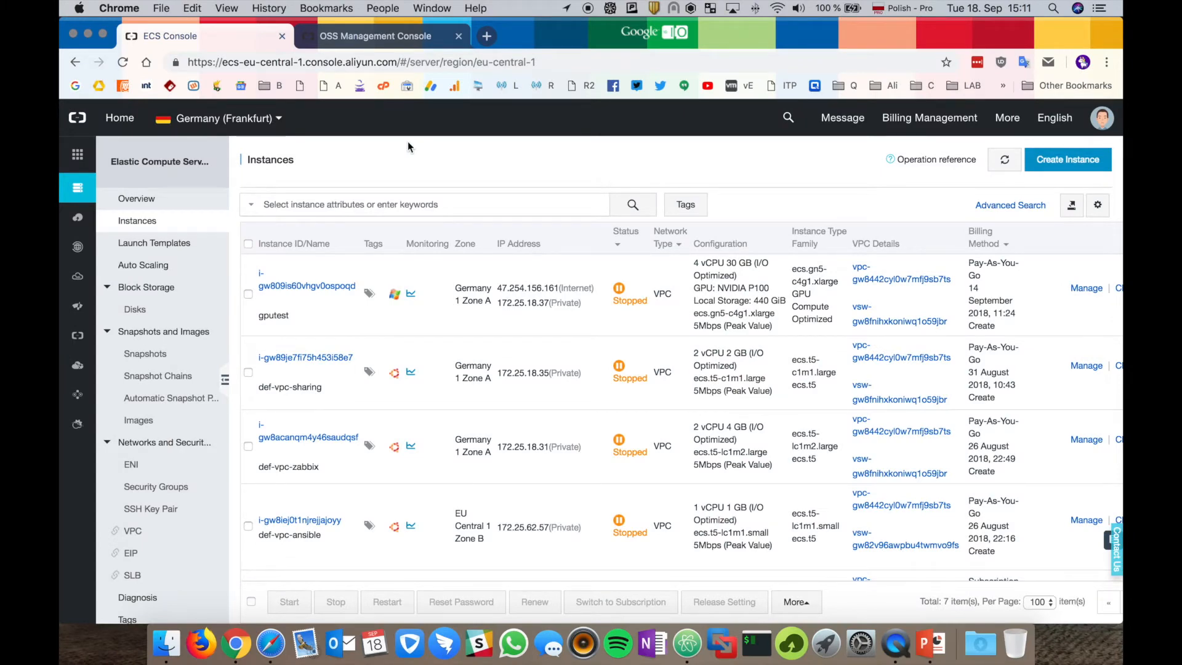
Step: Open the def-vpc-jumphost instance and start Create Custom Image from its More menu
{"action": "scroll", "scroll_direction": "down", "scroll_amount": 3}
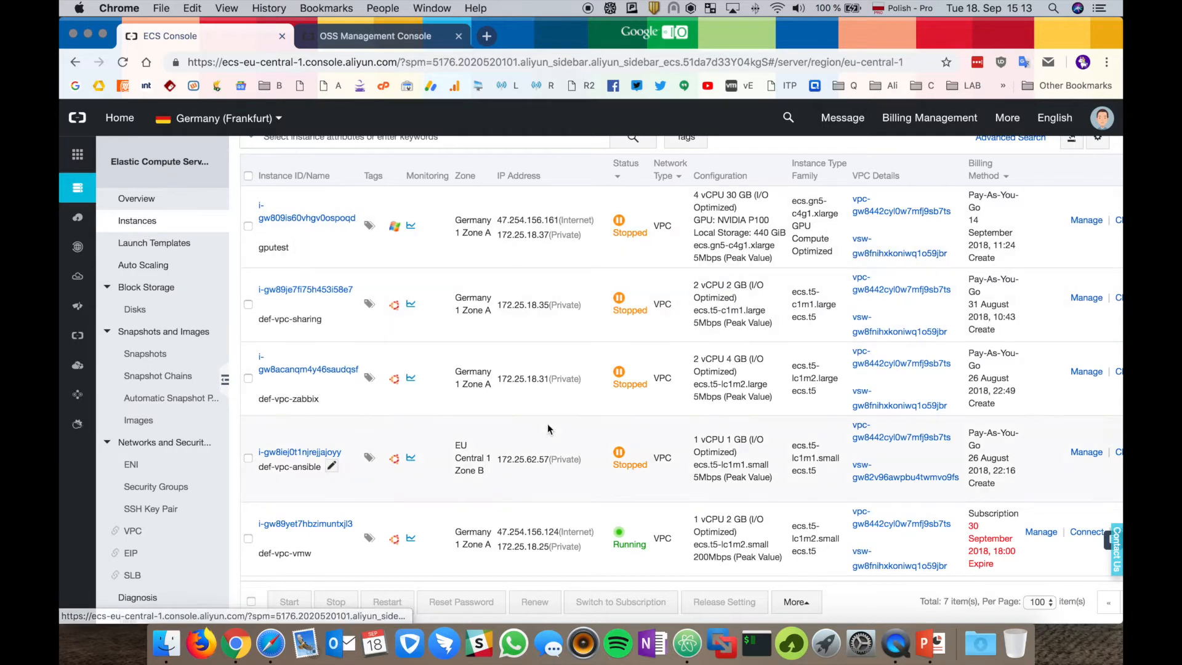
{"action": "scroll", "scroll_direction": "down", "scroll_amount": 3}
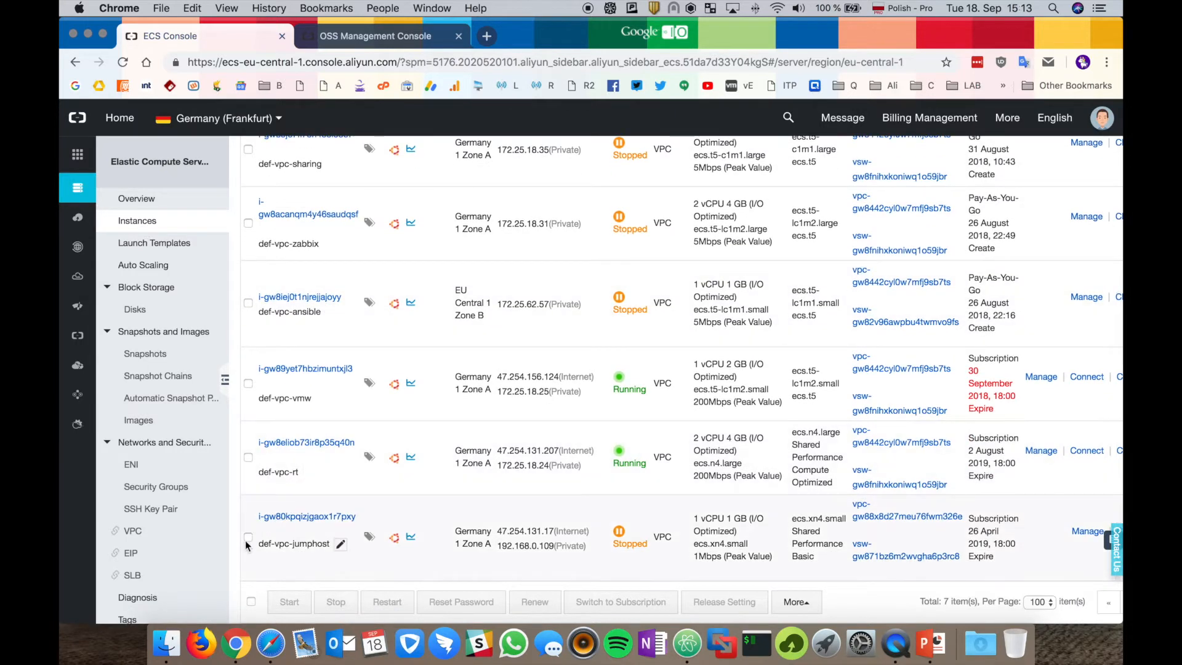
{"action": "mouse_move", "coordinate": [306, 516]}
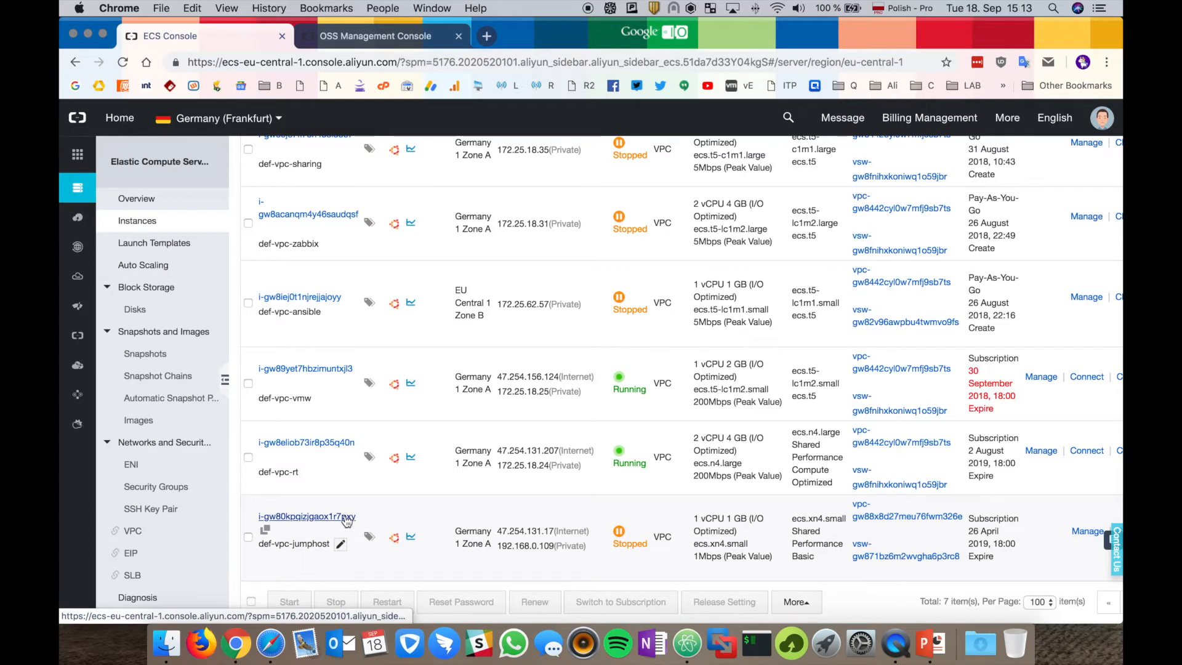
{"action": "left_click", "coordinate": [306, 516]}
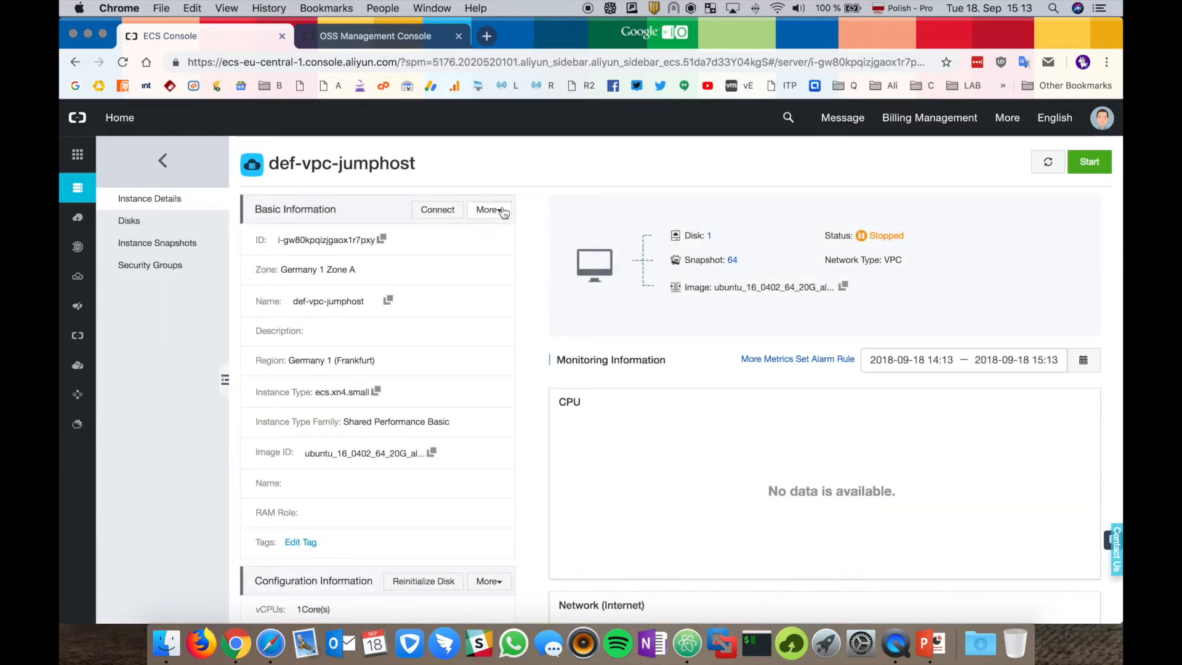
{"action": "left_click", "coordinate": [488, 210]}
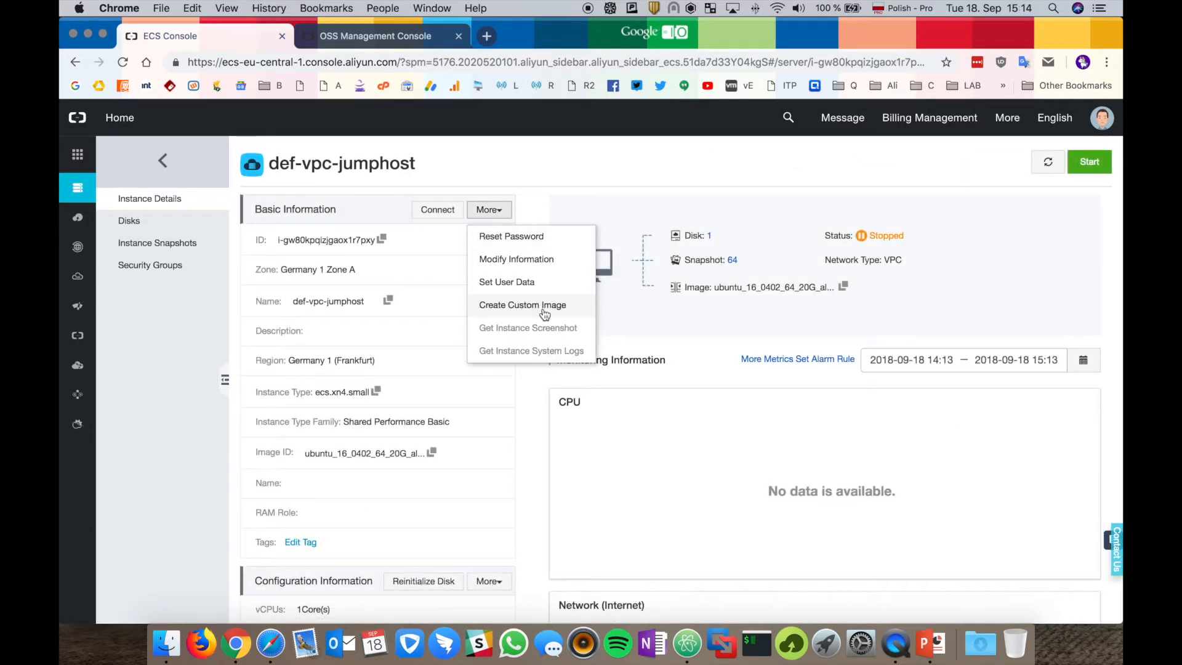
{"action": "mouse_move", "coordinate": [523, 304]}
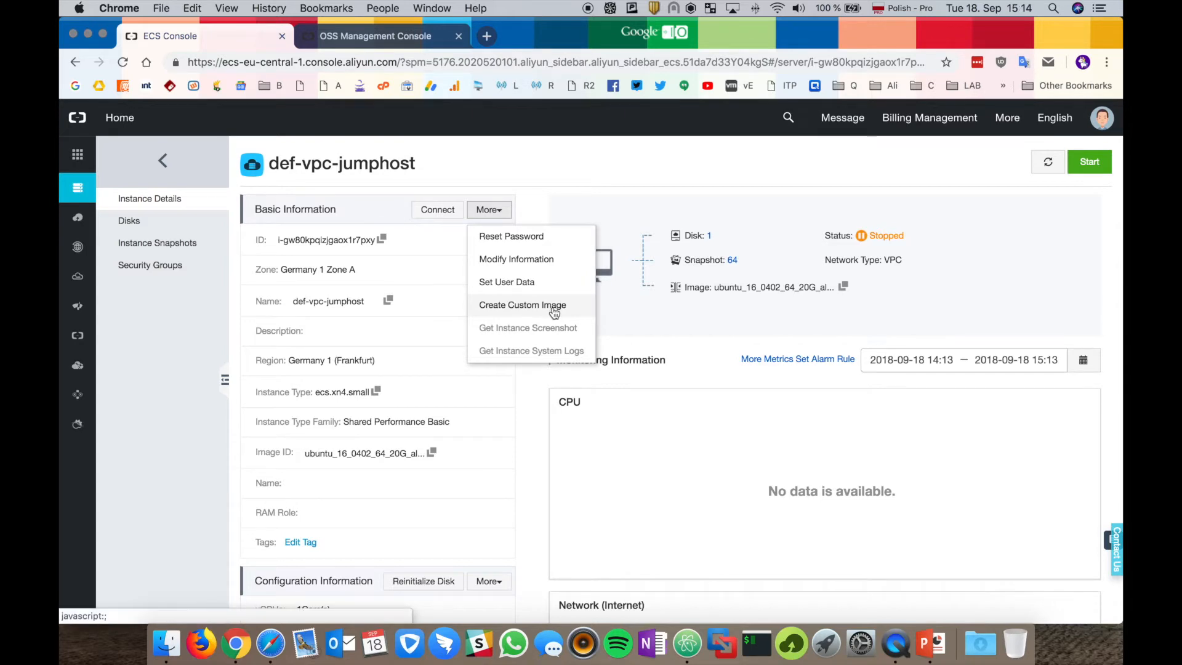
{"action": "left_click", "coordinate": [521, 305]}
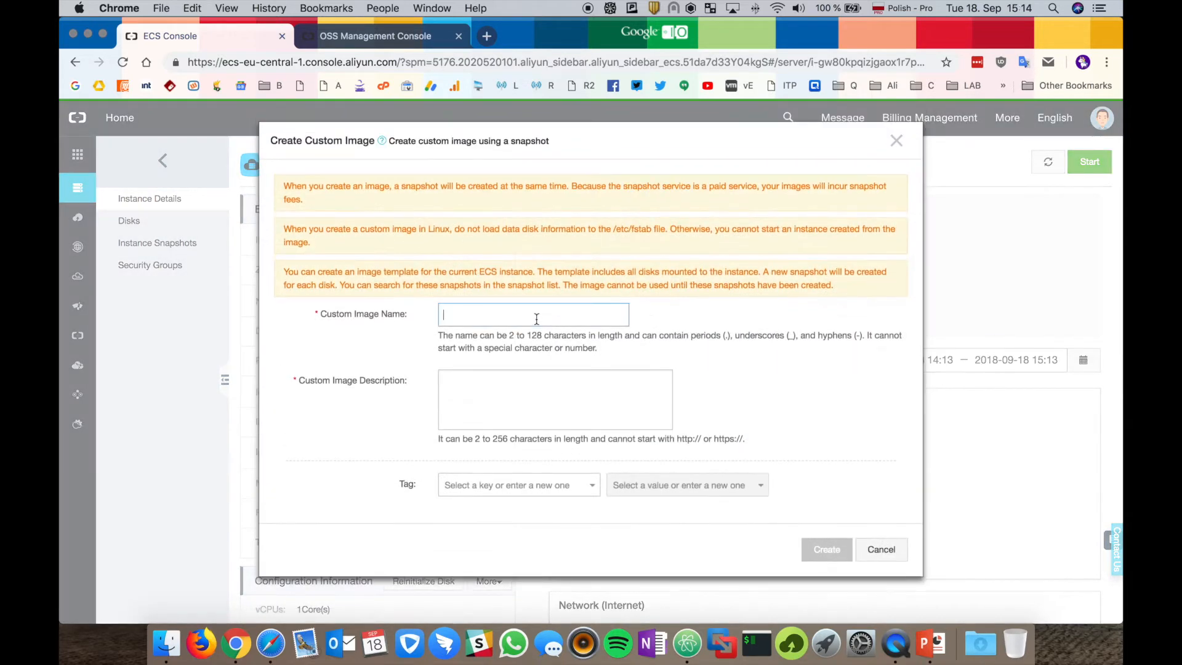
Step: Create custom image 'image-export-demo' with description 'Image export demo'
{"action": "left_click", "coordinate": [533, 315]}
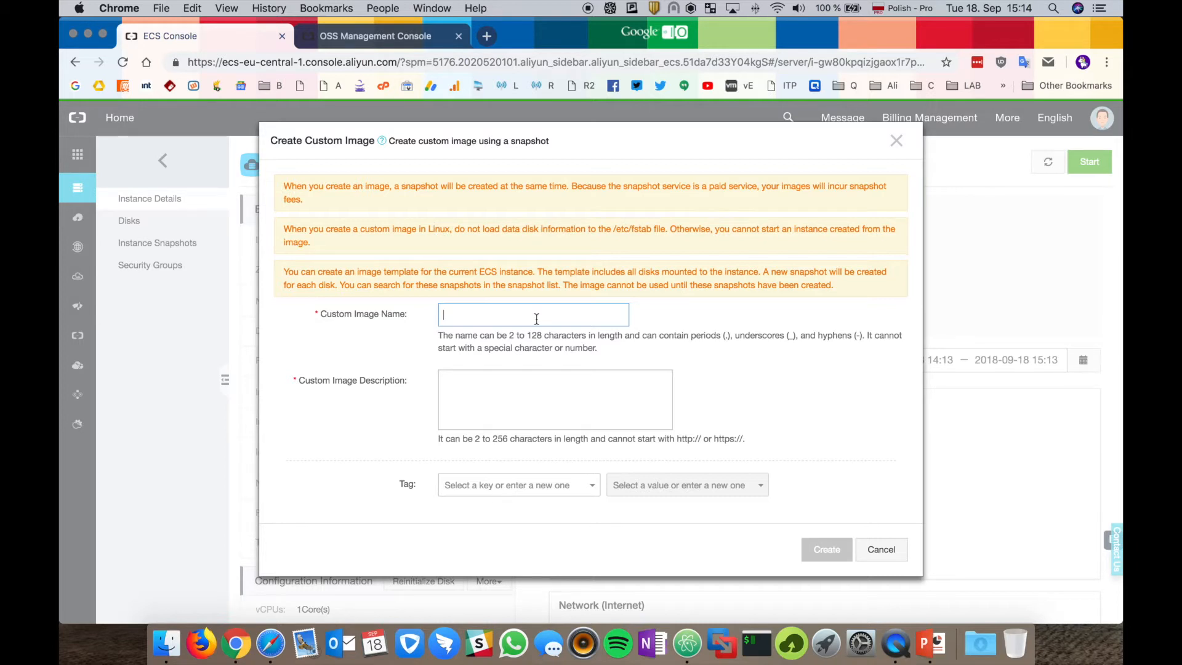
{"action": "type", "text": "image-"}
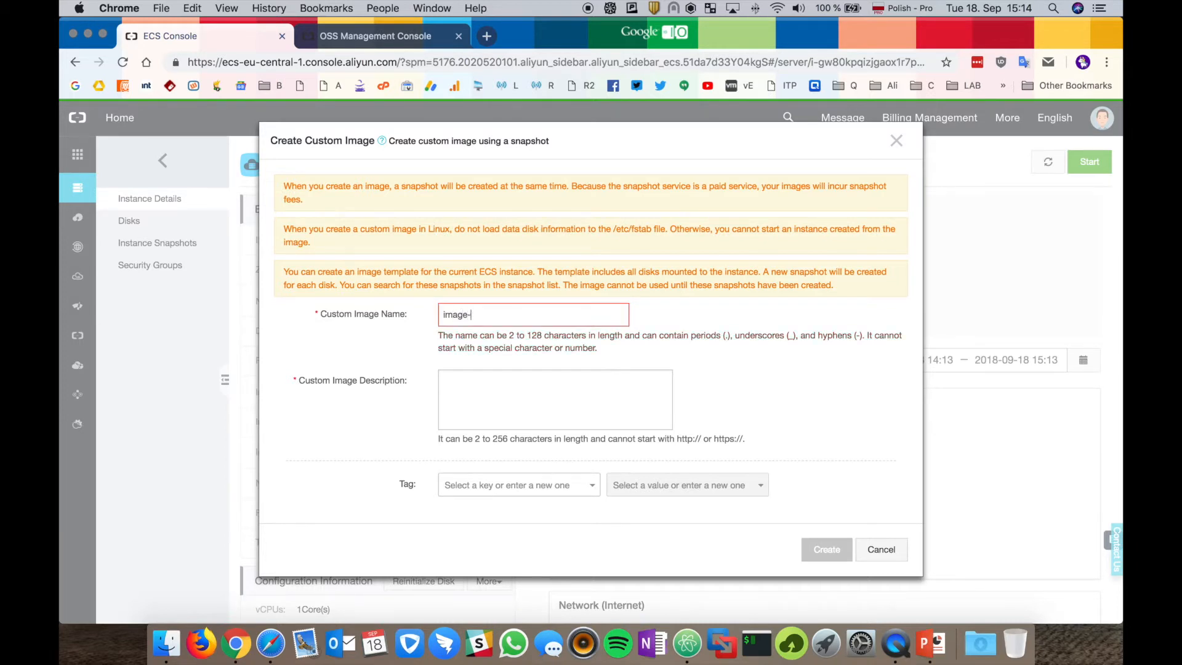
{"action": "type", "text": "export-demo"}
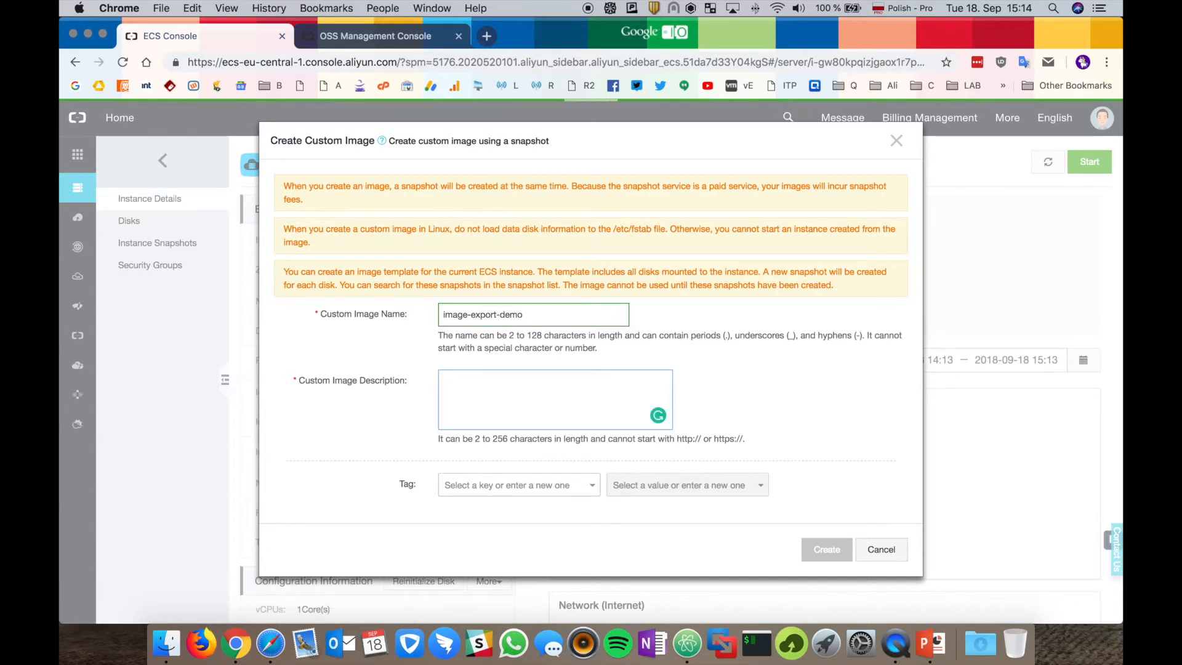
{"action": "type", "text": "Image export demo"}
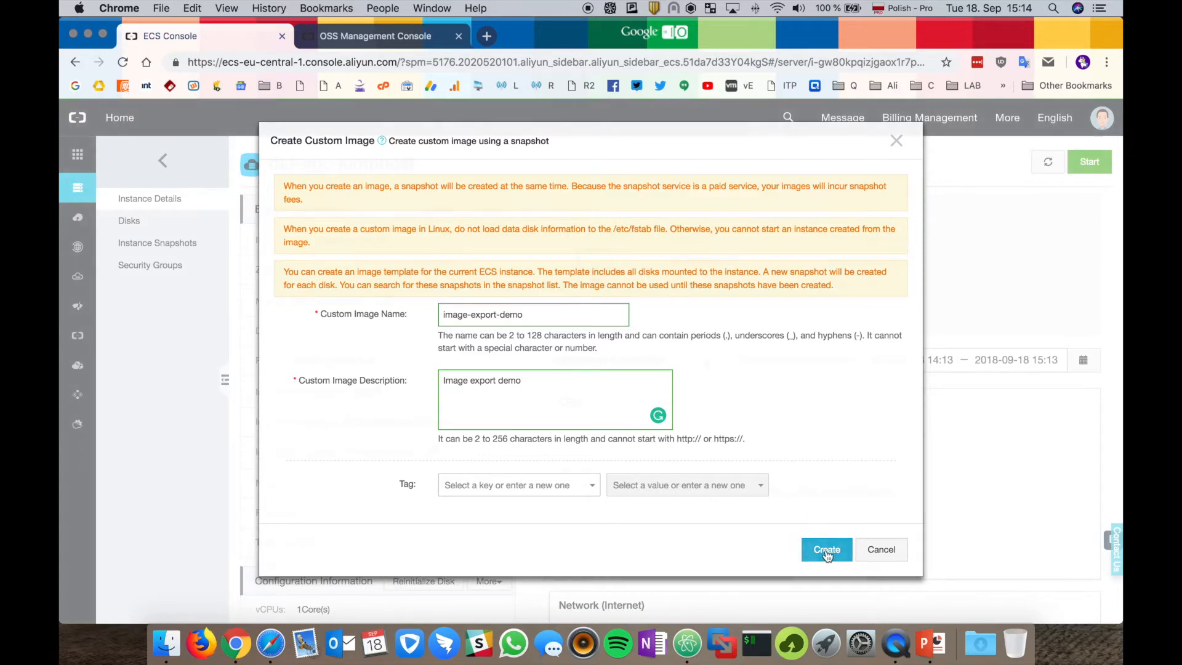
{"action": "left_click", "coordinate": [826, 548]}
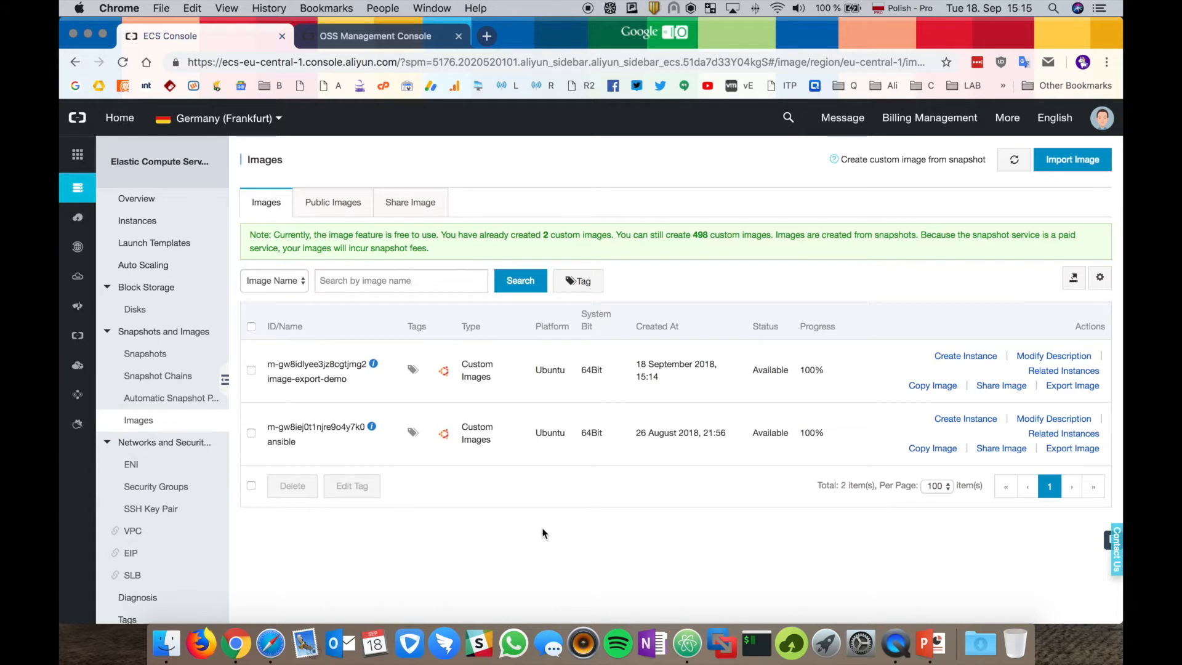
{"action": "mouse_move", "coordinate": [672, 385]}
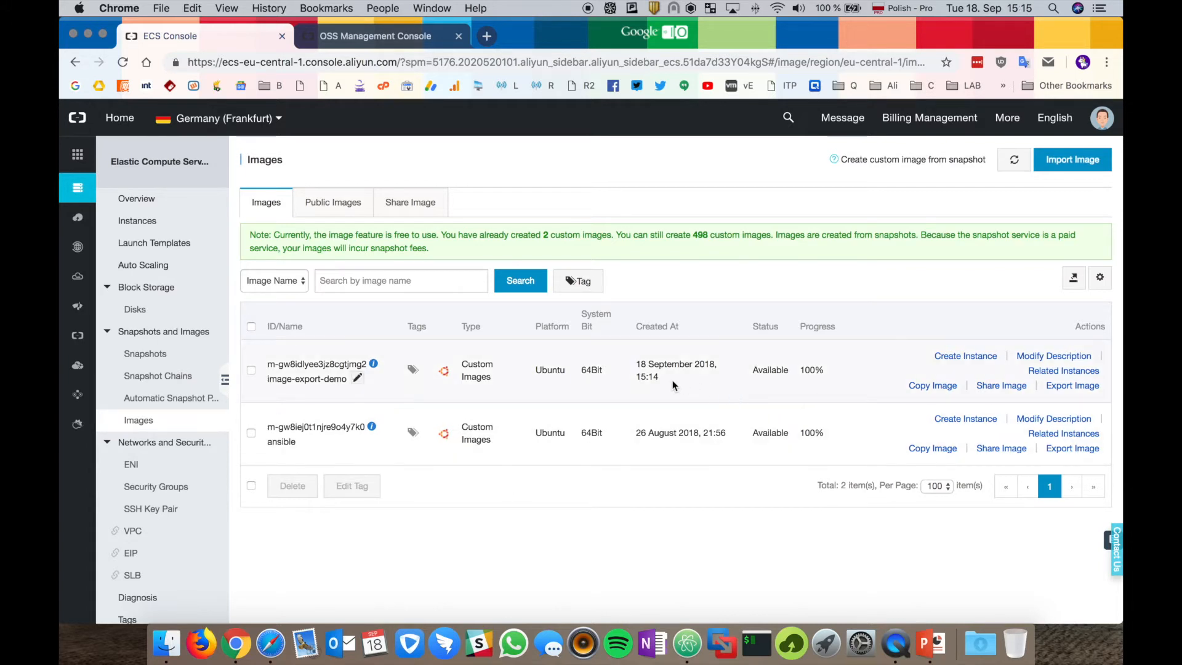
{"action": "mouse_move", "coordinate": [659, 383]}
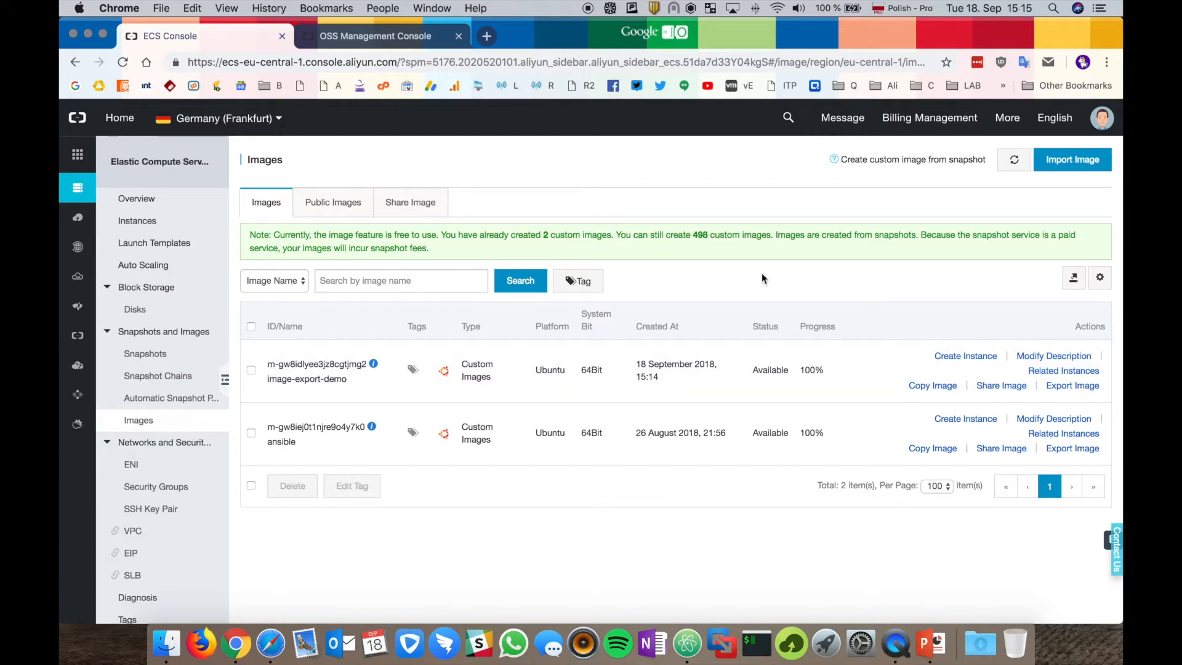
Step: Open Copy Image for the image-export-demo row in the Images list
{"action": "left_click", "coordinate": [223, 118]}
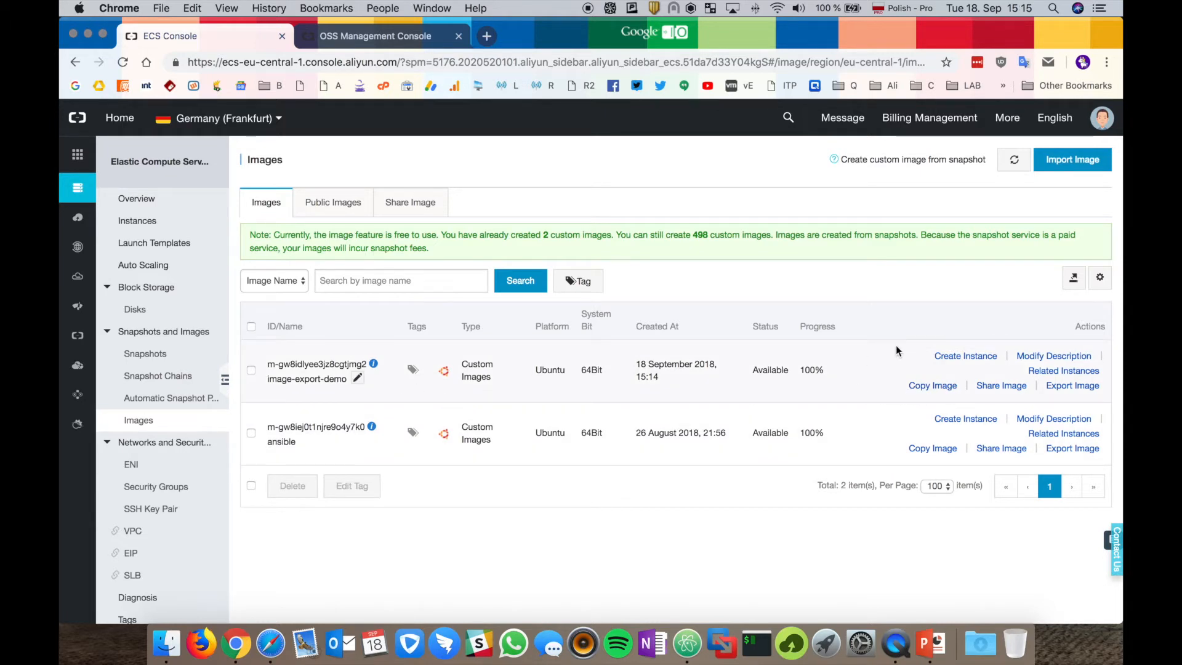
{"action": "mouse_move", "coordinate": [678, 379]}
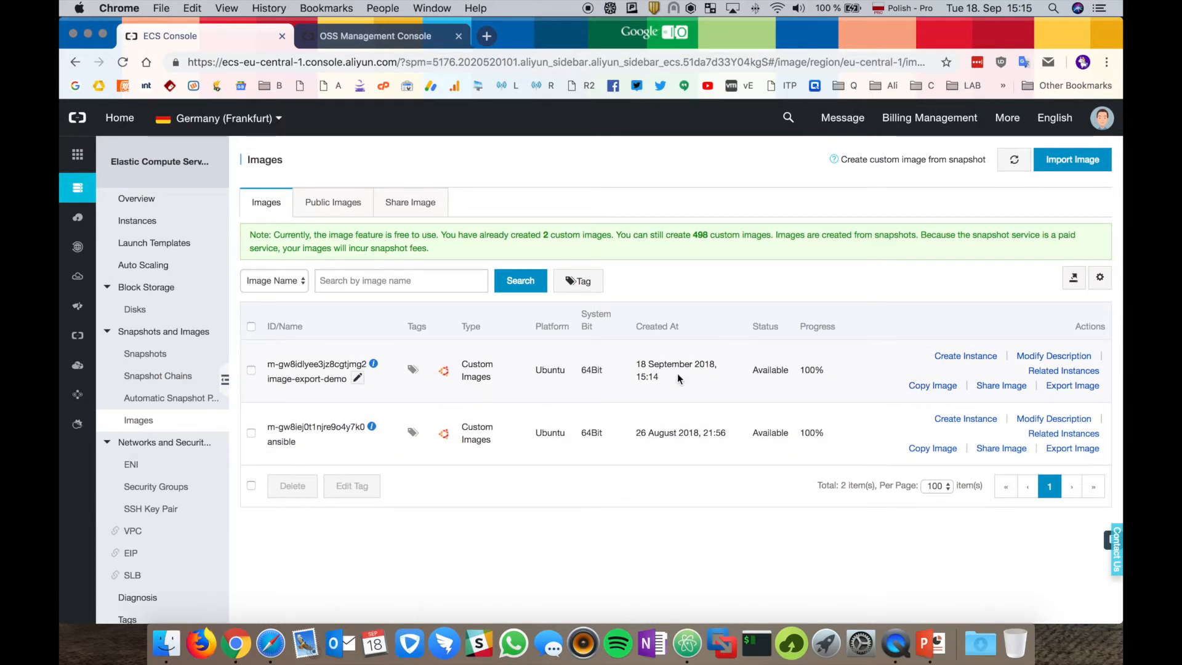
{"action": "left_click", "coordinate": [933, 385]}
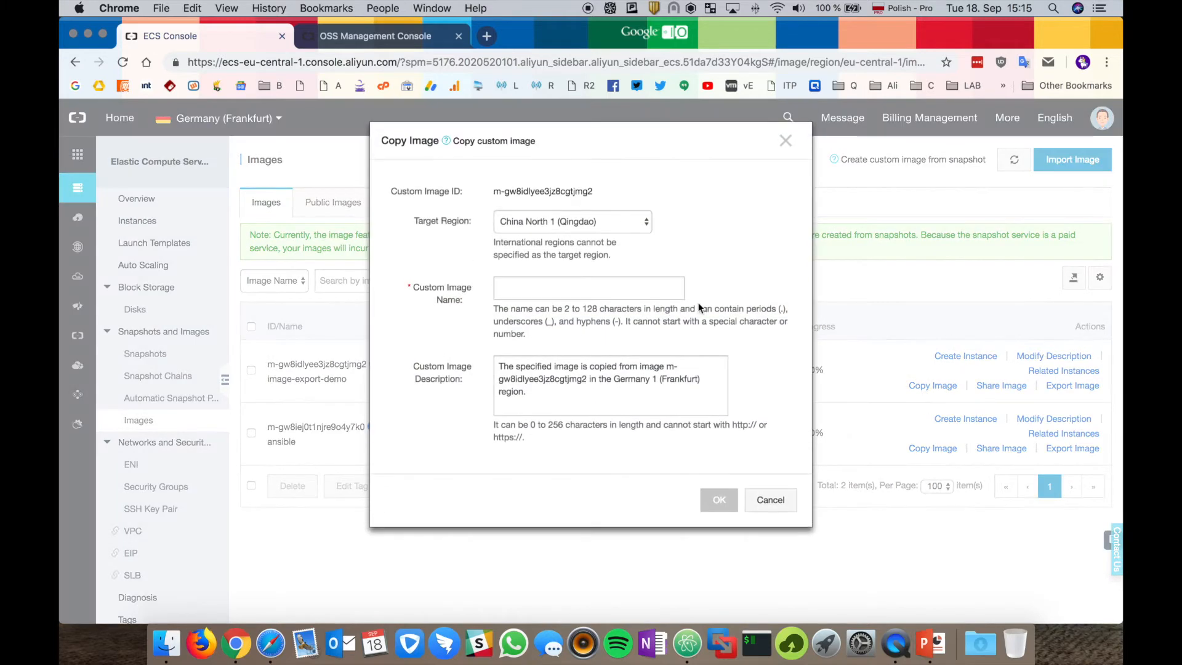
Step: Copy the image to US East 1 (Virginia) under a new 'use-ea…' name
{"action": "left_click", "coordinate": [571, 221]}
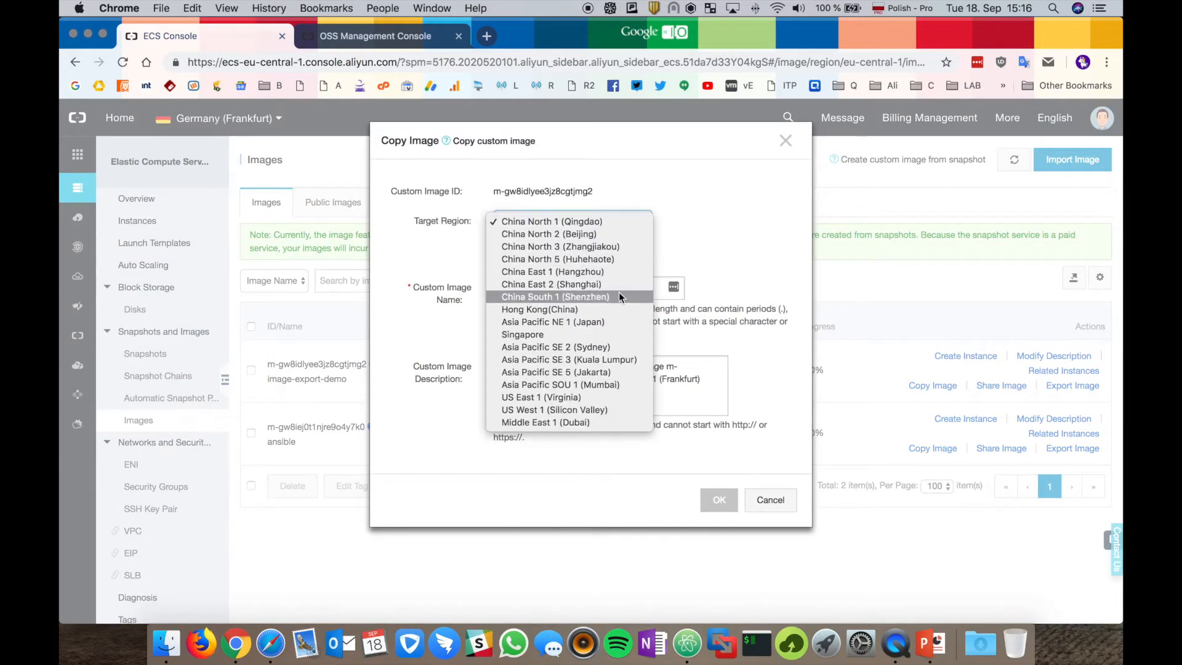
{"action": "mouse_move", "coordinate": [555, 372]}
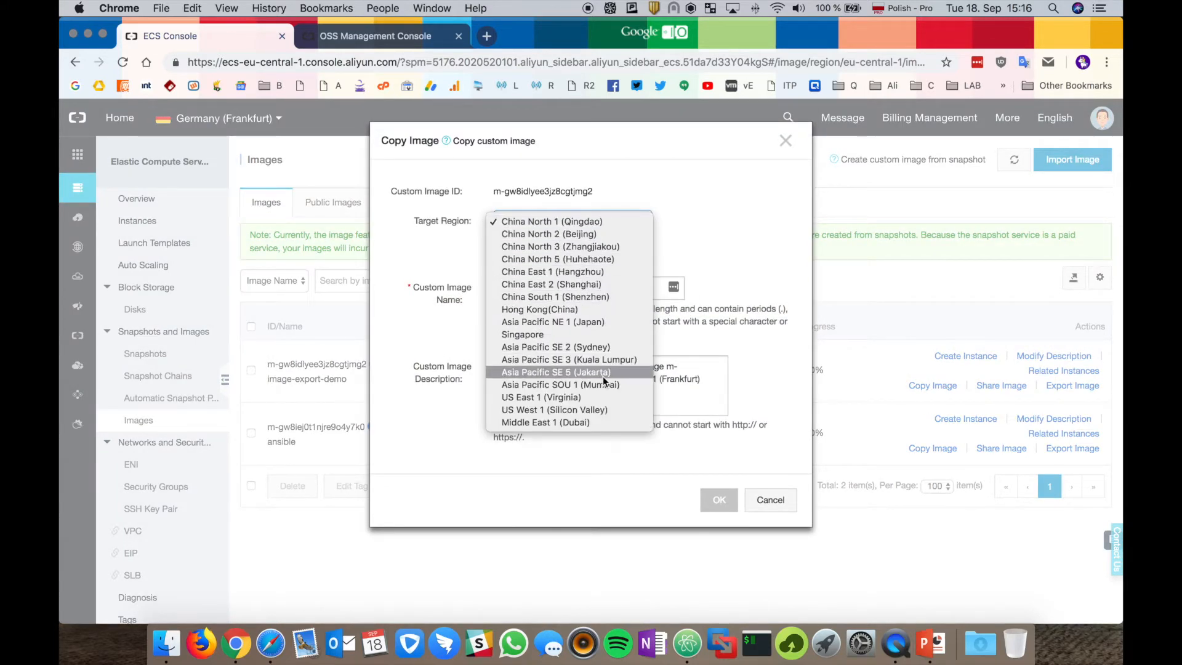
{"action": "mouse_move", "coordinate": [523, 334]}
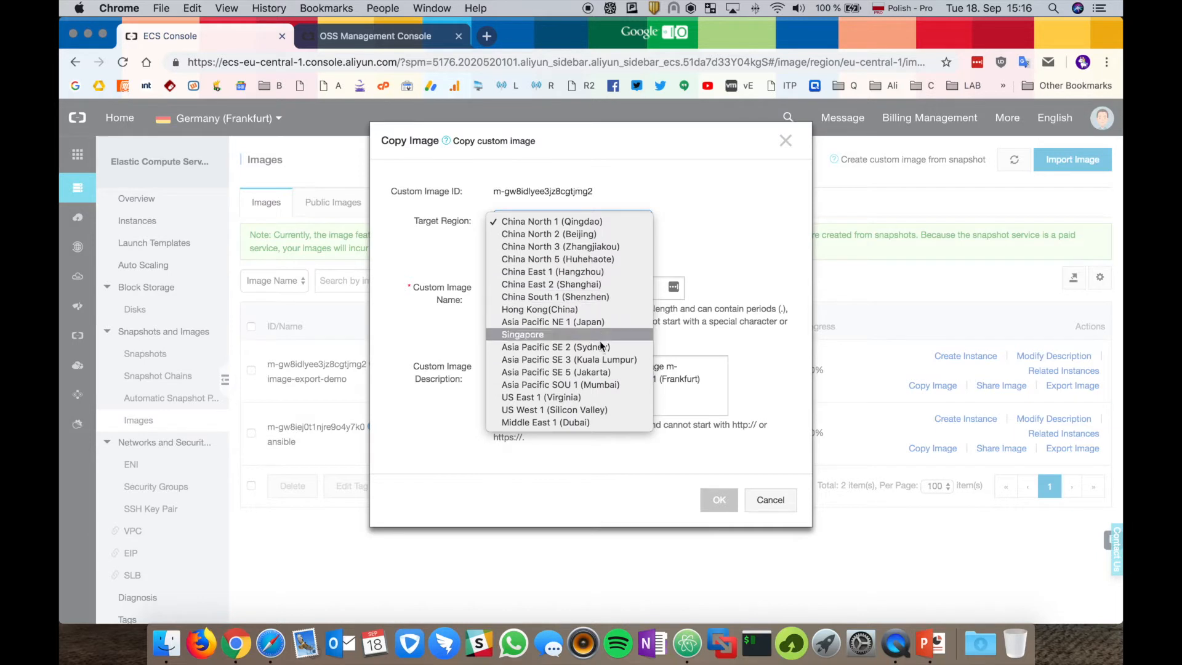
{"action": "mouse_move", "coordinate": [554, 409]}
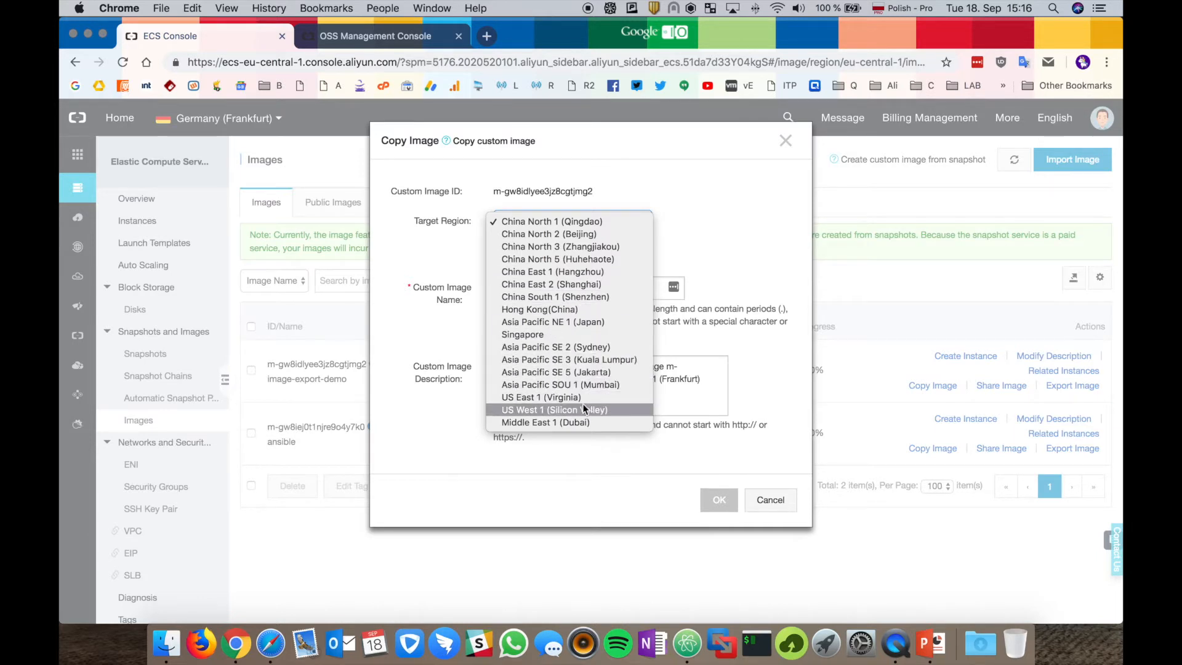
{"action": "left_click", "coordinate": [541, 397]}
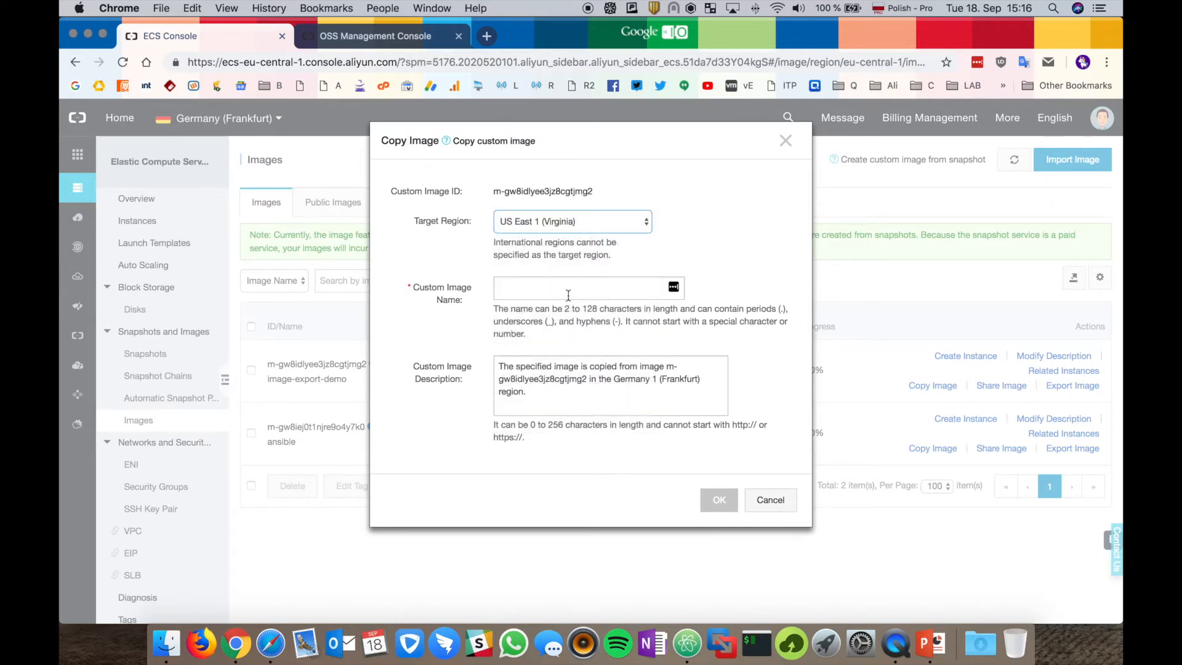
{"action": "left_click", "coordinate": [581, 288]}
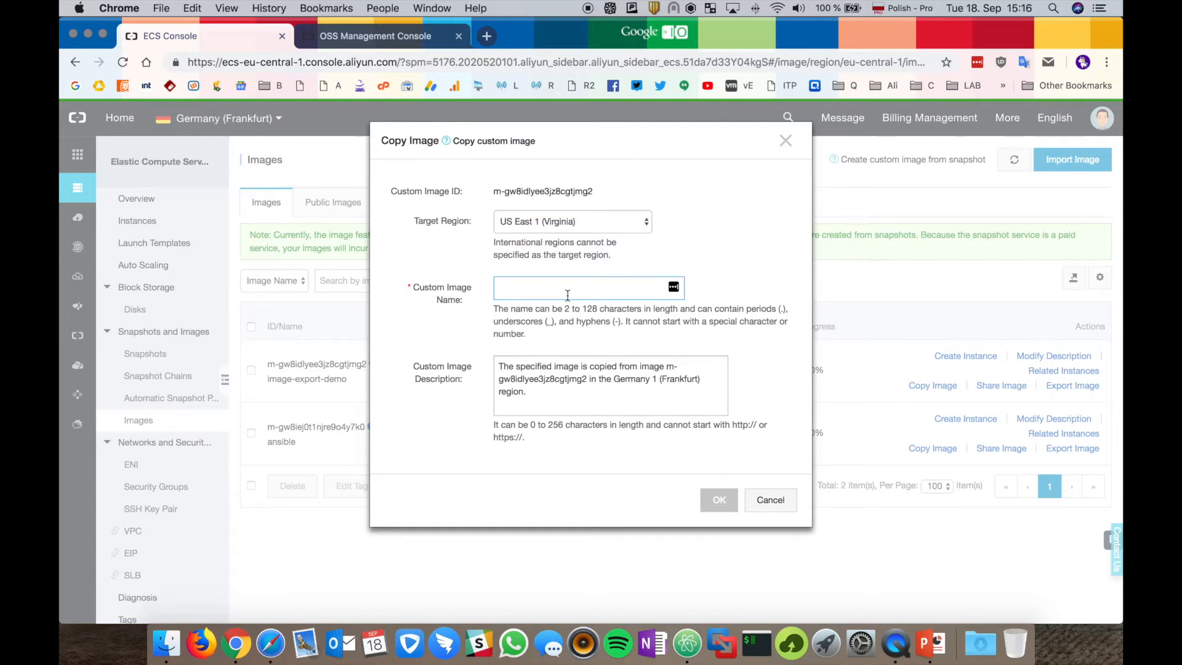
{"action": "type", "text": "use-ea"}
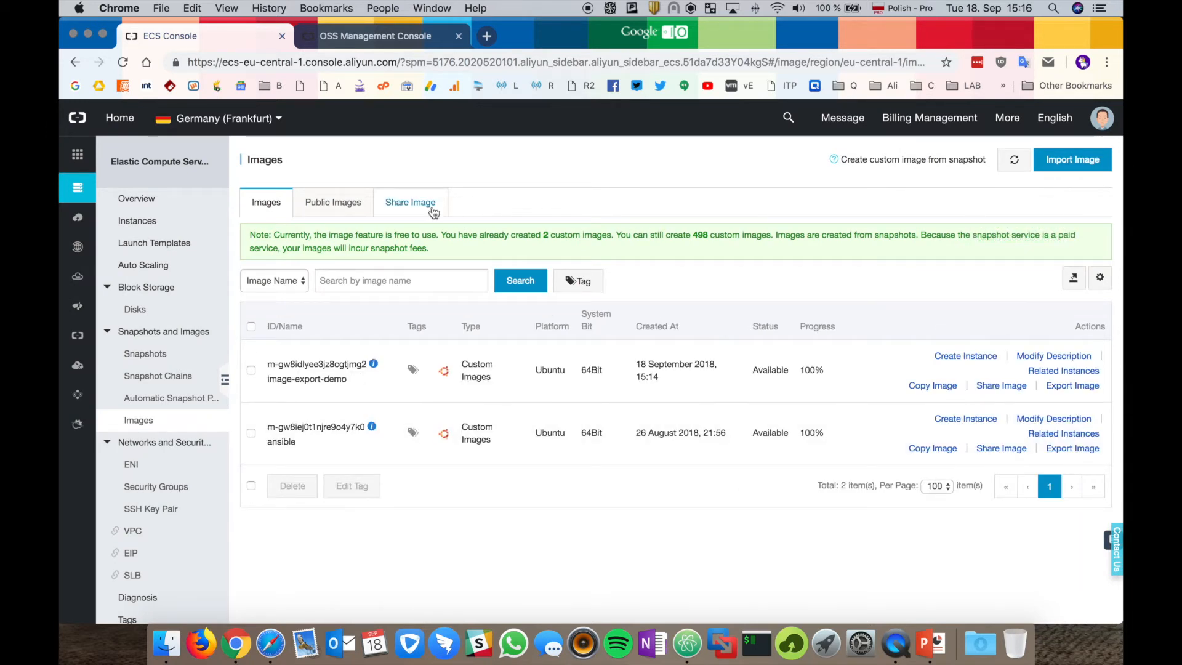
Step: Switch the console region to US (Virginia) to see us-east-image-demo
{"action": "left_click", "coordinate": [218, 118]}
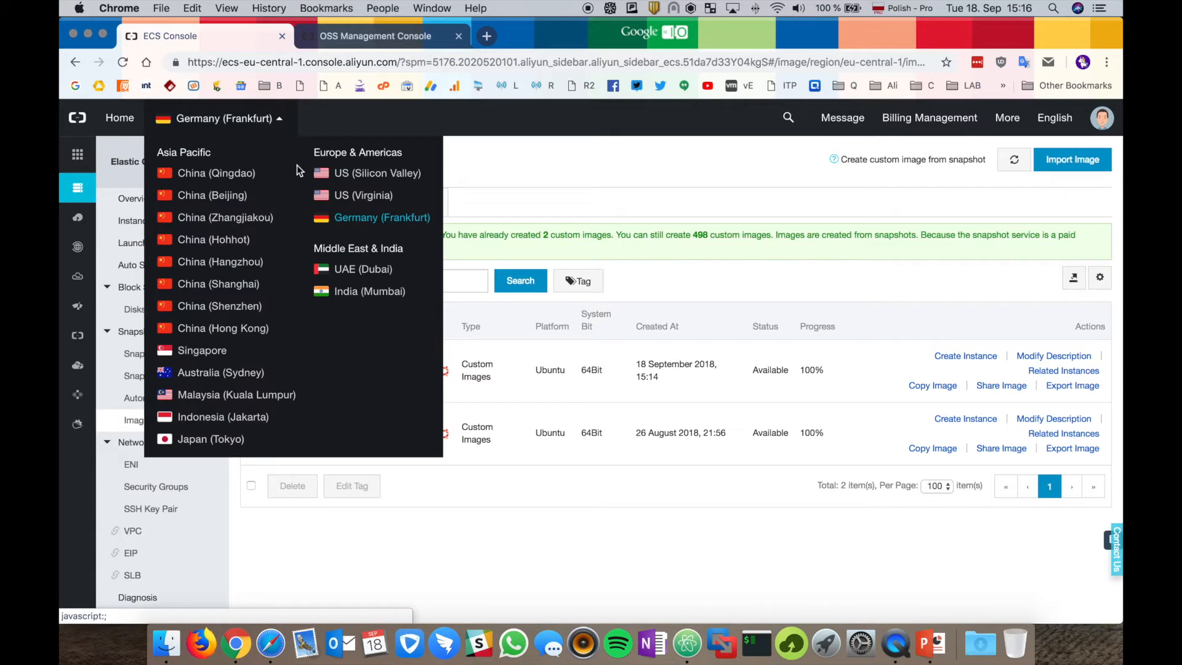
{"action": "left_click", "coordinate": [352, 196]}
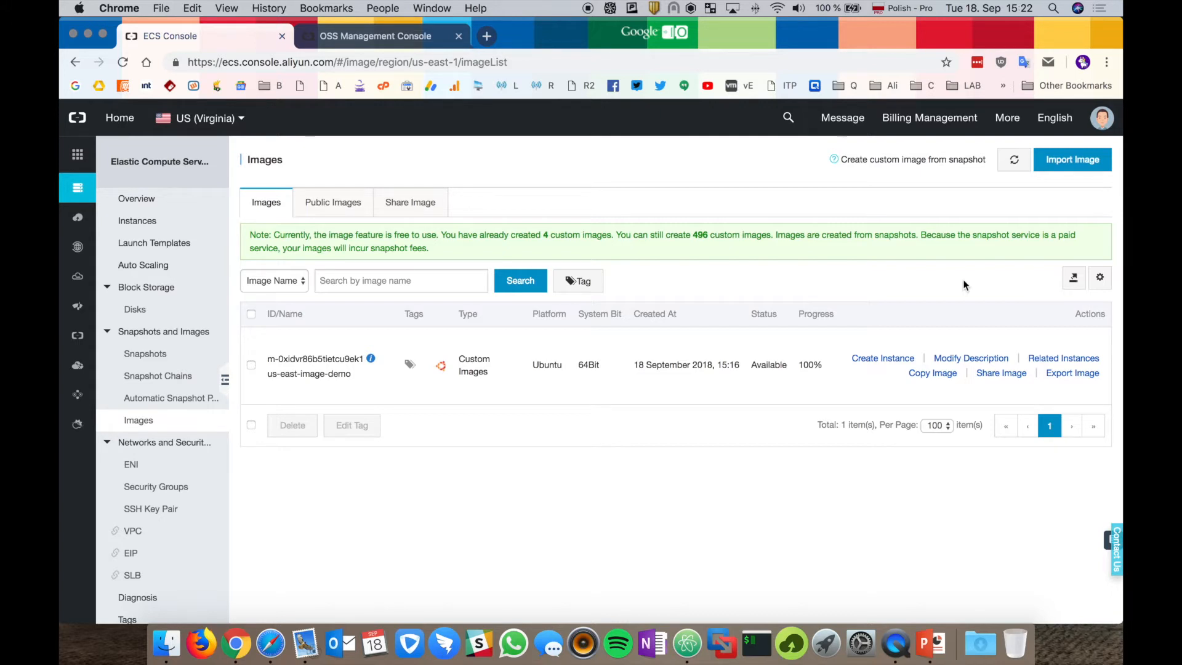
{"action": "mouse_move", "coordinate": [882, 328]}
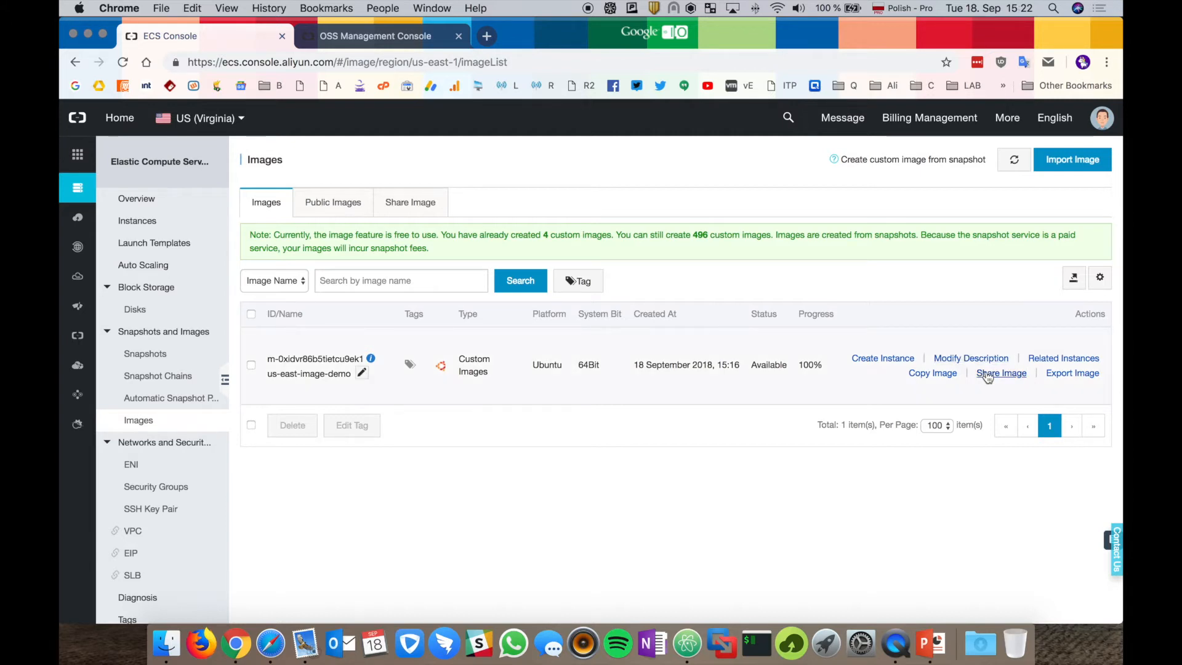
{"action": "mouse_move", "coordinate": [783, 412]}
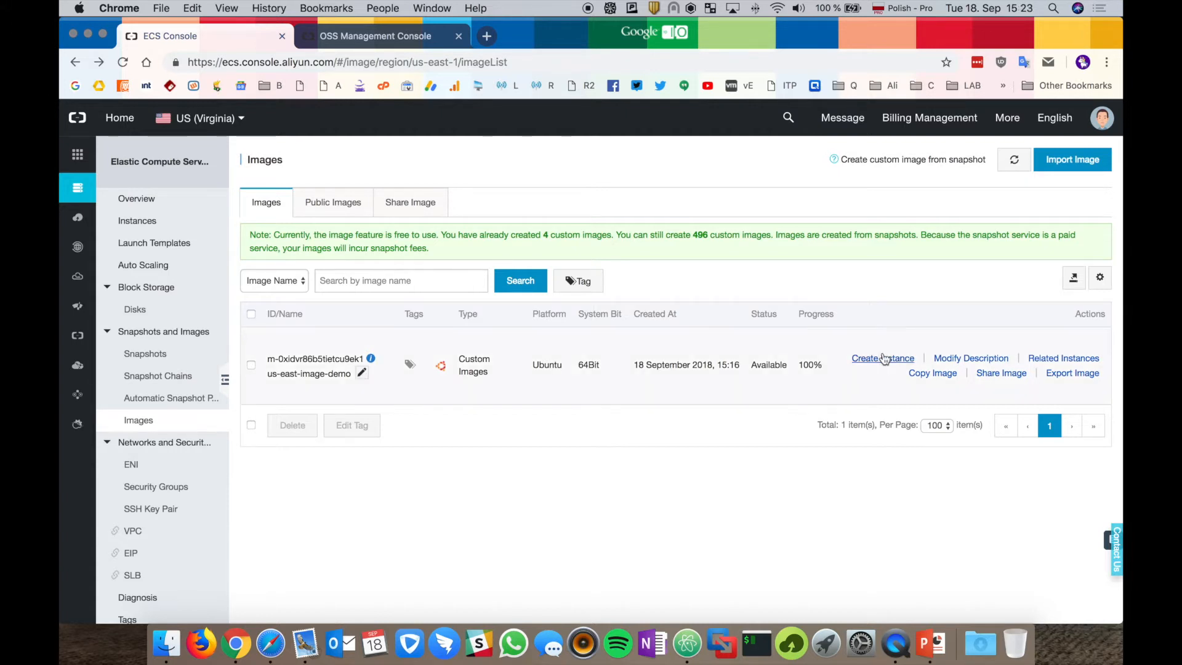
Step: Choose Create Instance for the us-east-image-demo image
{"action": "left_click", "coordinate": [882, 358]}
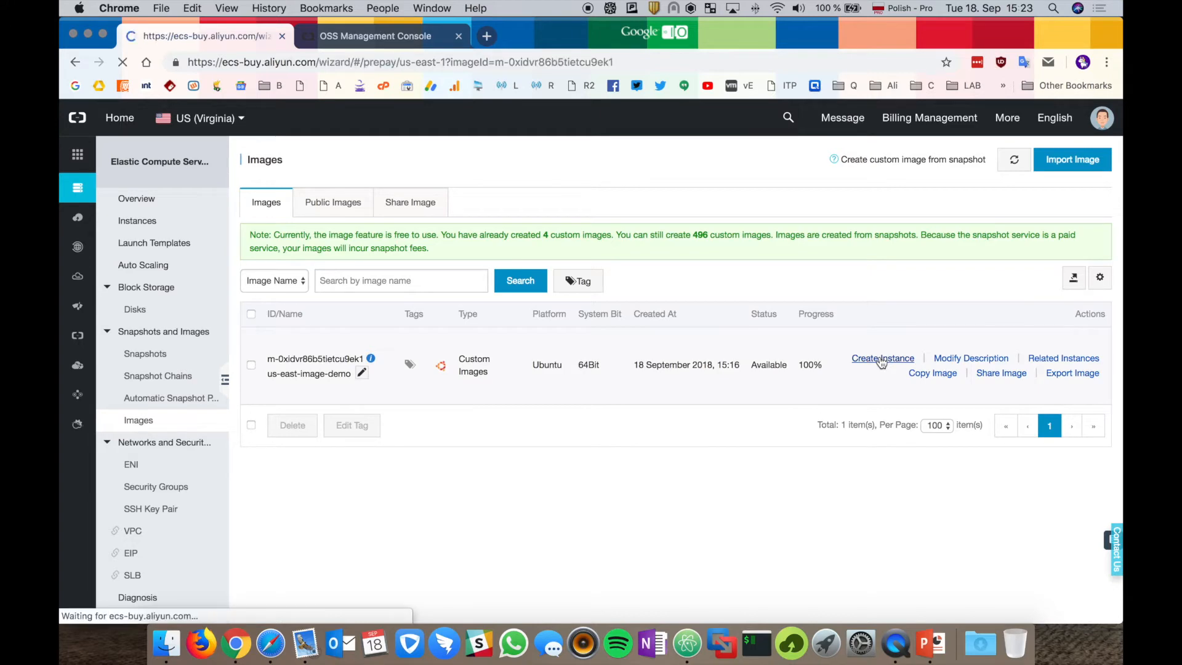
Step: Keep us-east-image-demo selected as the custom image in the instance wizard
{"action": "left_click", "coordinate": [882, 359]}
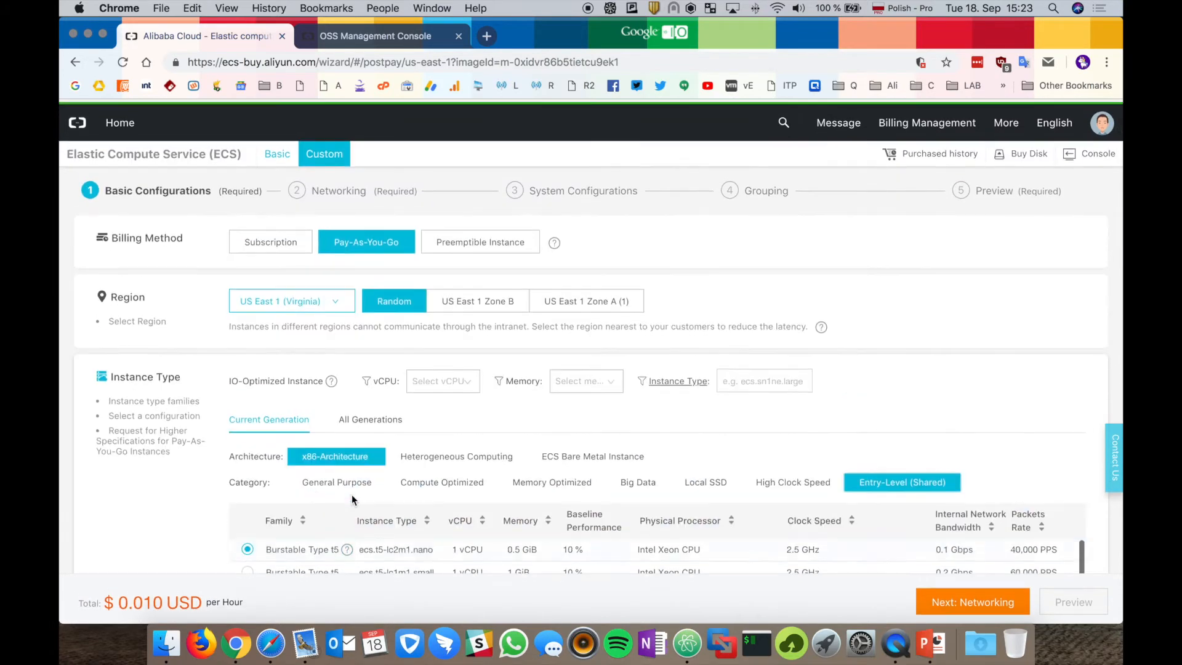
{"action": "scroll", "scroll_direction": "down", "scroll_amount": 3}
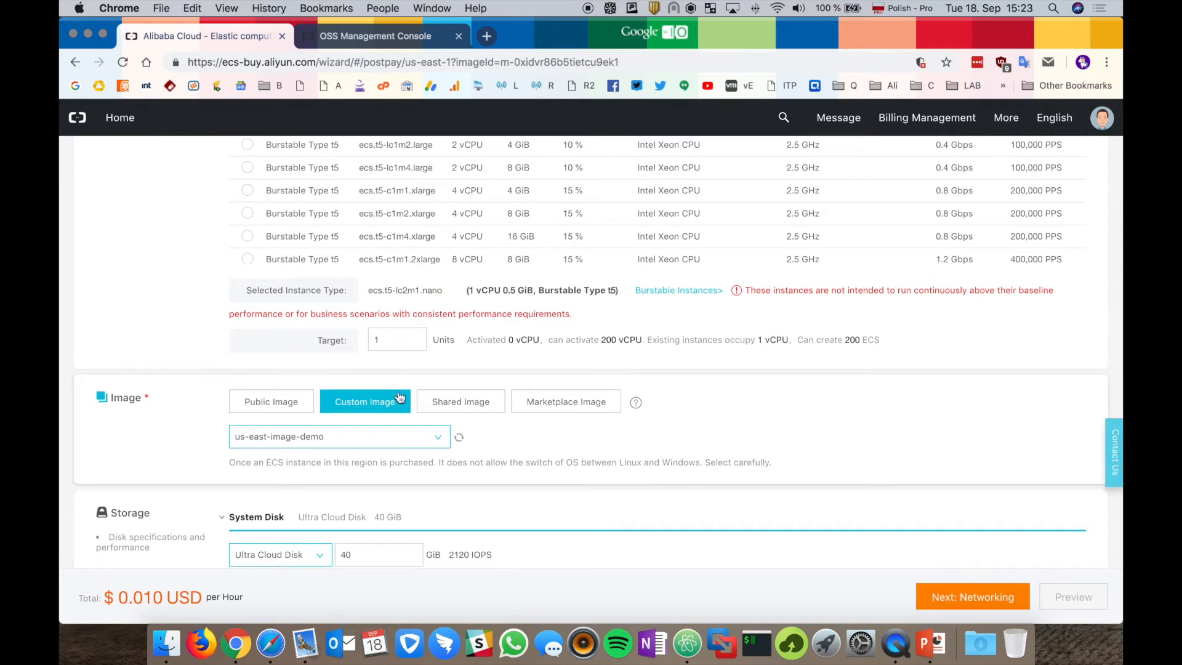
{"action": "mouse_move", "coordinate": [359, 444]}
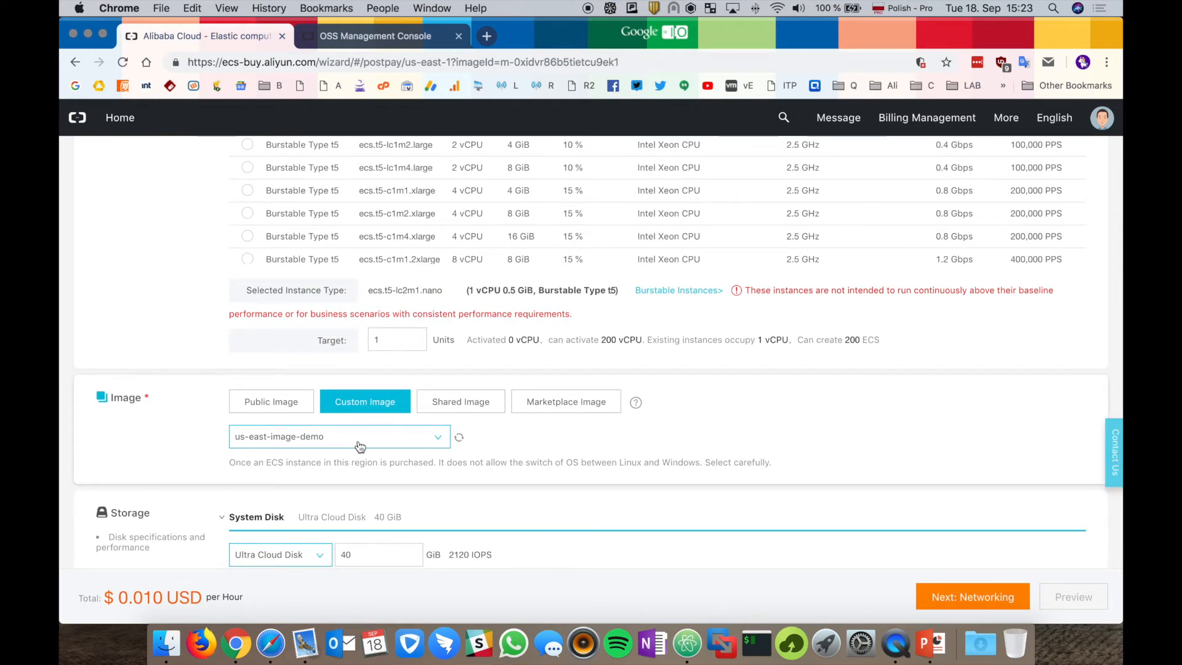
{"action": "left_click", "coordinate": [339, 437]}
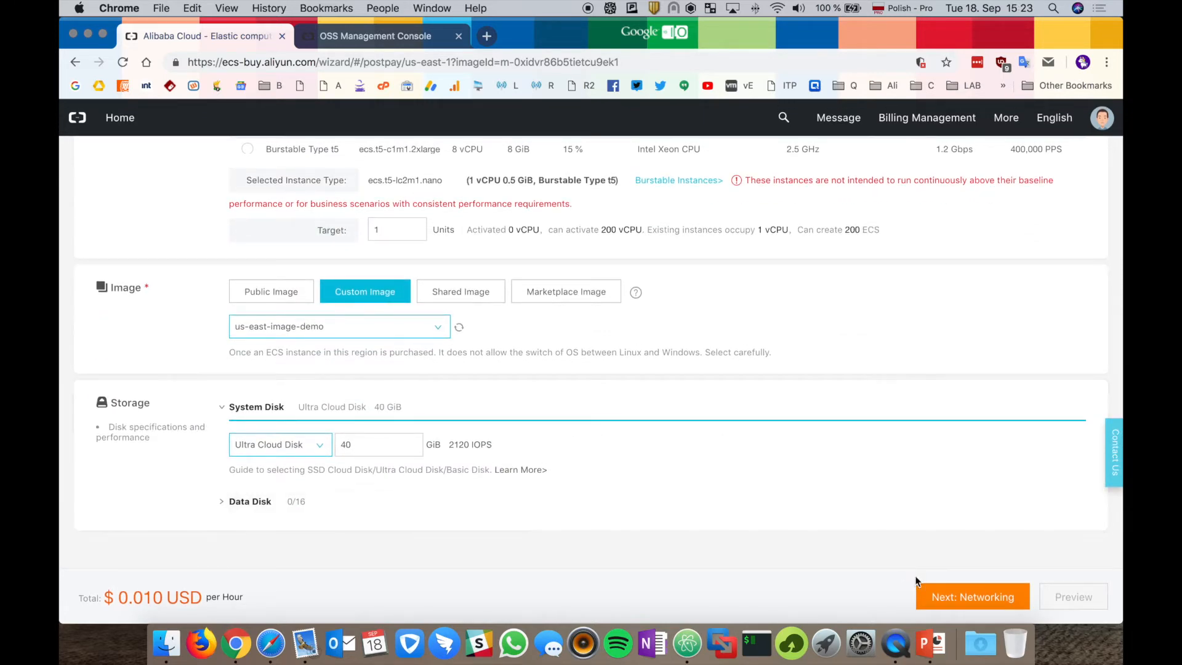
{"action": "mouse_move", "coordinate": [973, 596]}
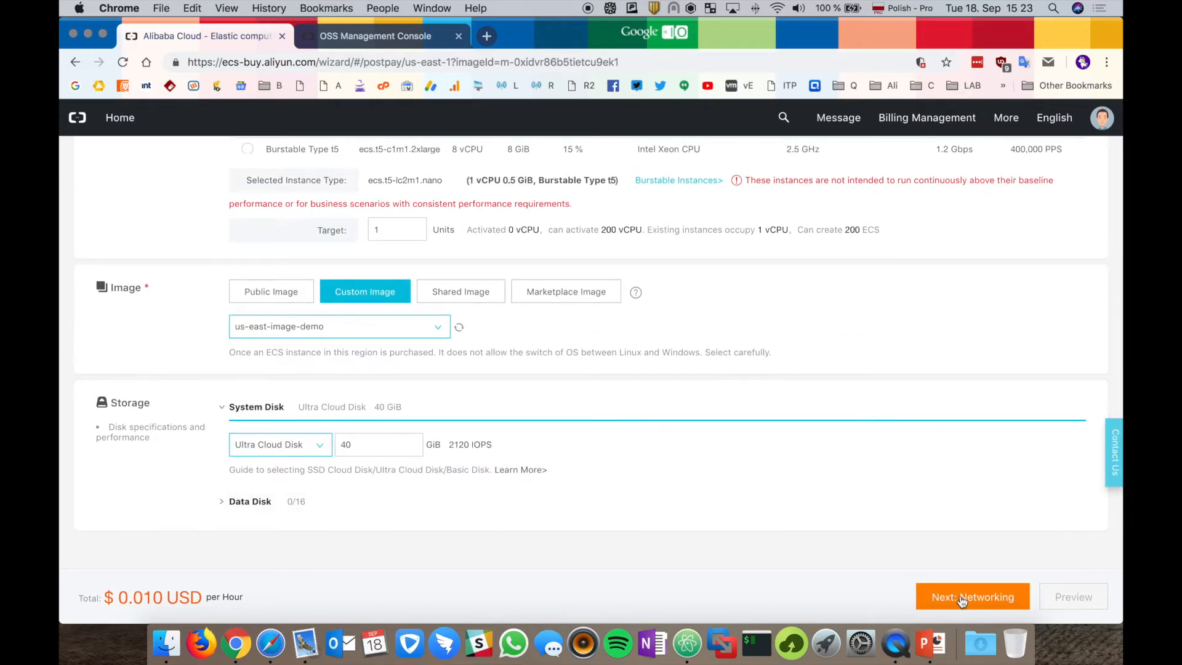
Step: Advance through networking and system settings, accept terms, create instance launch-advisor-20180918
{"action": "left_click", "coordinate": [971, 596]}
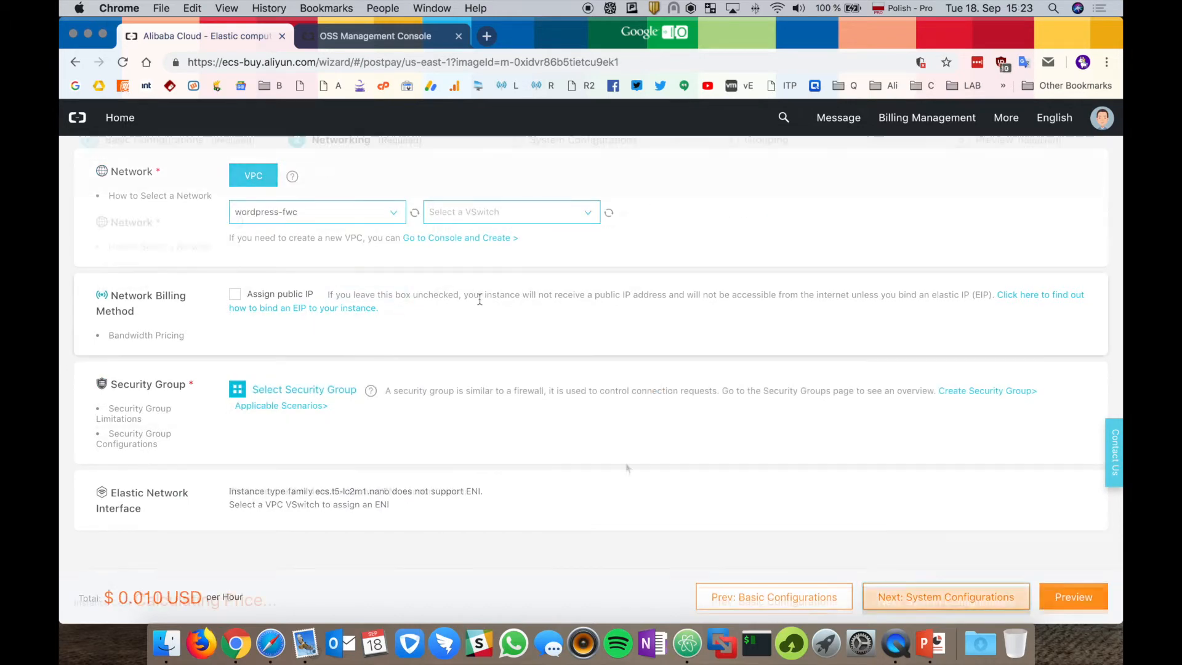
{"action": "left_click", "coordinate": [945, 597]}
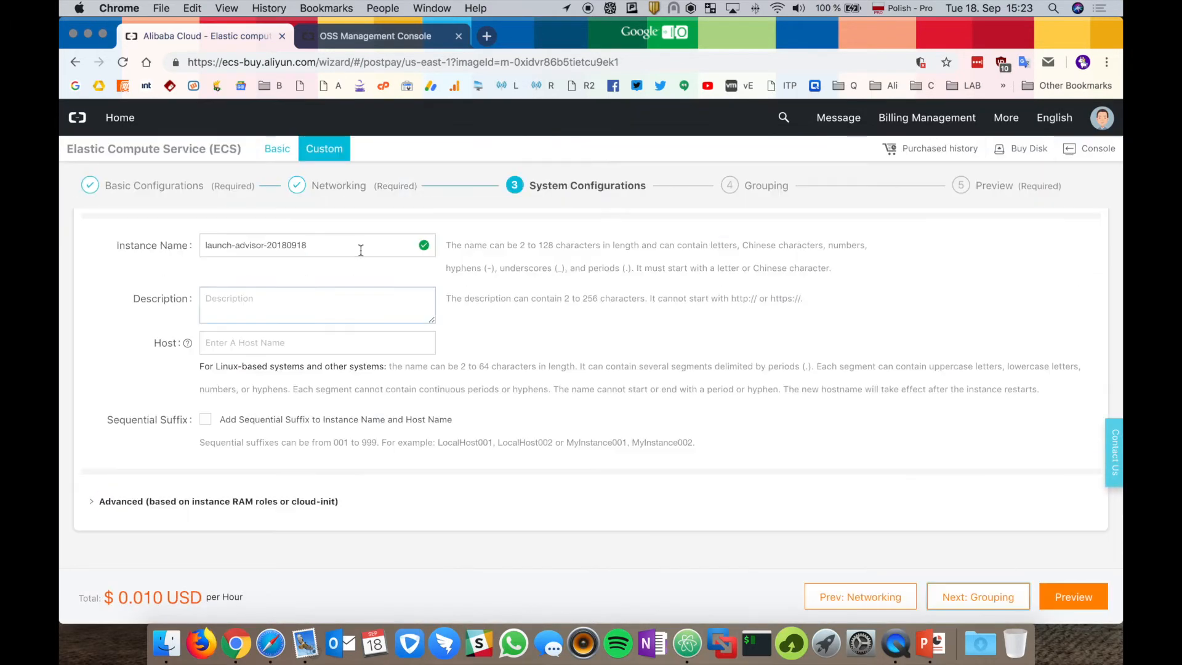
{"action": "left_click", "coordinate": [1072, 597]}
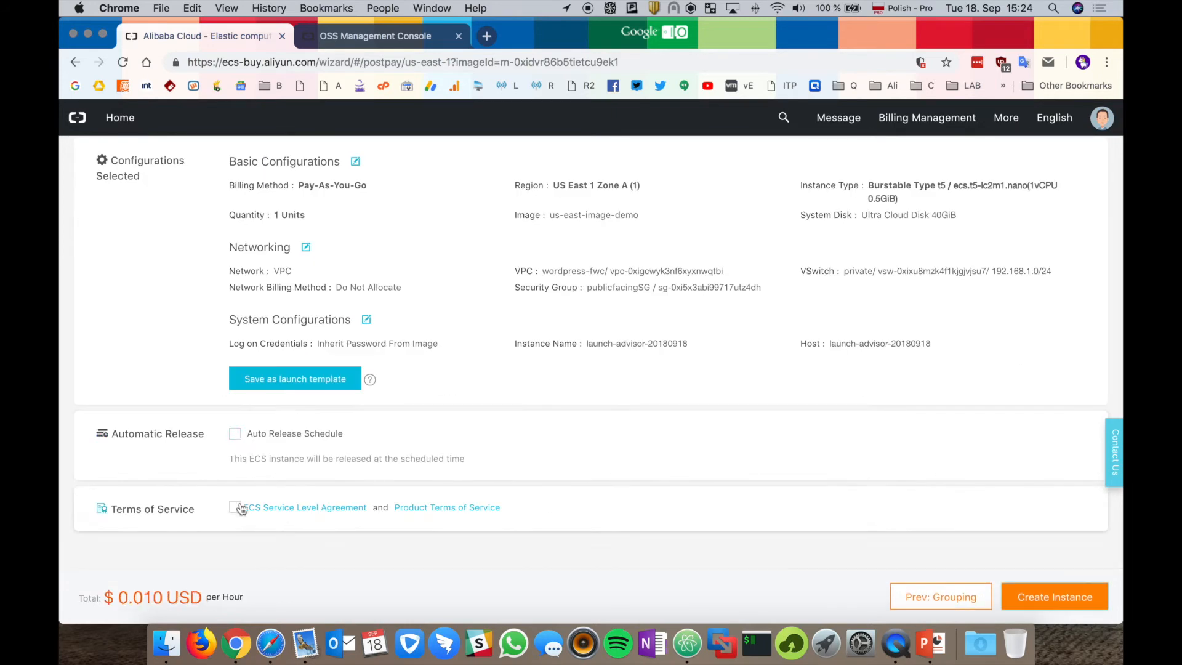
{"action": "left_click", "coordinate": [1053, 596]}
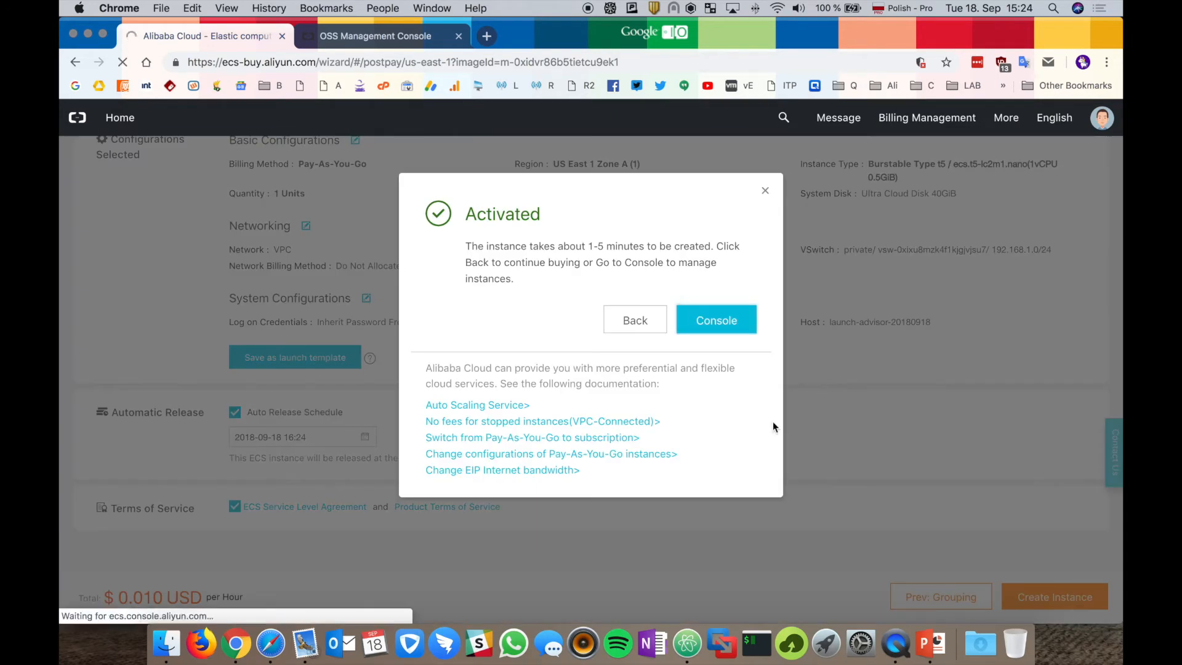
{"action": "left_click", "coordinate": [715, 320]}
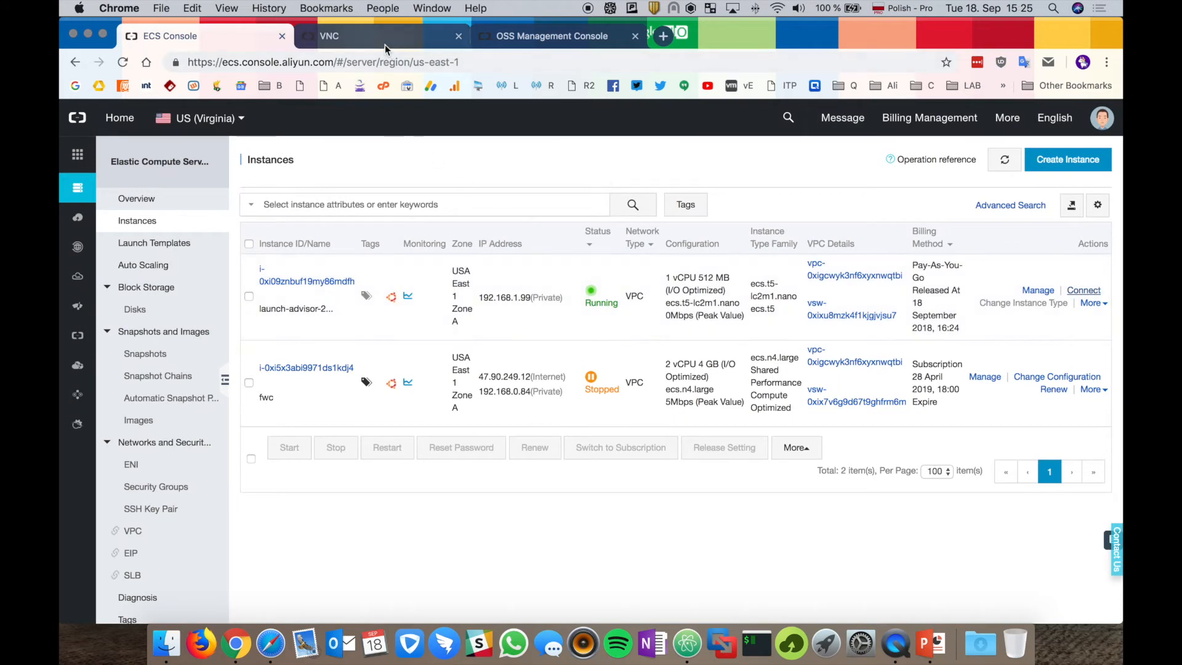
Step: Log in as root on launch-advisor-20180918's VNC terminal, then leave it
{"action": "left_click", "coordinate": [370, 36]}
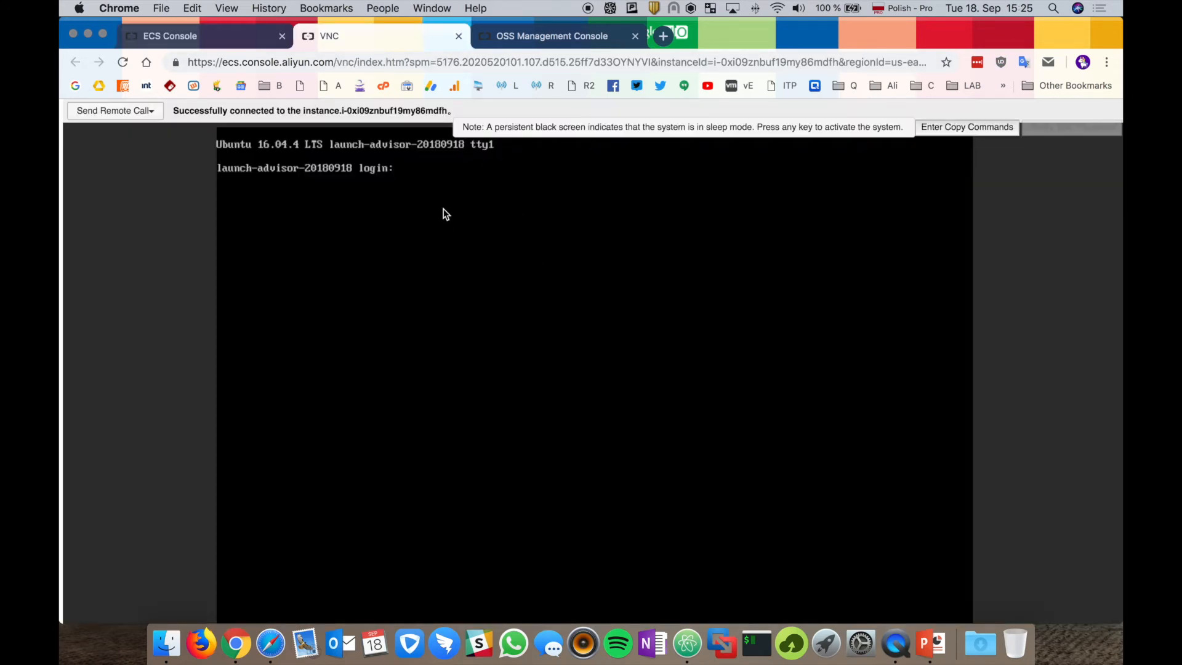
{"action": "type", "text": "root"}
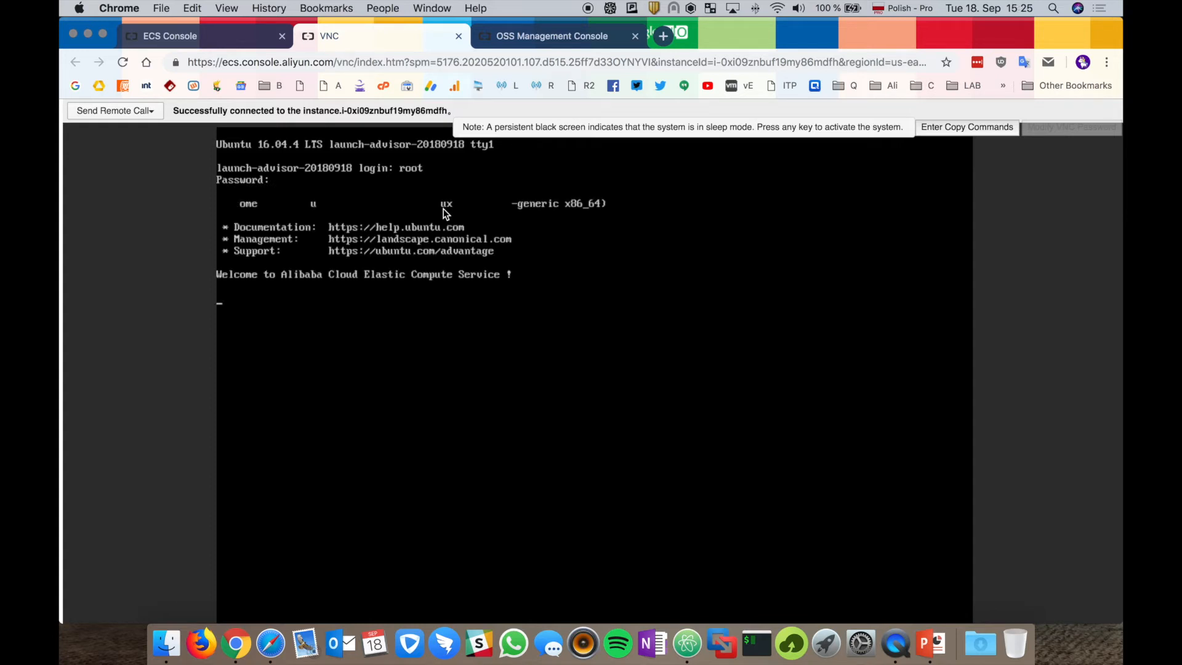
{"action": "left_click", "coordinate": [207, 119]}
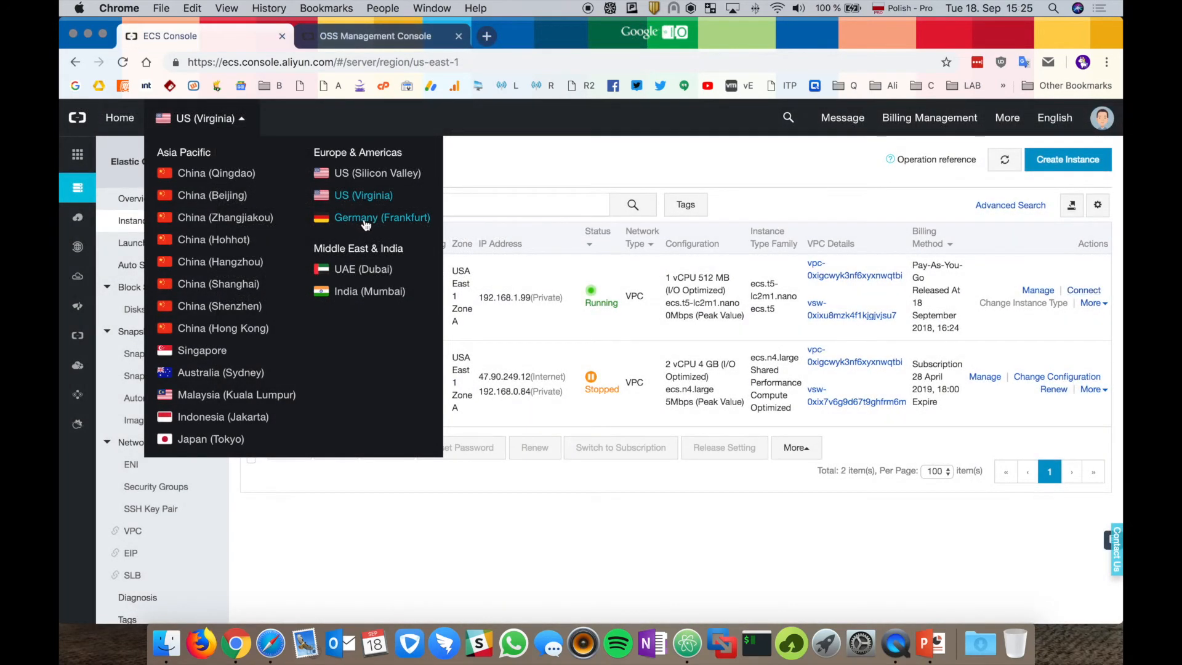
Step: Switch to Germany (Frankfurt) and choose Share Image for image-export-demo
{"action": "left_click", "coordinate": [381, 218]}
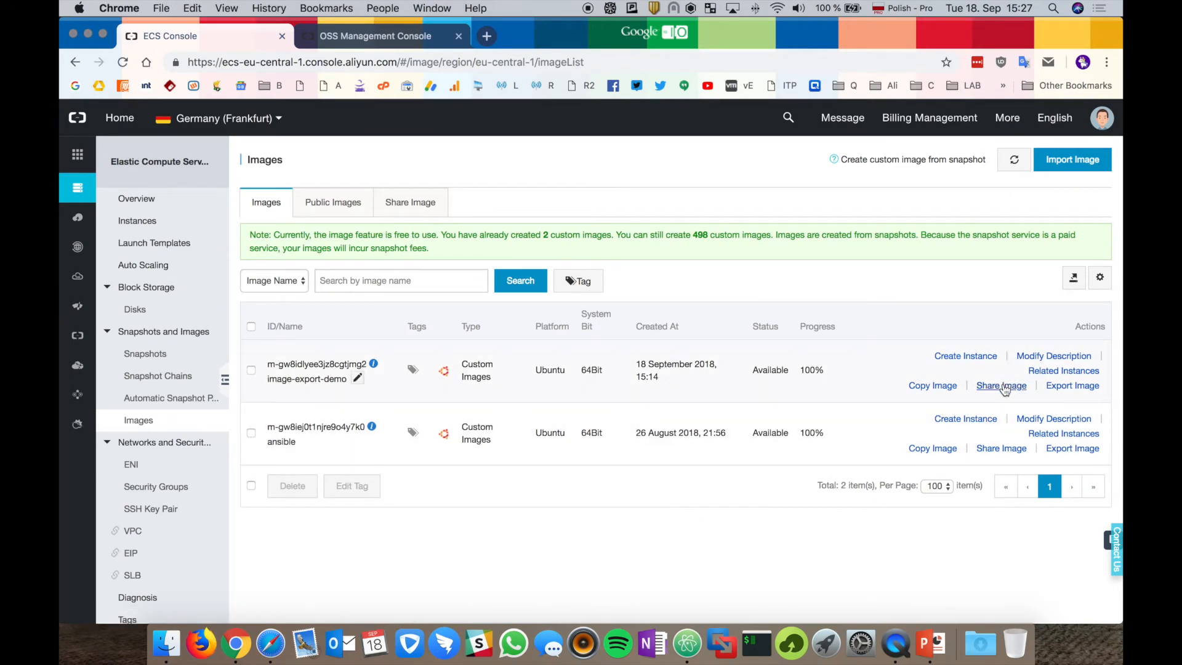
{"action": "left_click", "coordinate": [1000, 385]}
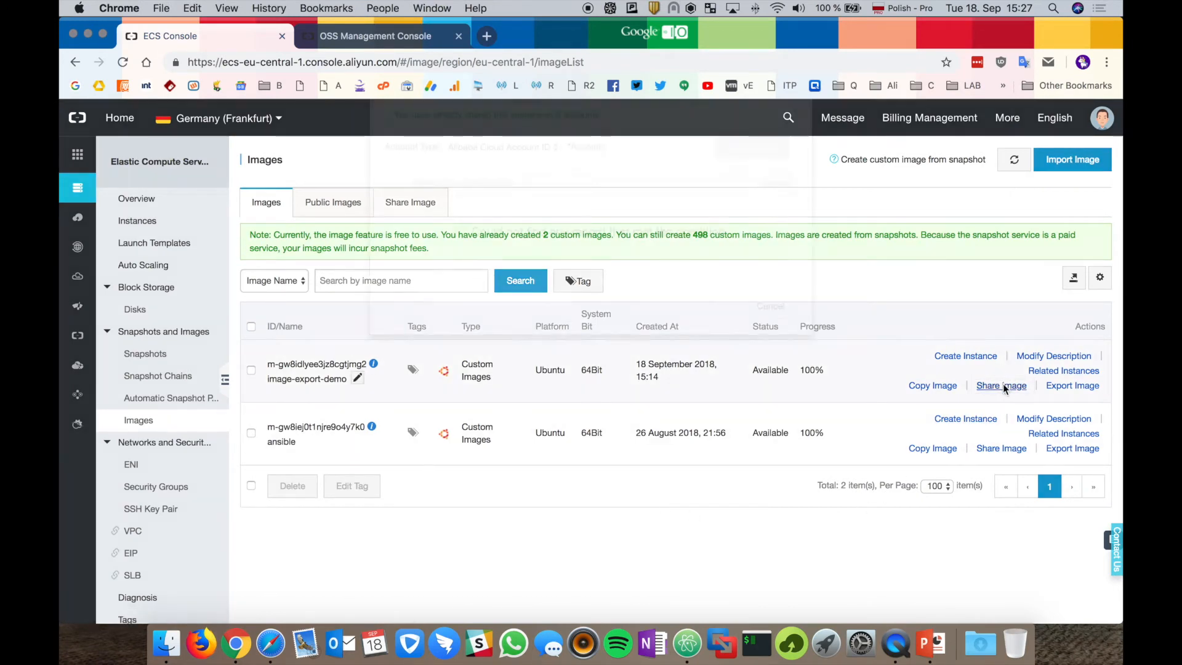
{"action": "left_click", "coordinate": [1001, 385]}
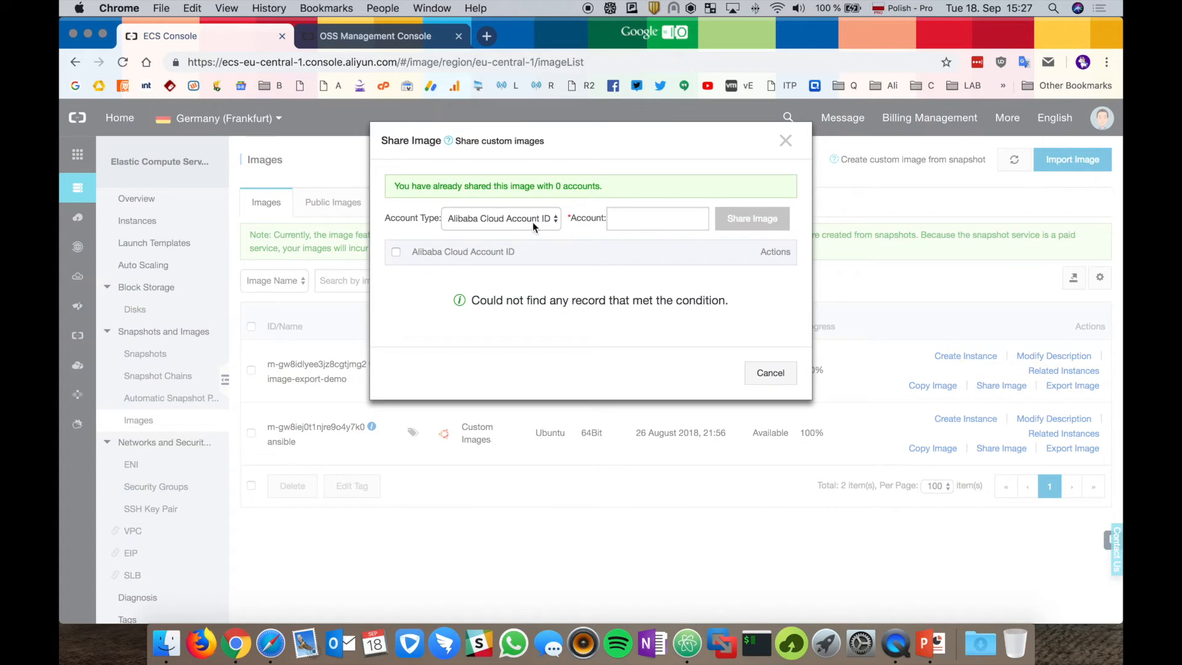
{"action": "left_click", "coordinate": [657, 217]}
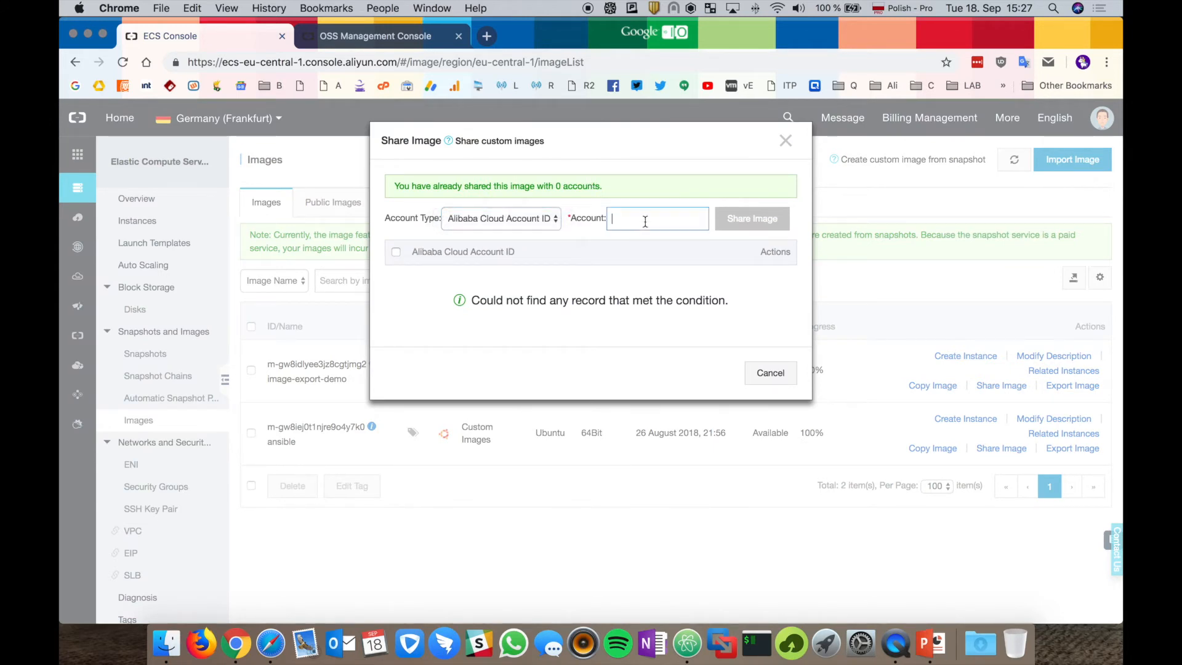
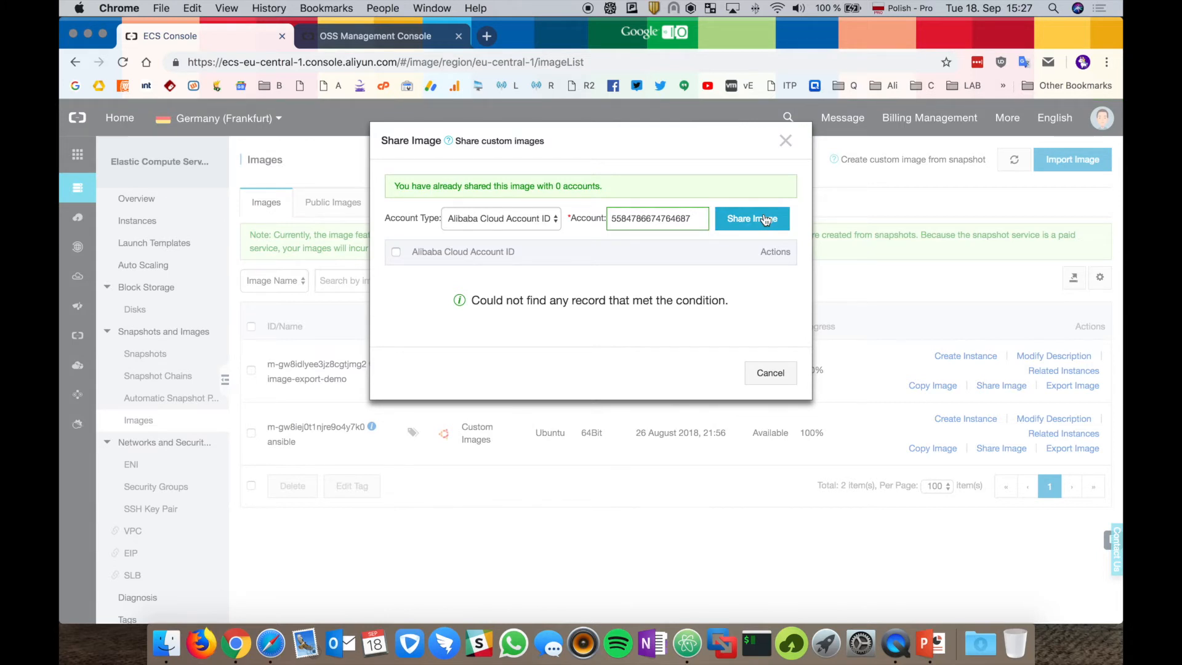
{"action": "left_click", "coordinate": [751, 218]}
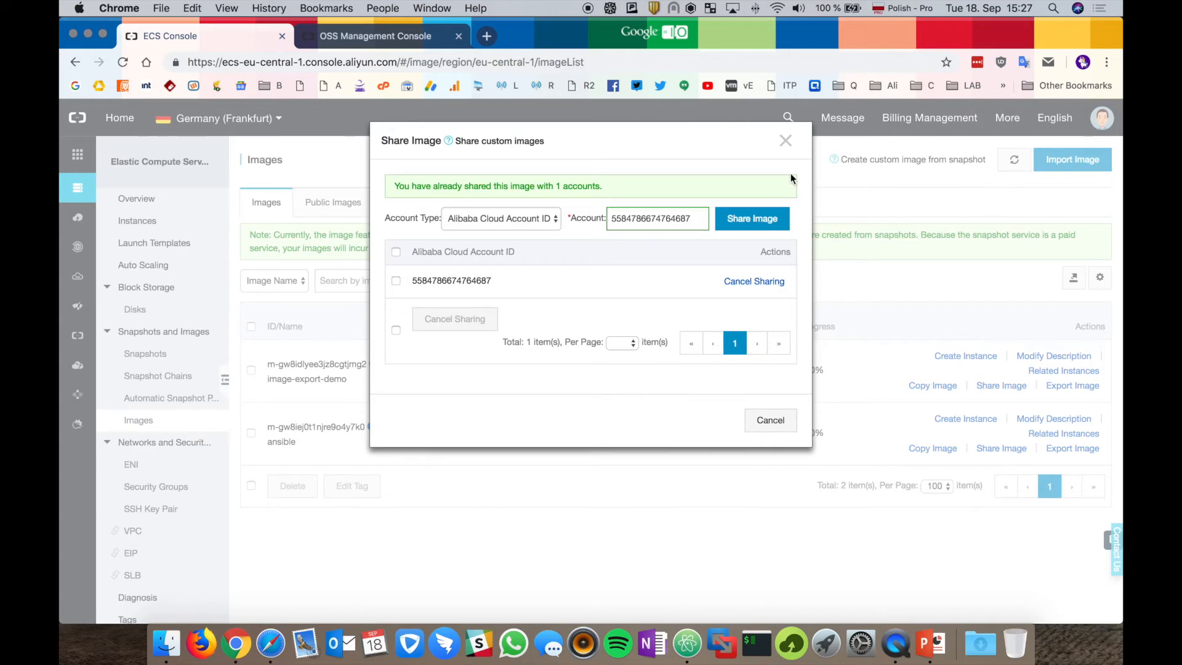
{"action": "left_click", "coordinate": [785, 141]}
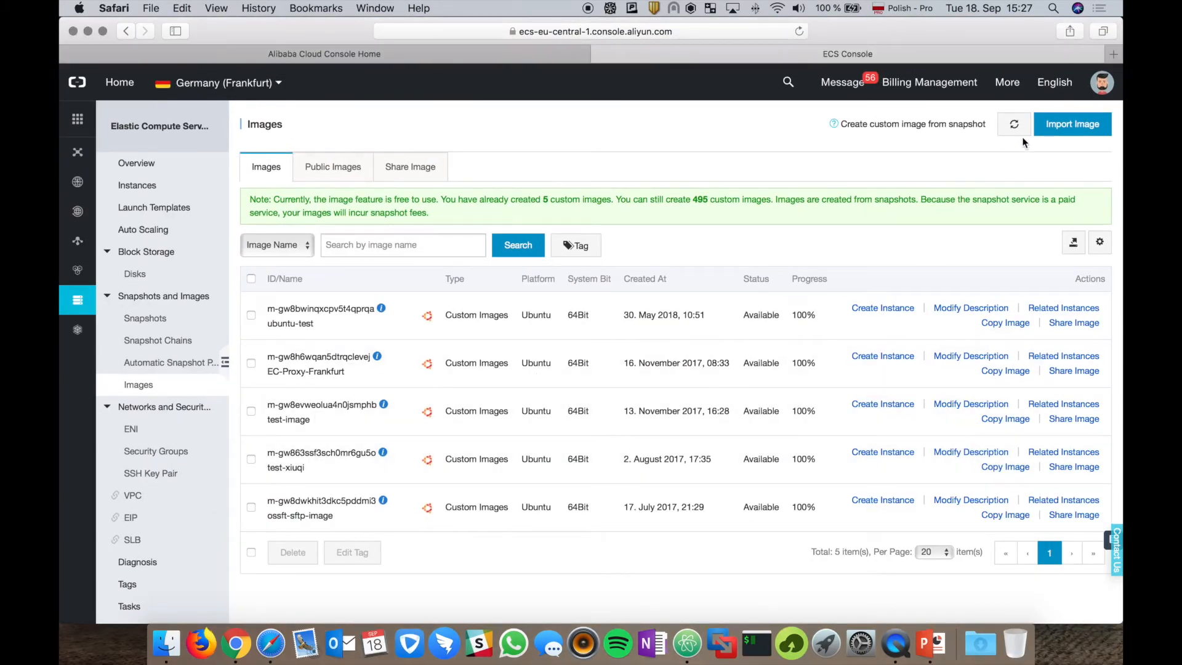
{"action": "mouse_move", "coordinate": [410, 167]}
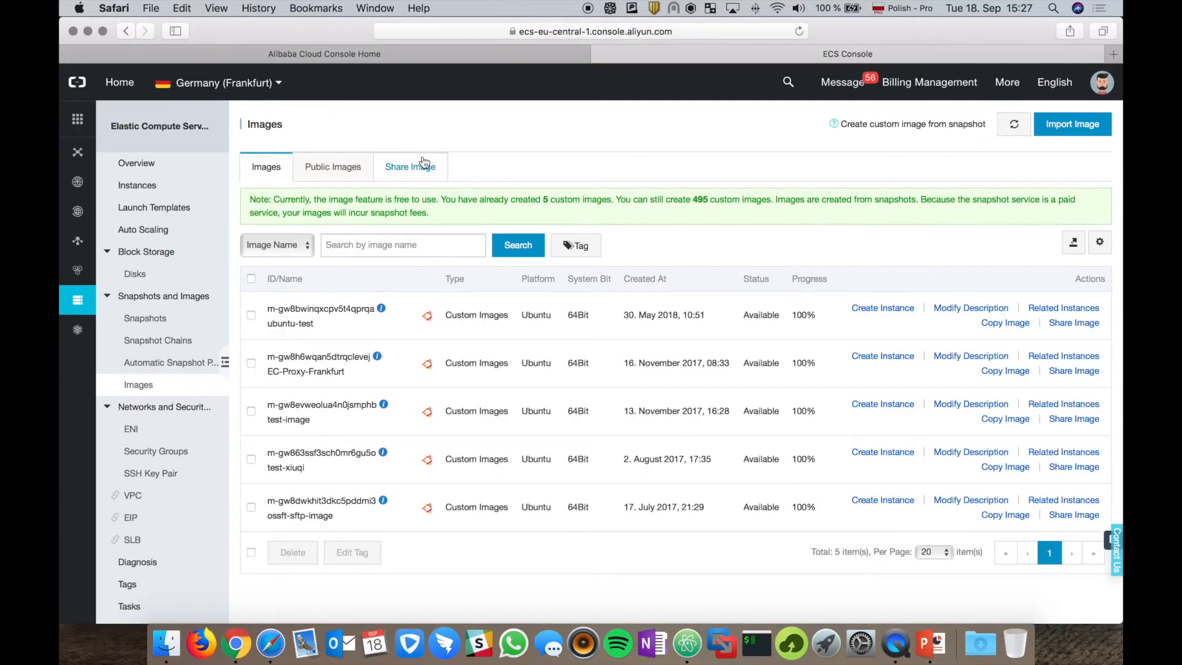
Step: Open the Share Image tab to find image-export-demo shared to this Frankfurt account
{"action": "left_click", "coordinate": [410, 166]}
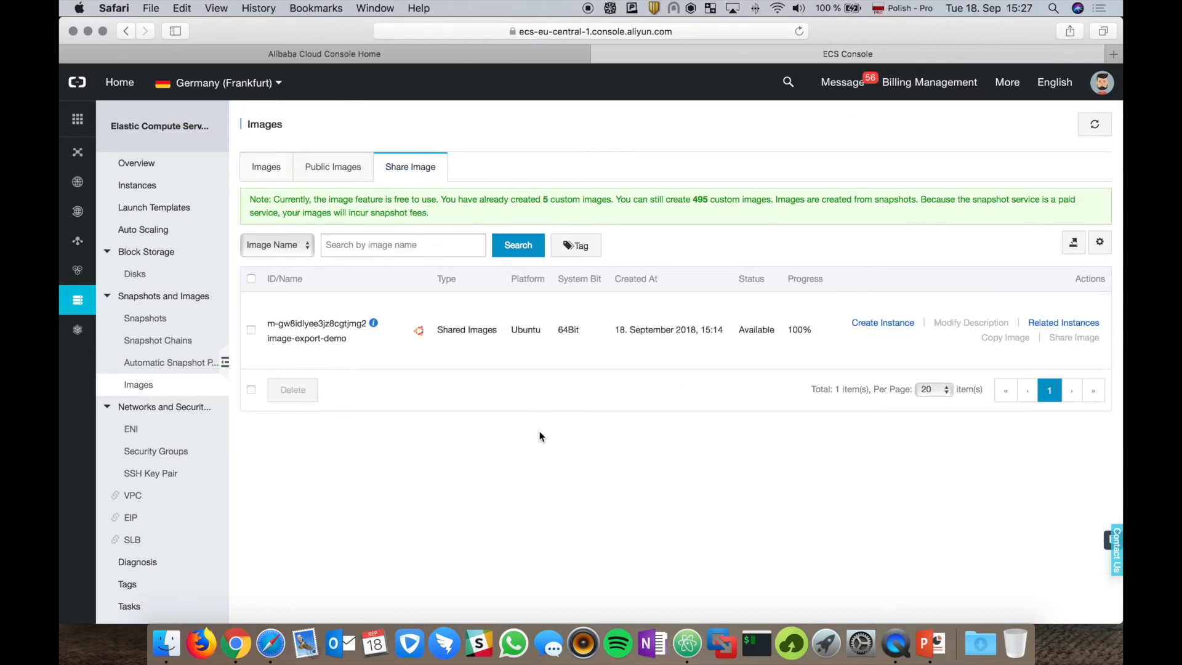
{"action": "mouse_move", "coordinate": [523, 480]}
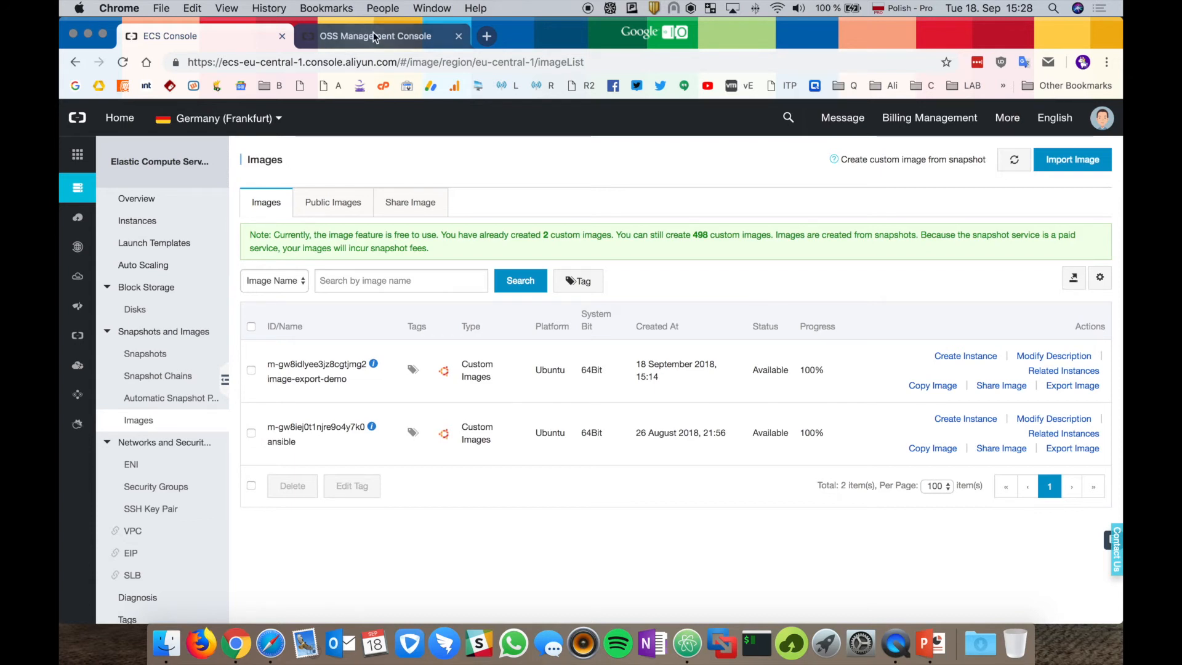
Step: Create the private Standard bucket wmarusiak-image-sharing-bucket in EU Central 1 (Frankfurt)
{"action": "left_click", "coordinate": [375, 35]}
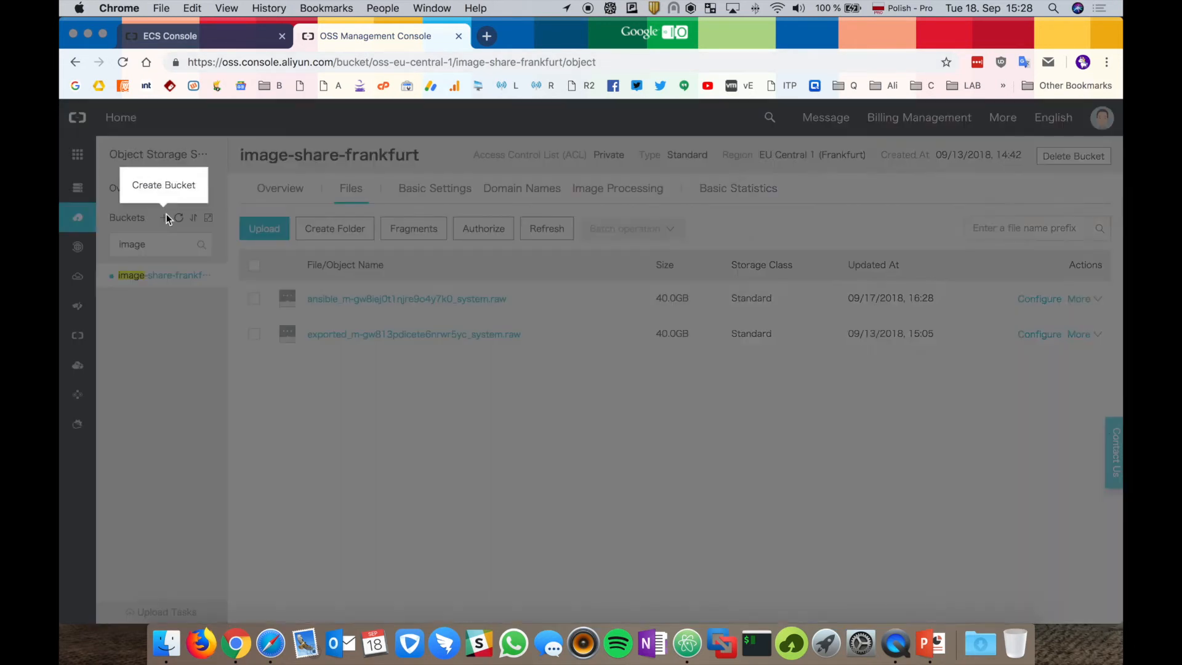
{"action": "left_click", "coordinate": [163, 185]}
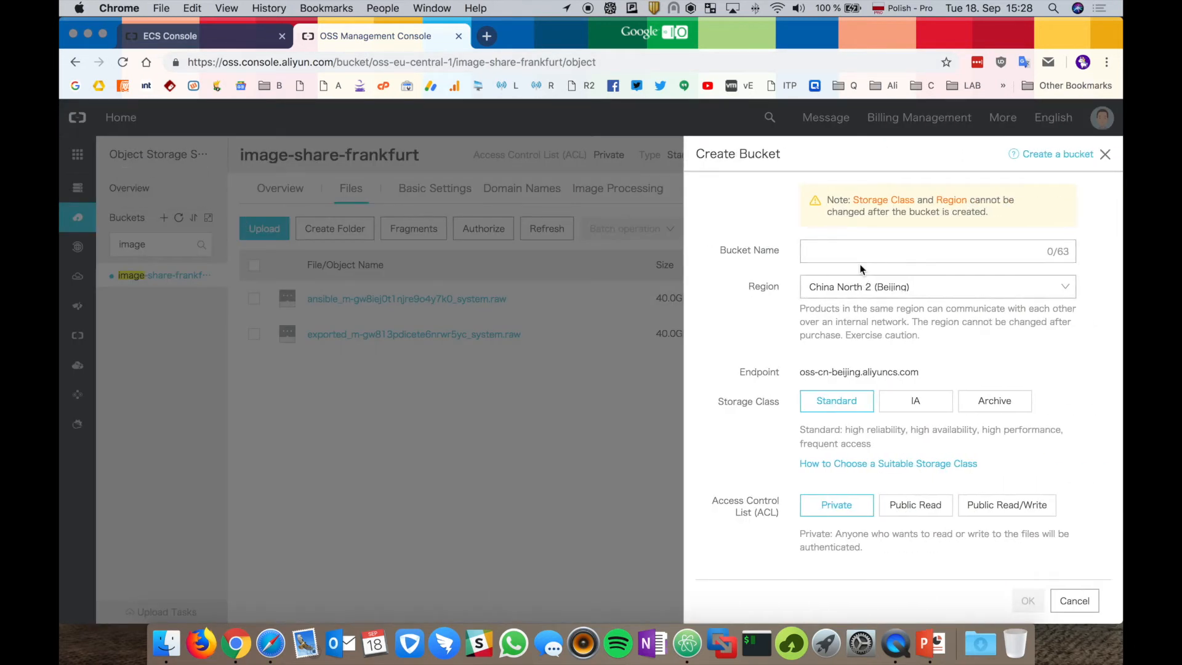
{"action": "type", "text": "imag"}
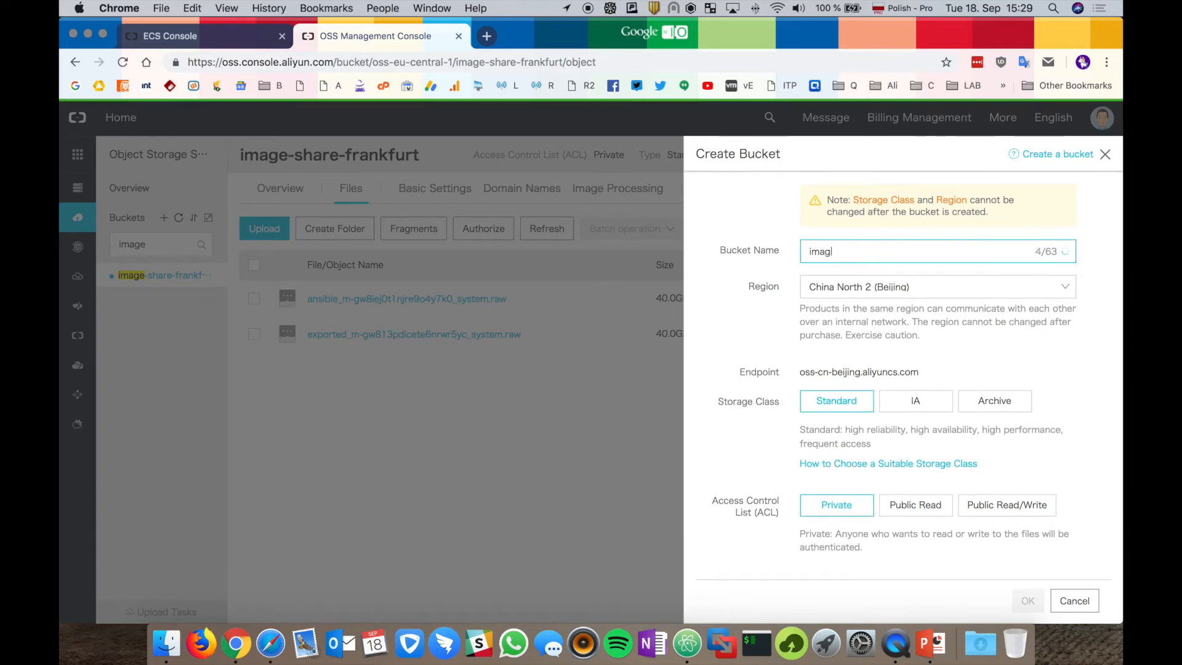
{"action": "type", "text": "wmarusiak-"}
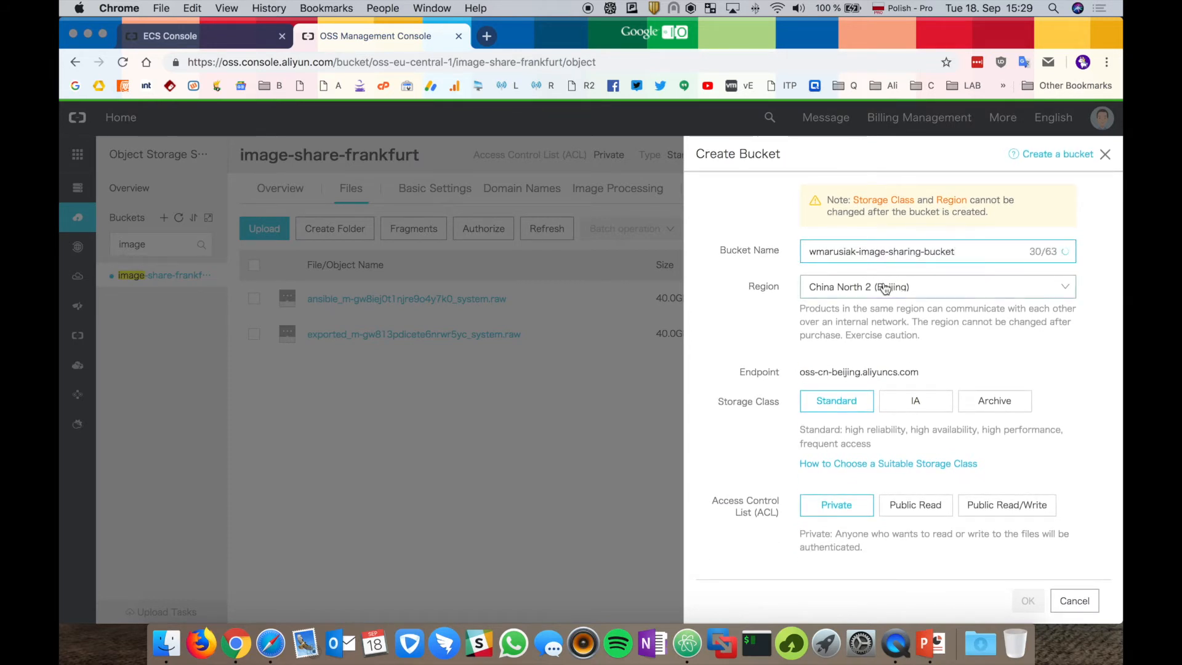
{"action": "left_click", "coordinate": [935, 286]}
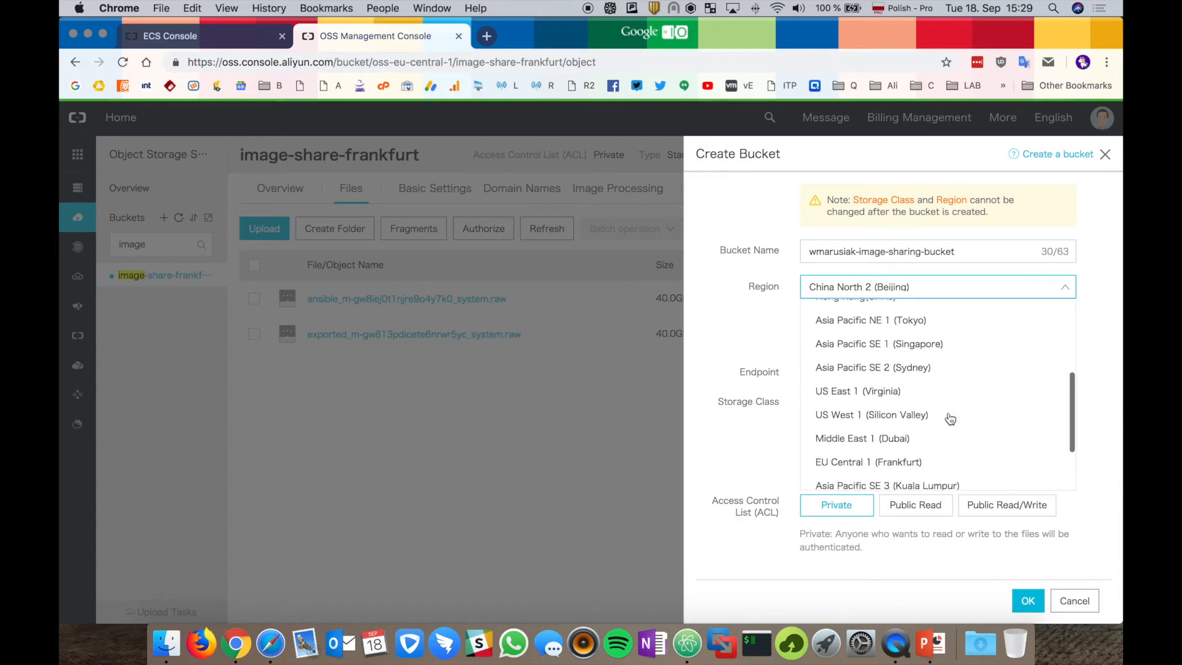
{"action": "left_click", "coordinate": [867, 462]}
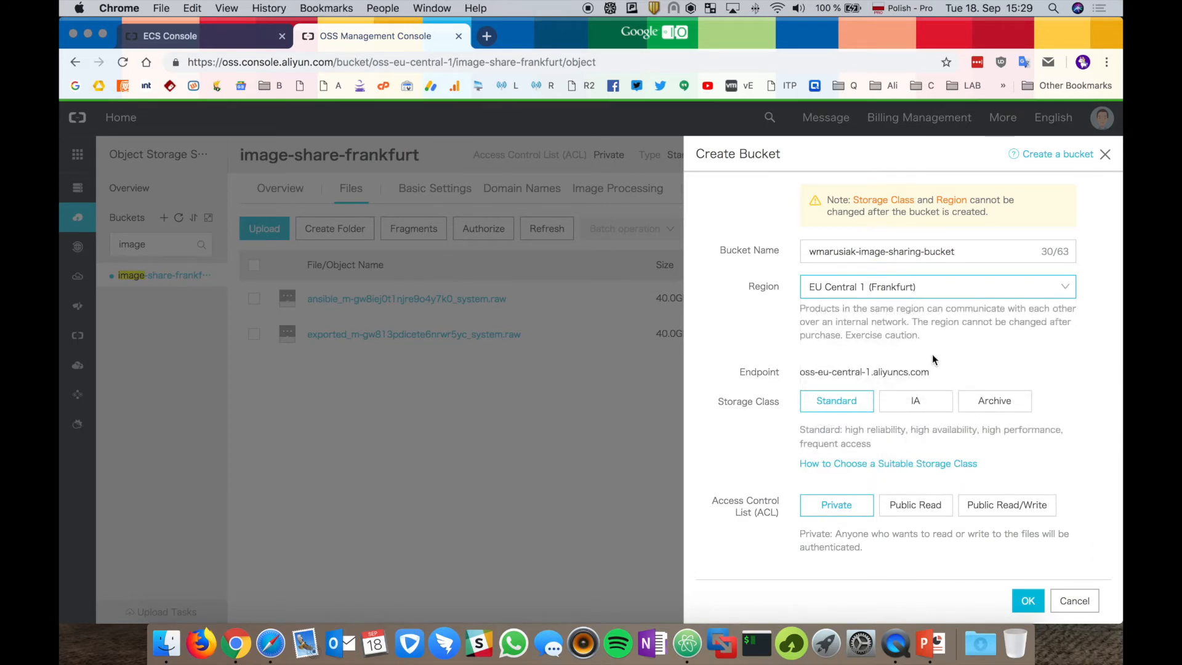
{"action": "left_click", "coordinate": [1026, 600]}
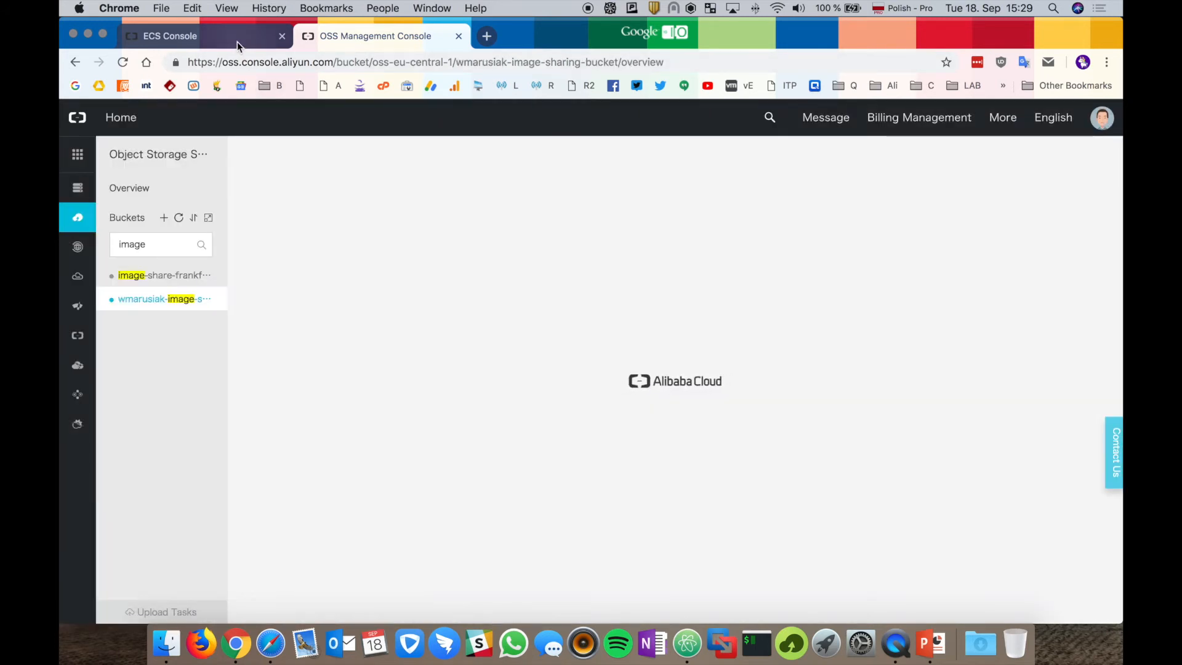
{"action": "left_click", "coordinate": [163, 298]}
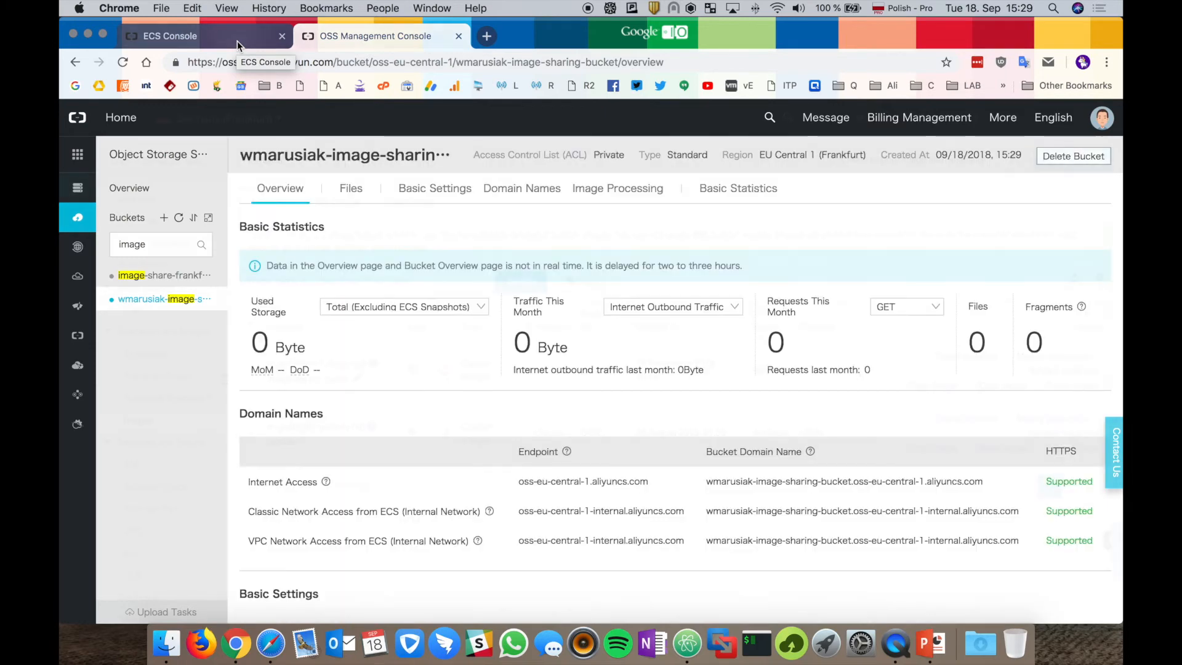
{"action": "left_click", "coordinate": [170, 36]}
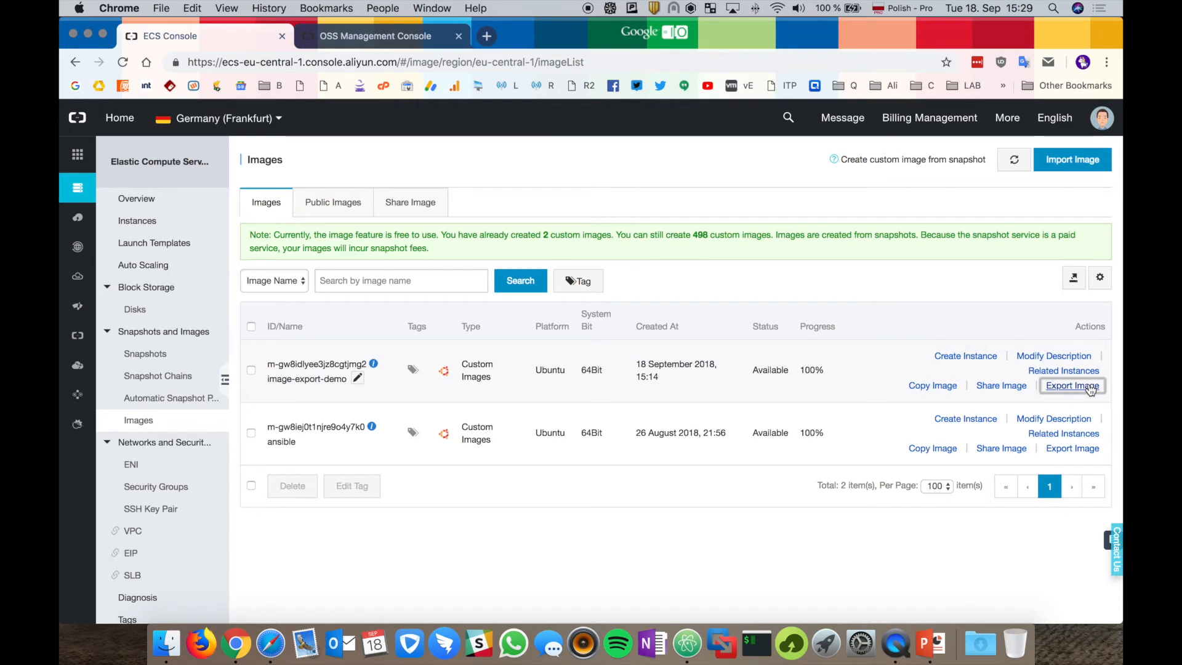
Step: Export image-export-demo to wmarusiak-image-sharing-bucket with object prefix 'export'
{"action": "left_click", "coordinate": [1071, 386]}
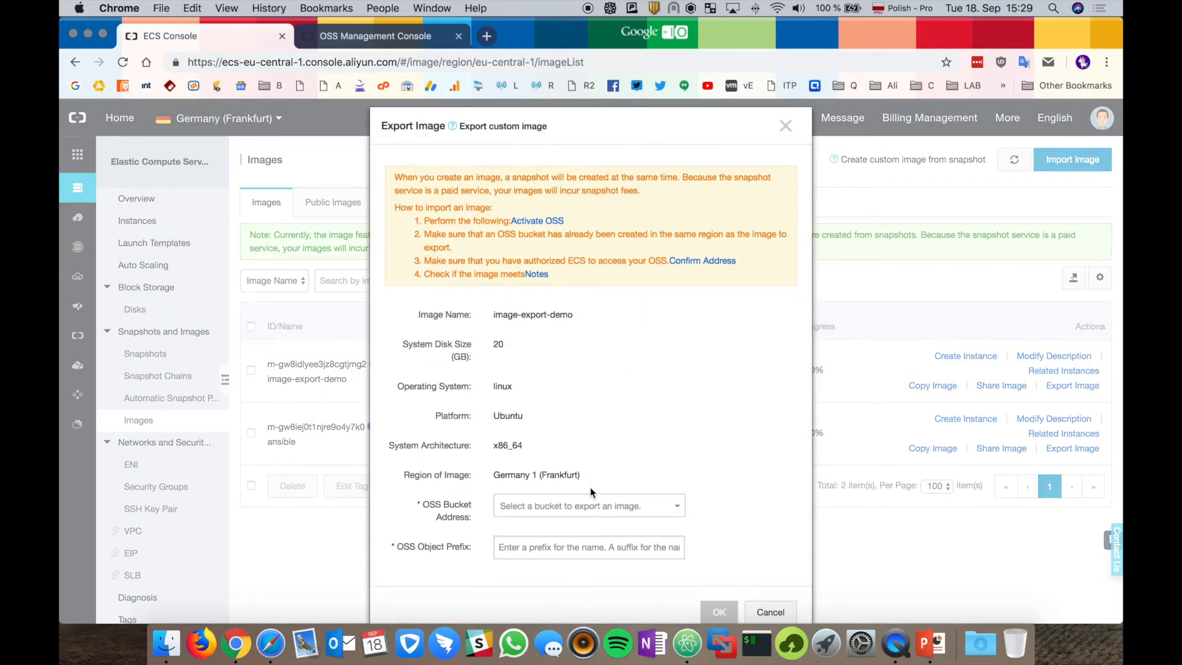
{"action": "left_click", "coordinate": [588, 506]}
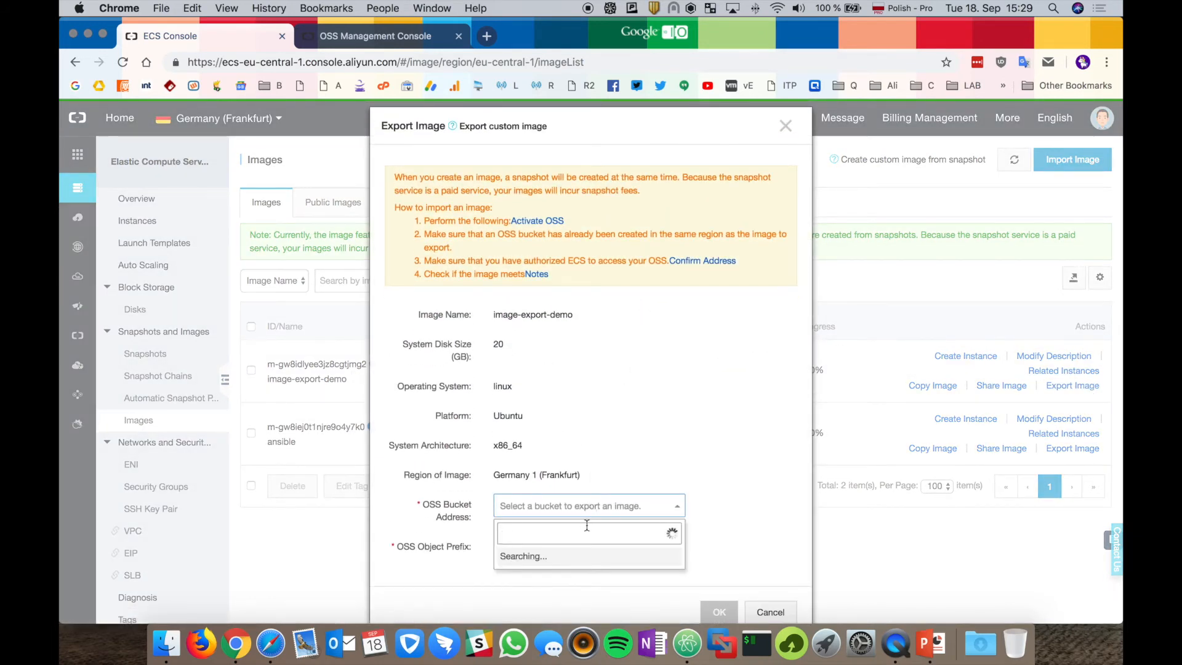
{"action": "left_click", "coordinate": [588, 532]}
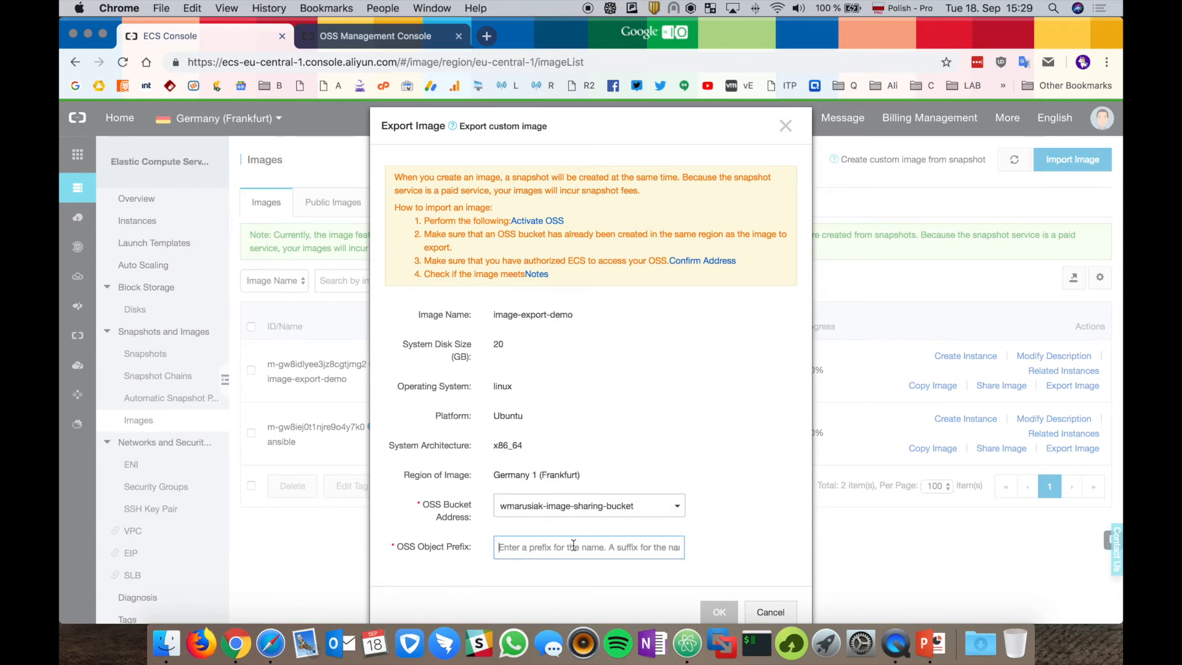
{"action": "type", "text": "export"}
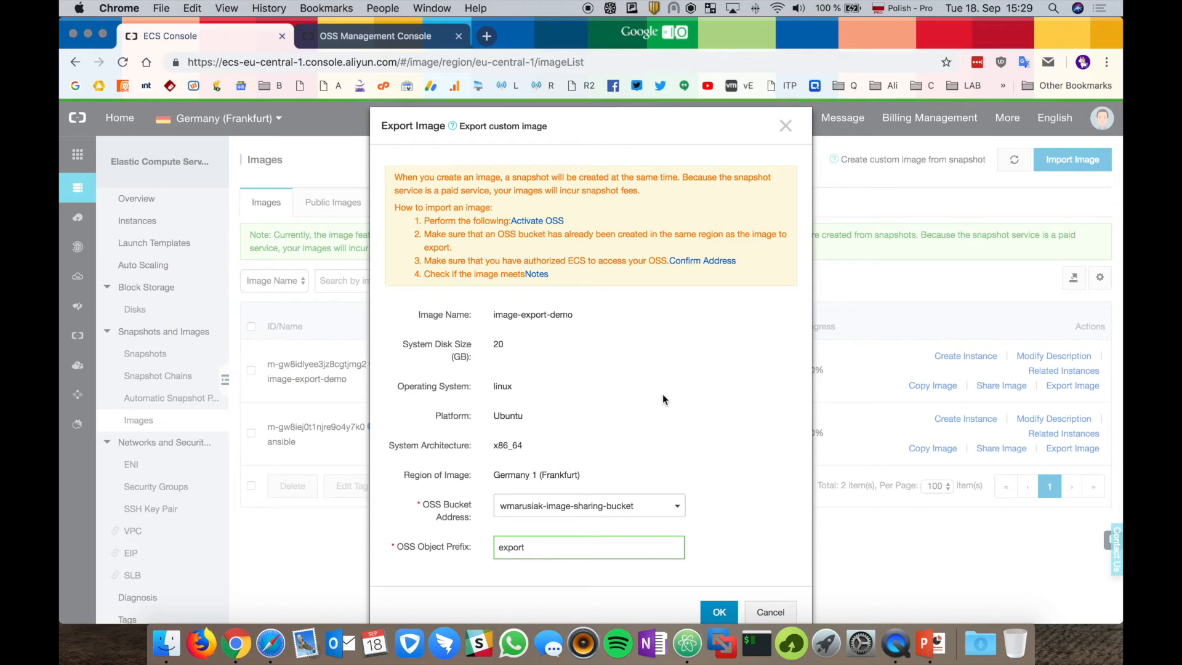
{"action": "left_click", "coordinate": [718, 611]}
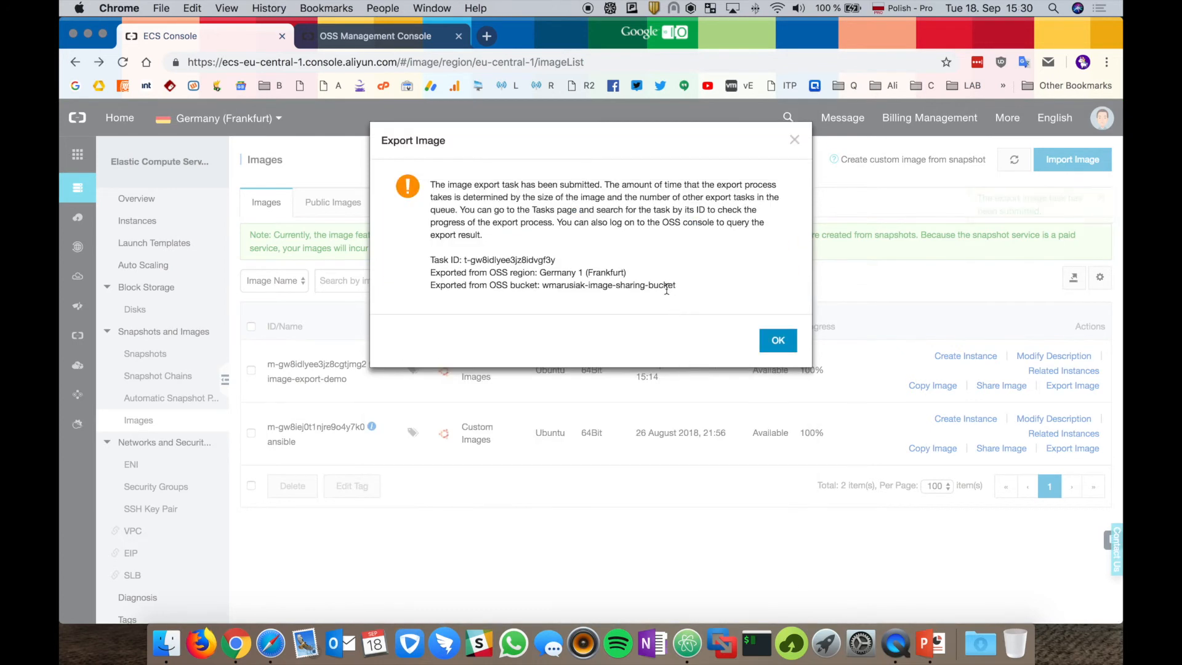
{"action": "mouse_move", "coordinate": [611, 272]}
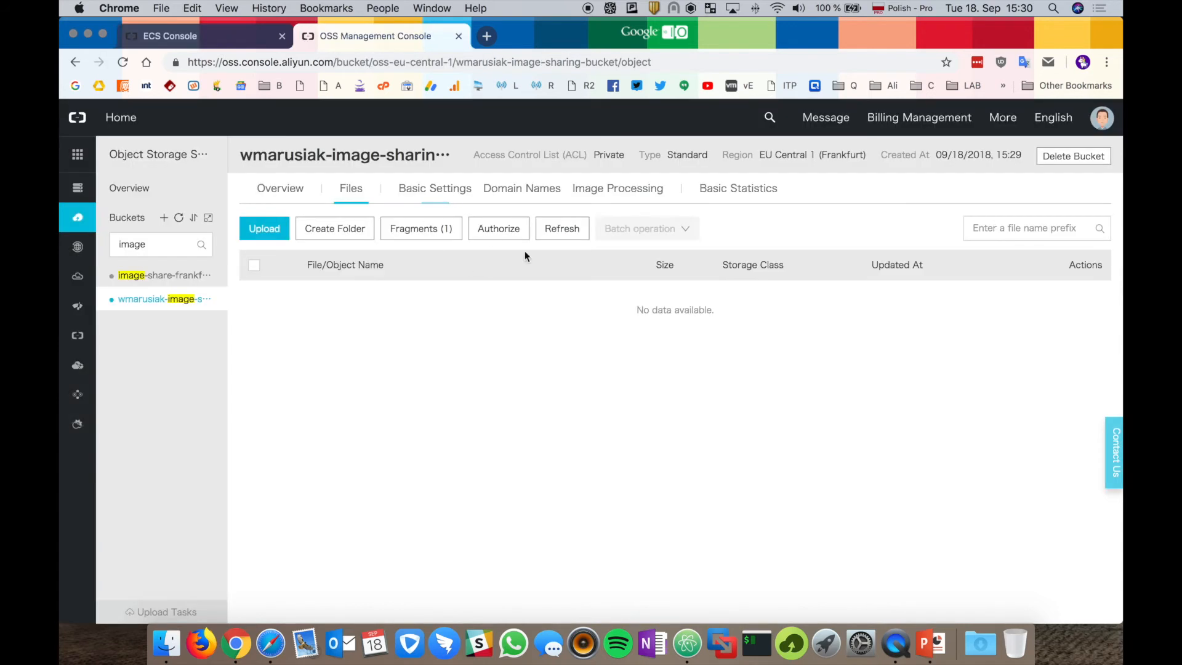
Step: Open wmarusiak-image-sharing-bucket's files, which show no exported files yet
{"action": "left_click", "coordinate": [421, 228]}
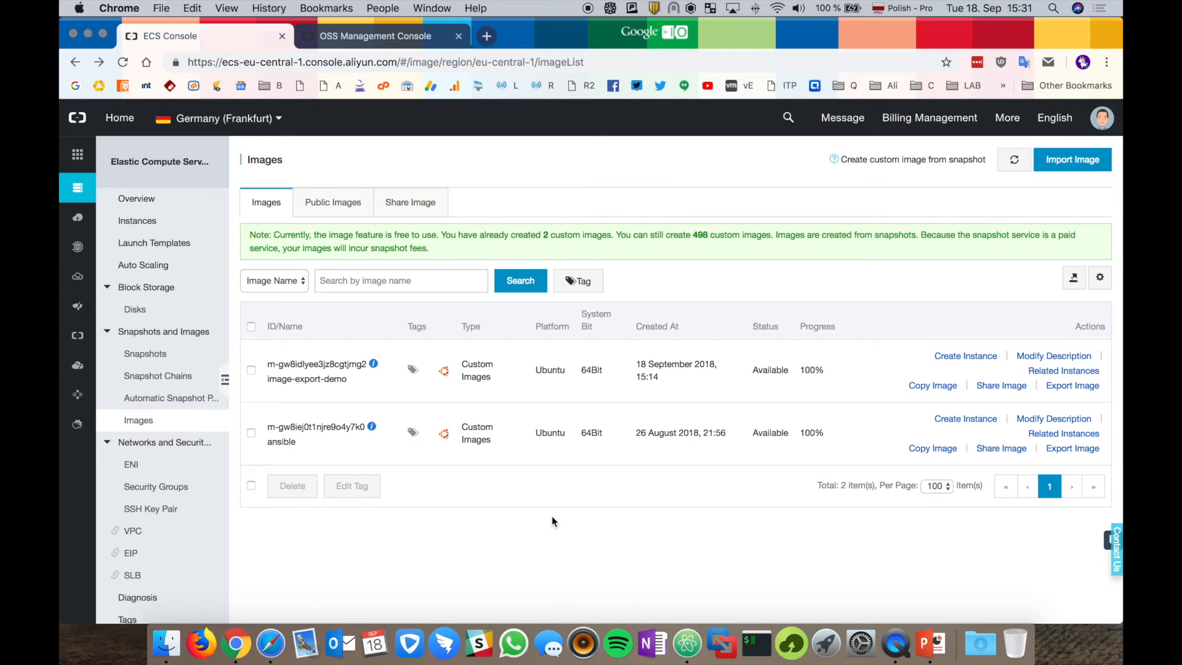
{"action": "mouse_move", "coordinate": [744, 593]}
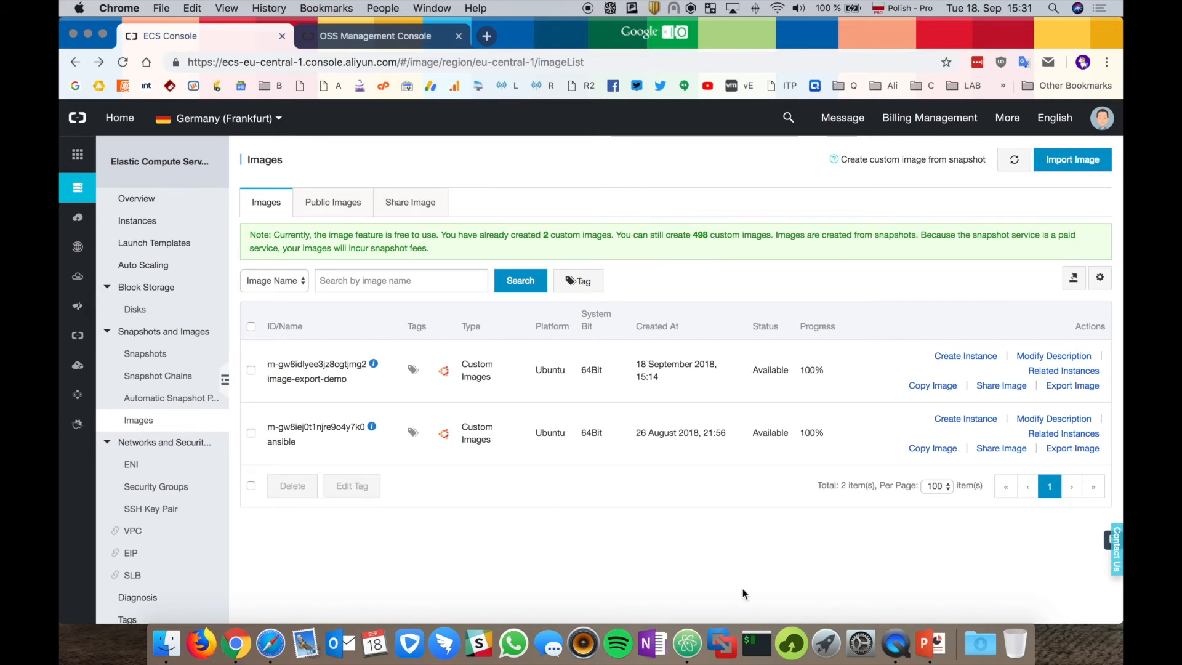
{"action": "mouse_move", "coordinate": [814, 298]}
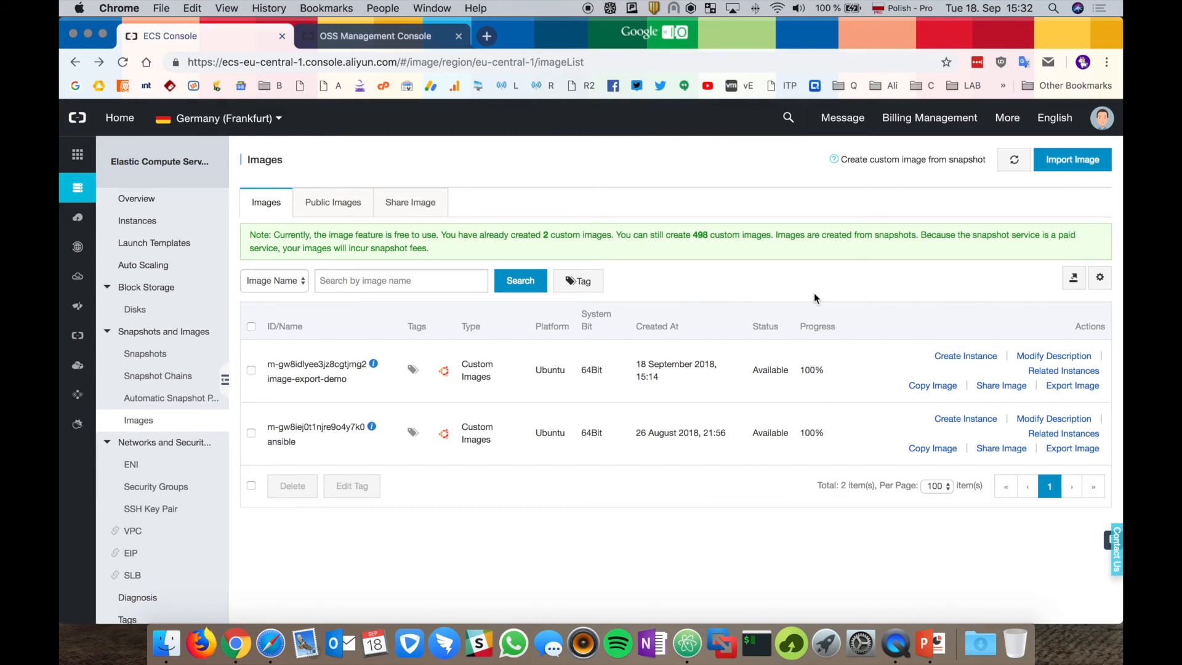
Step: Open the Import Image form and place the cursor in OSS Object Address
{"action": "left_click", "coordinate": [1071, 159]}
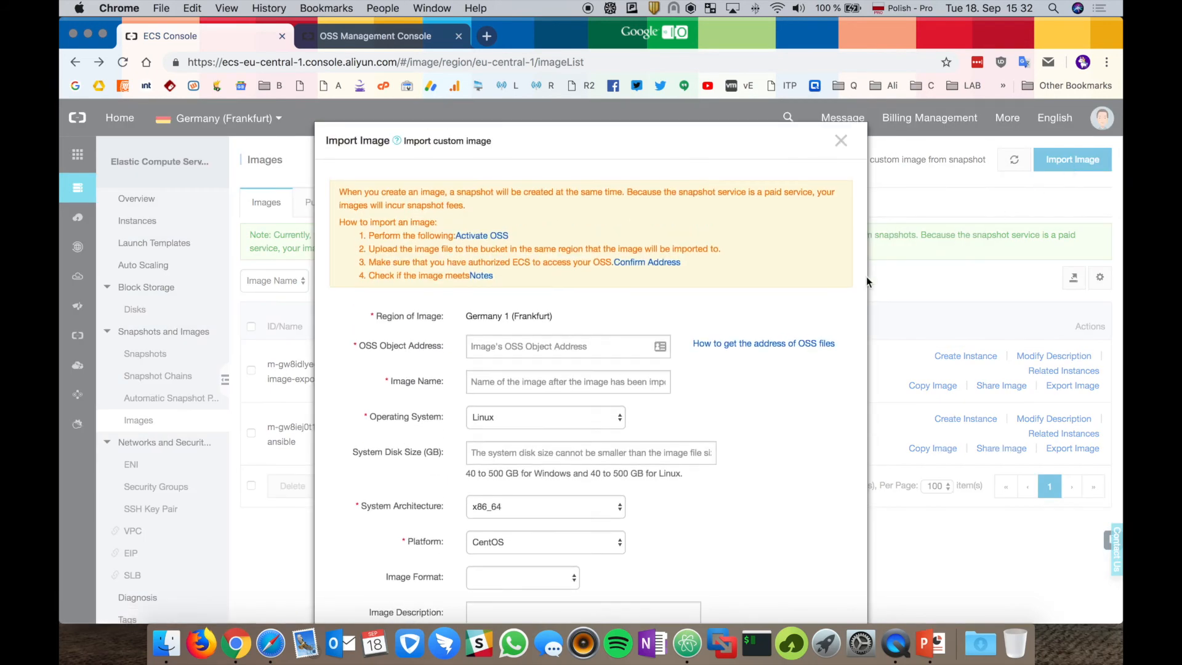
{"action": "left_click", "coordinate": [565, 346]}
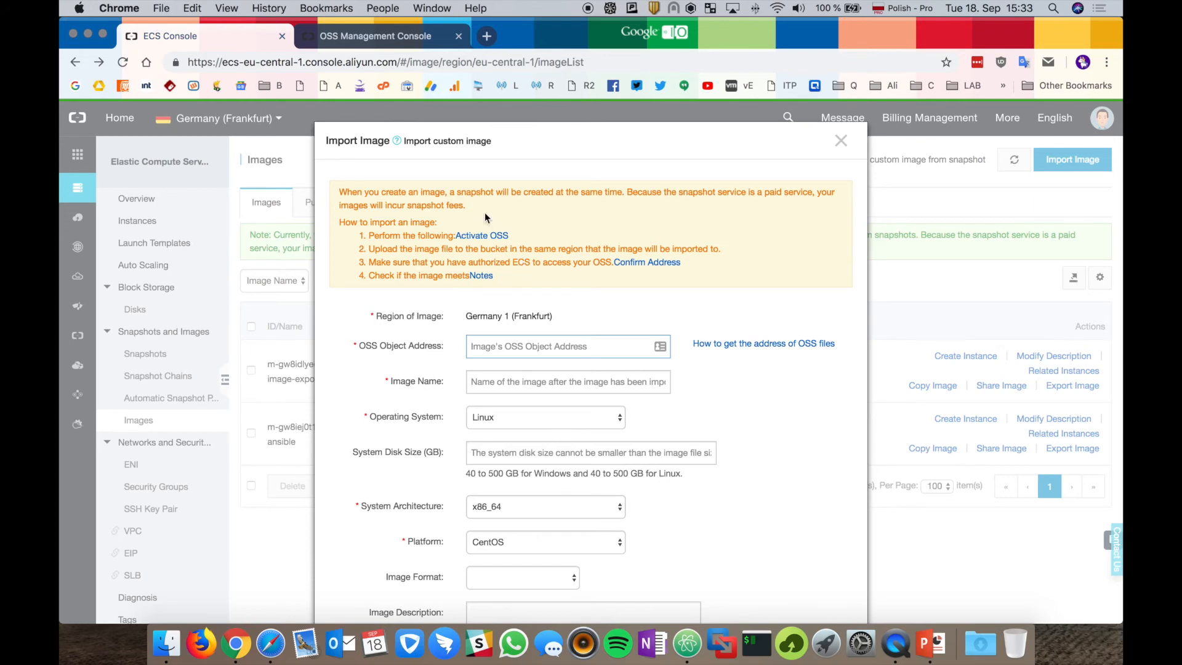
Step: Copy the file URL of the ansible .raw file in bucket image-share-frankfurt
{"action": "left_click", "coordinate": [375, 36]}
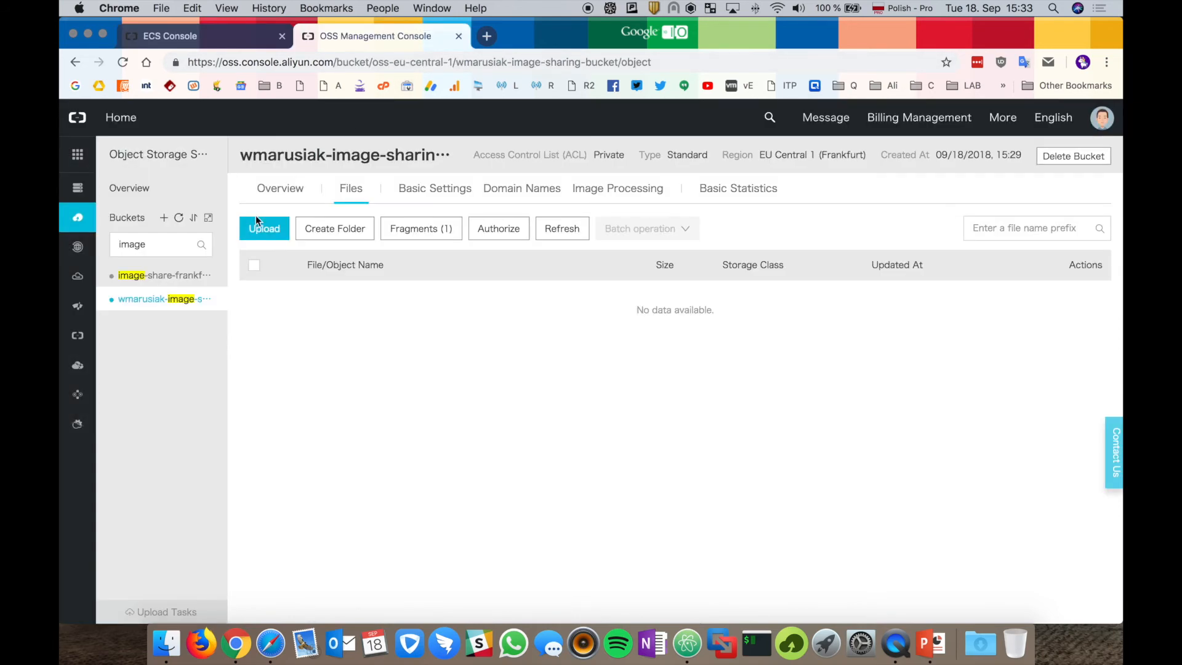
{"action": "left_click", "coordinate": [163, 275]}
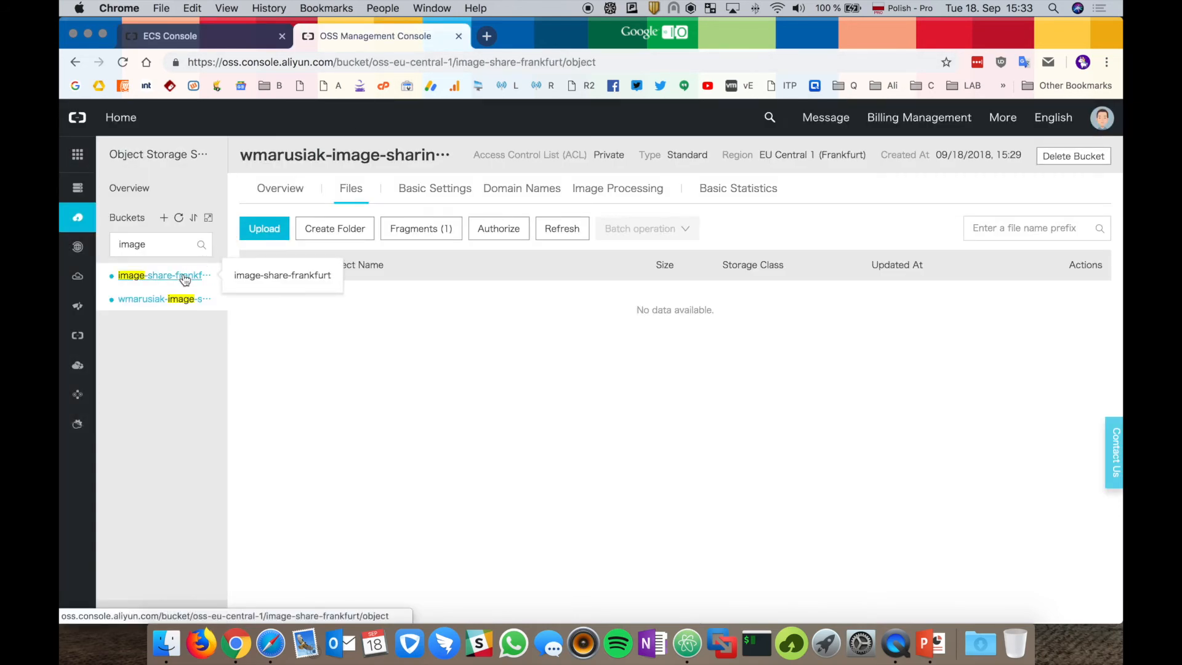
{"action": "left_click", "coordinate": [162, 275]}
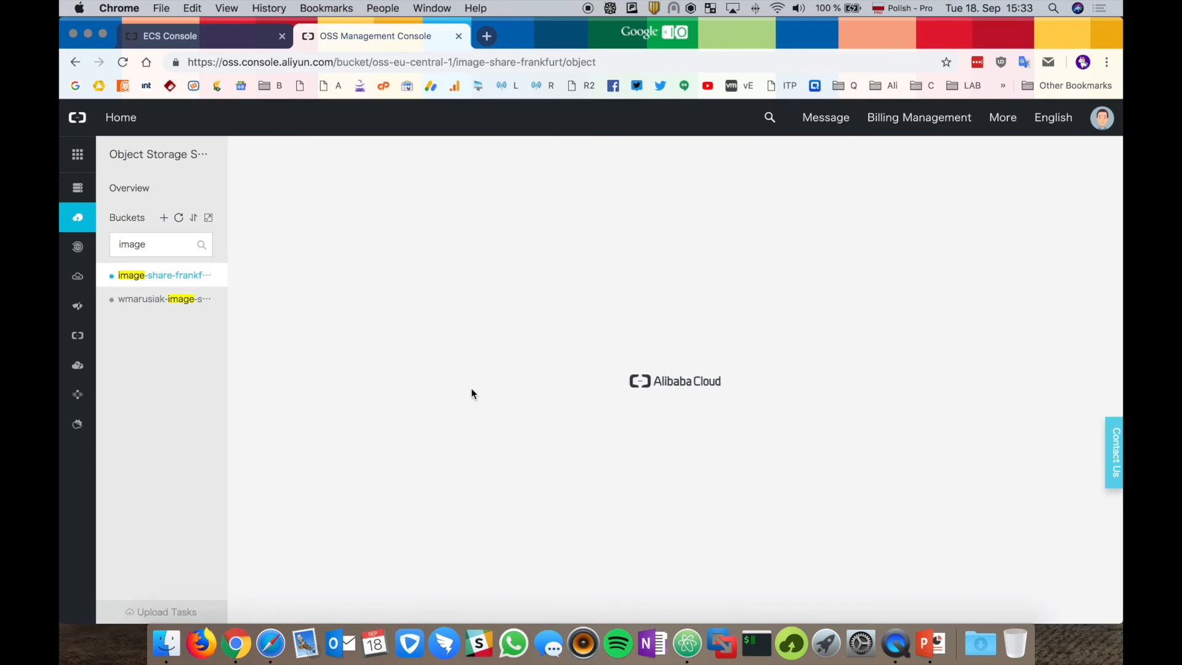
{"action": "left_click", "coordinate": [164, 275]}
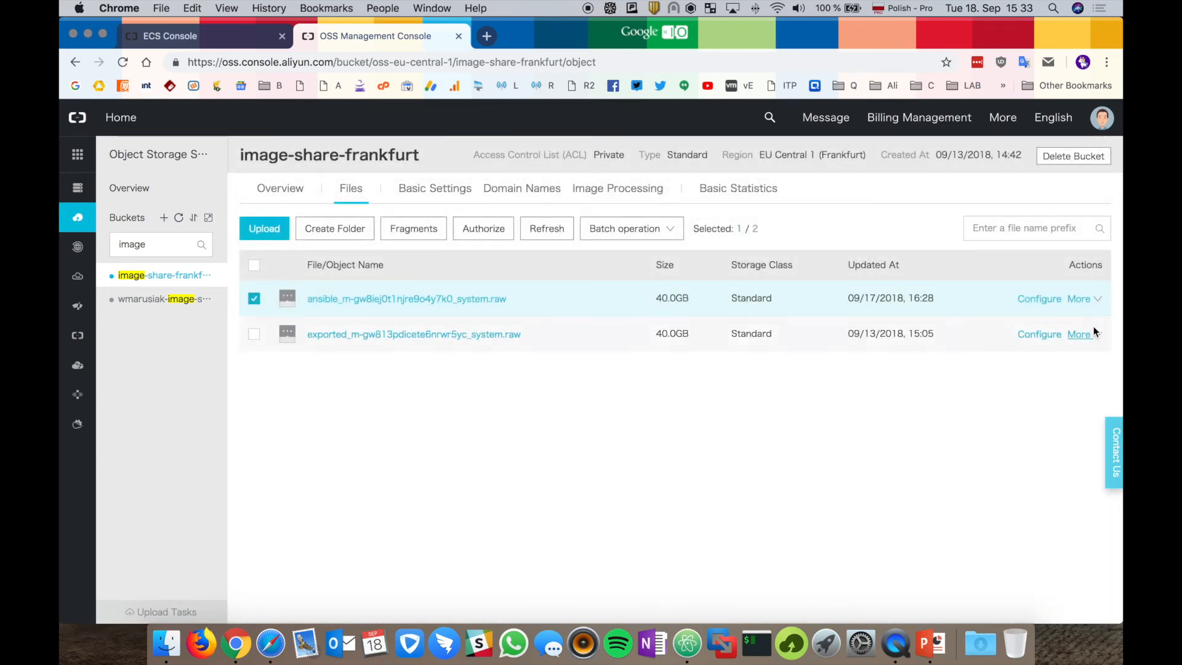
{"action": "left_click", "coordinate": [1078, 299]}
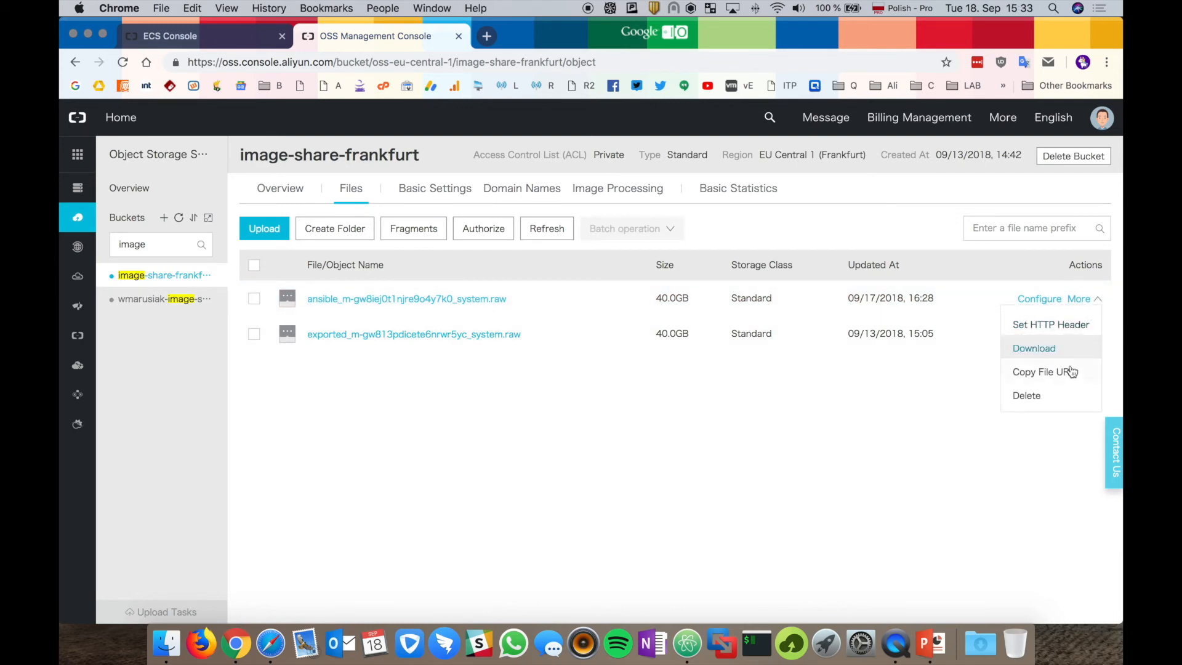
{"action": "left_click", "coordinate": [1044, 372]}
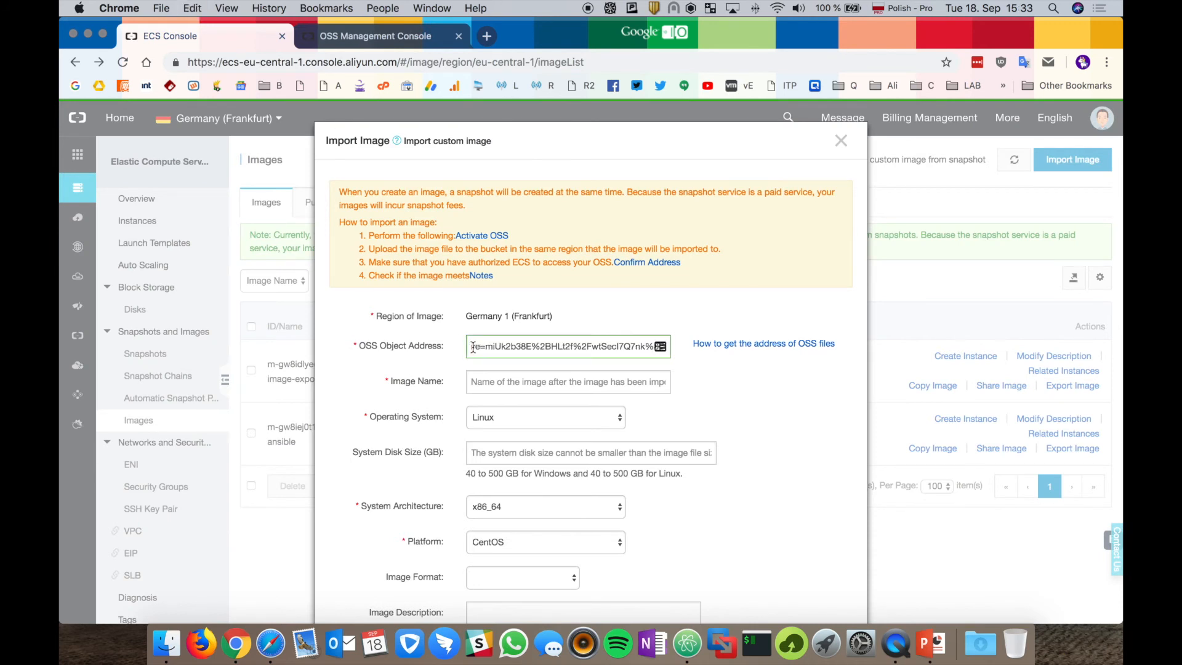
Step: Check the pasted OSS address and name the image import-export-demo-image-from-oss
{"action": "left_click", "coordinate": [567, 382]}
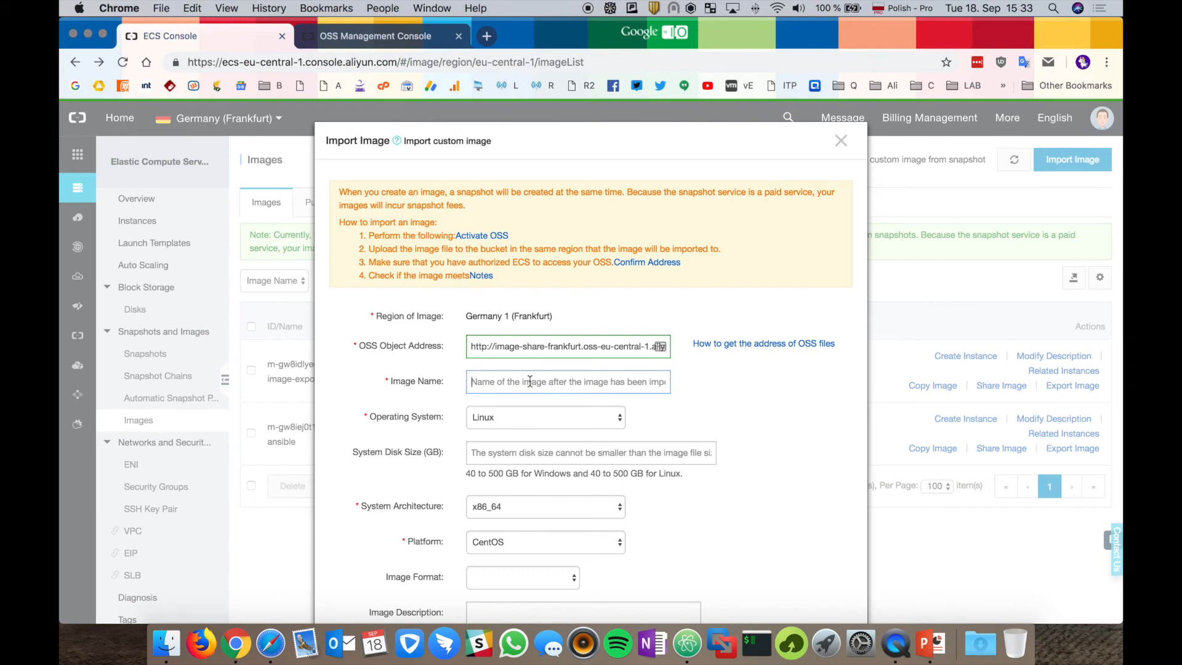
{"action": "left_click", "coordinate": [567, 381]}
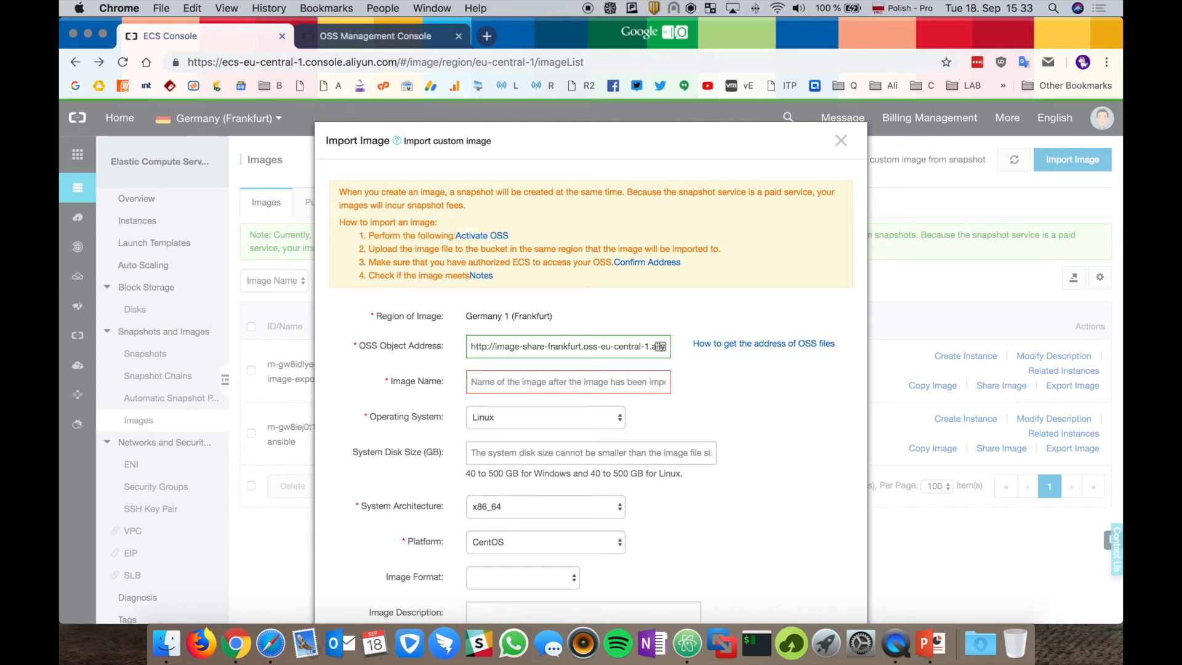
{"action": "type", "text": "impor"}
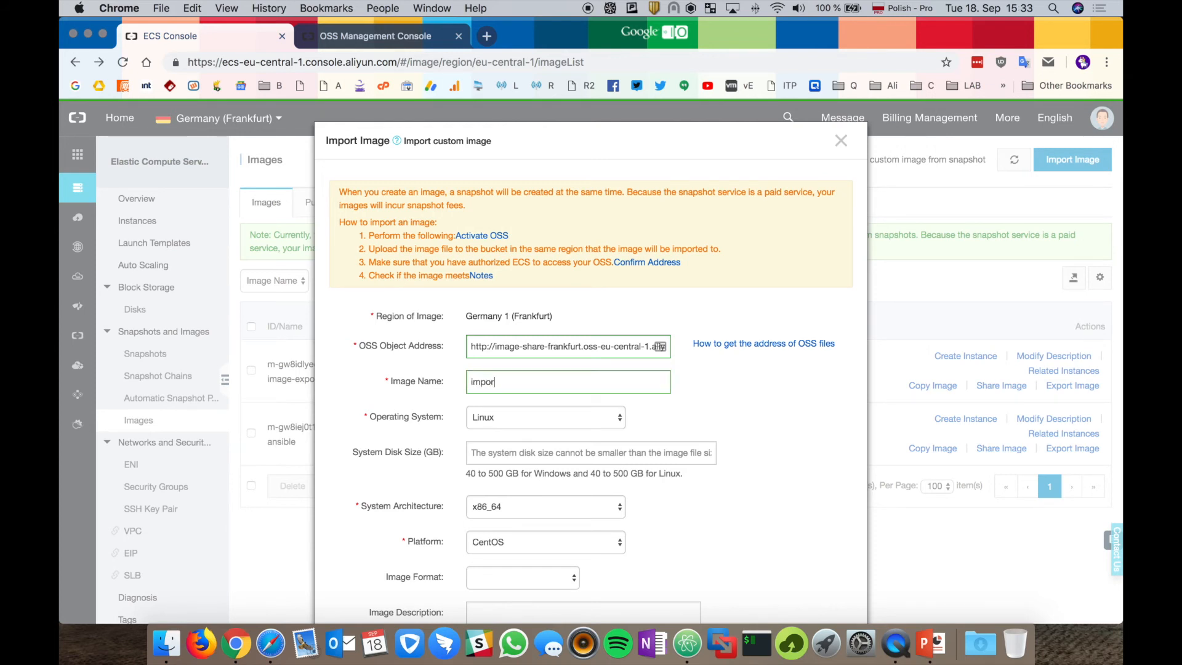
{"action": "type", "text": "t-export-demo-i"}
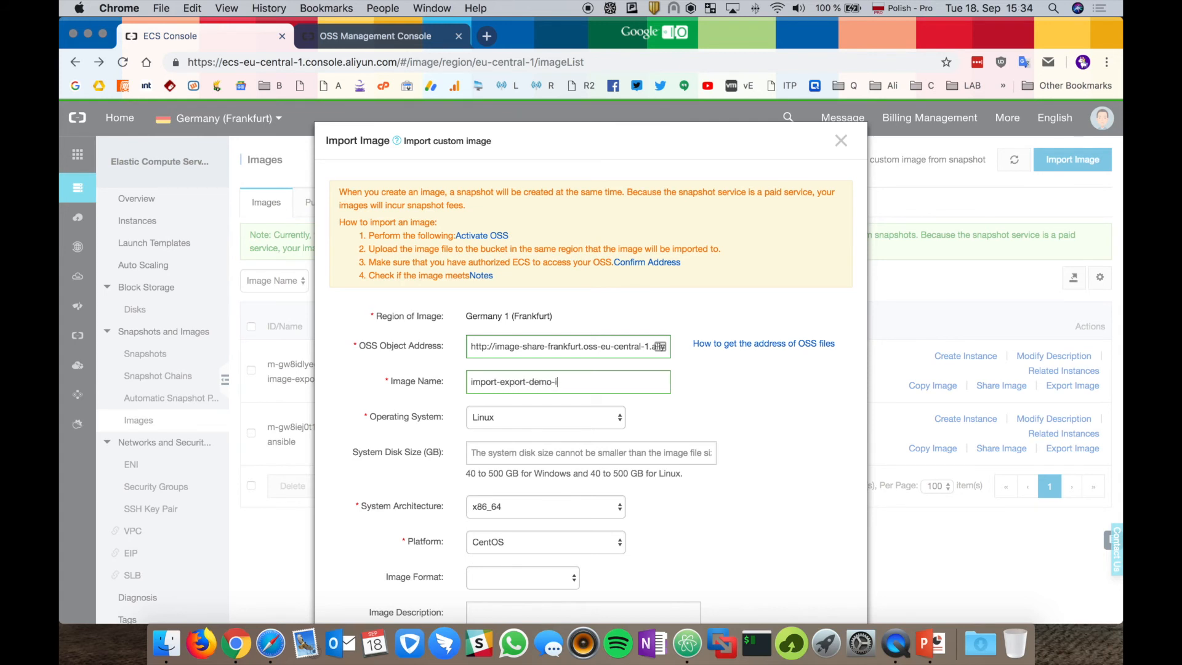
{"action": "type", "text": "mage-"}
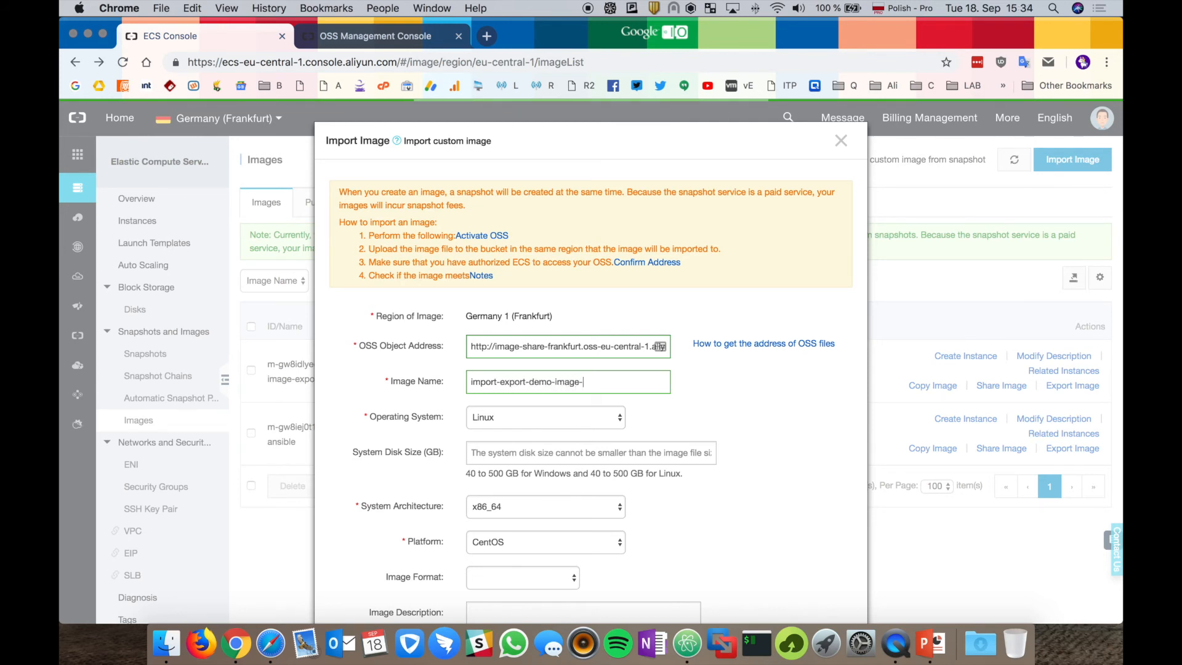
{"action": "type", "text": "from-oss"}
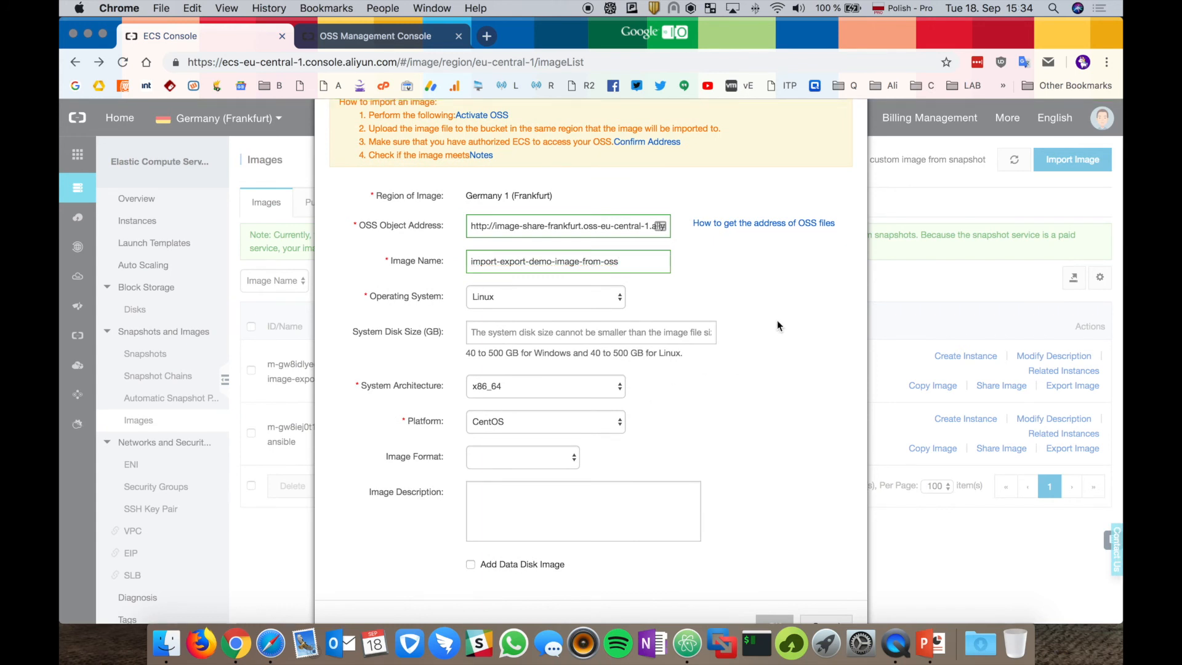
{"action": "mouse_move", "coordinate": [594, 443]}
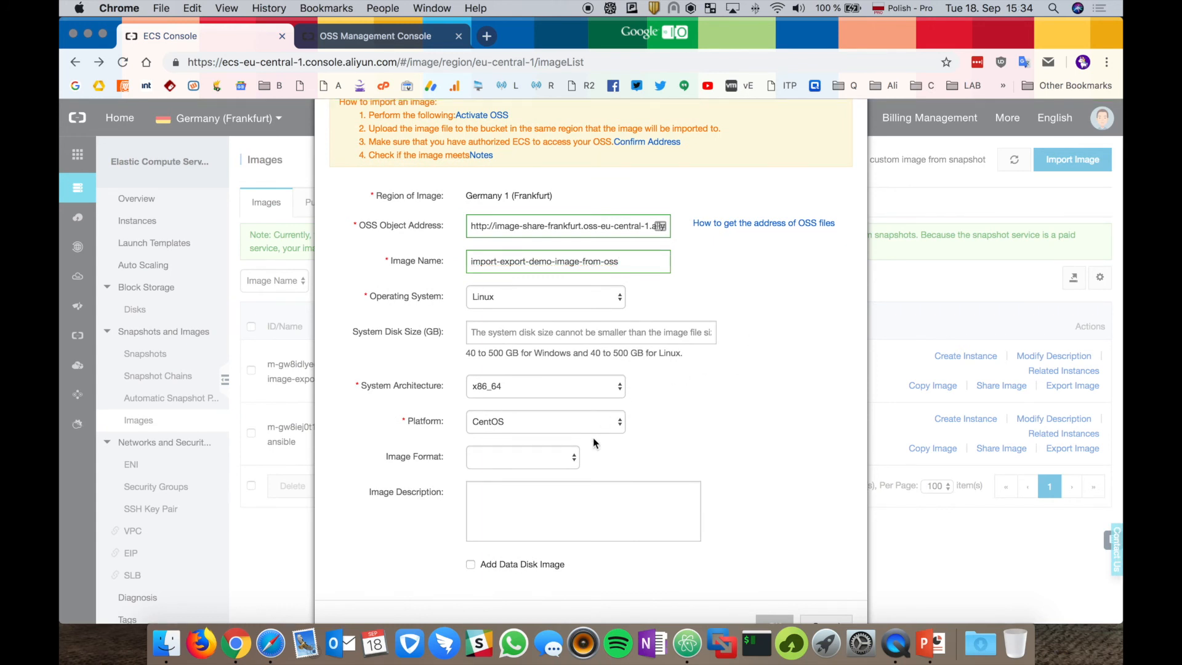
{"action": "left_click", "coordinate": [522, 456]}
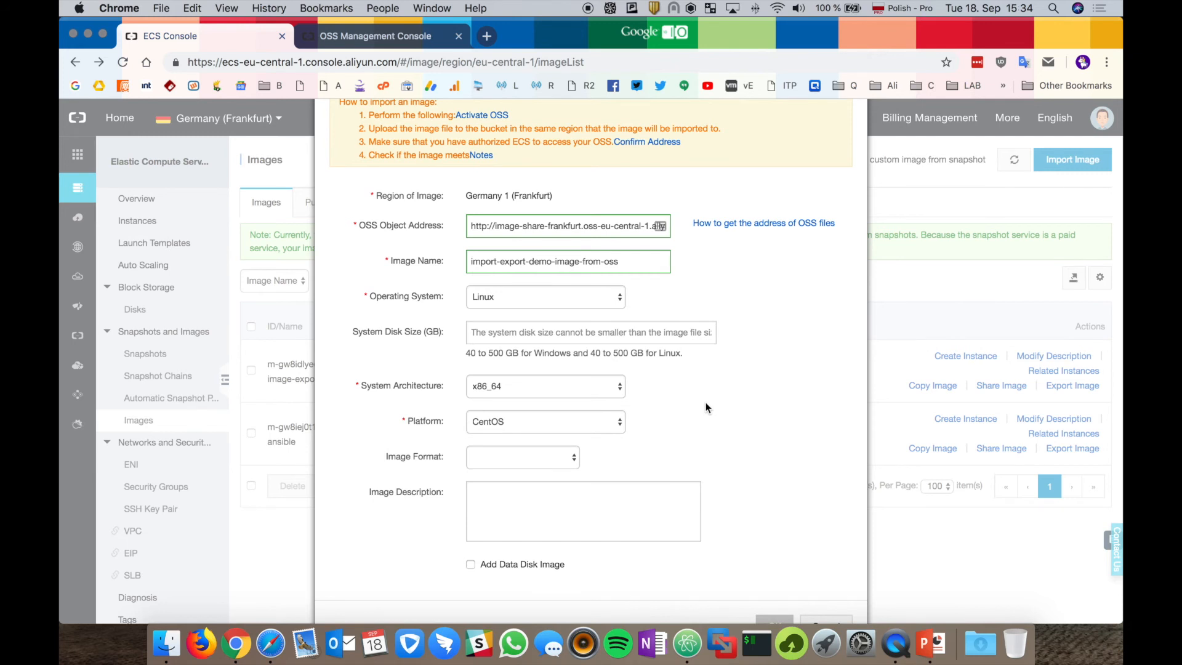
{"action": "left_click", "coordinate": [543, 421]}
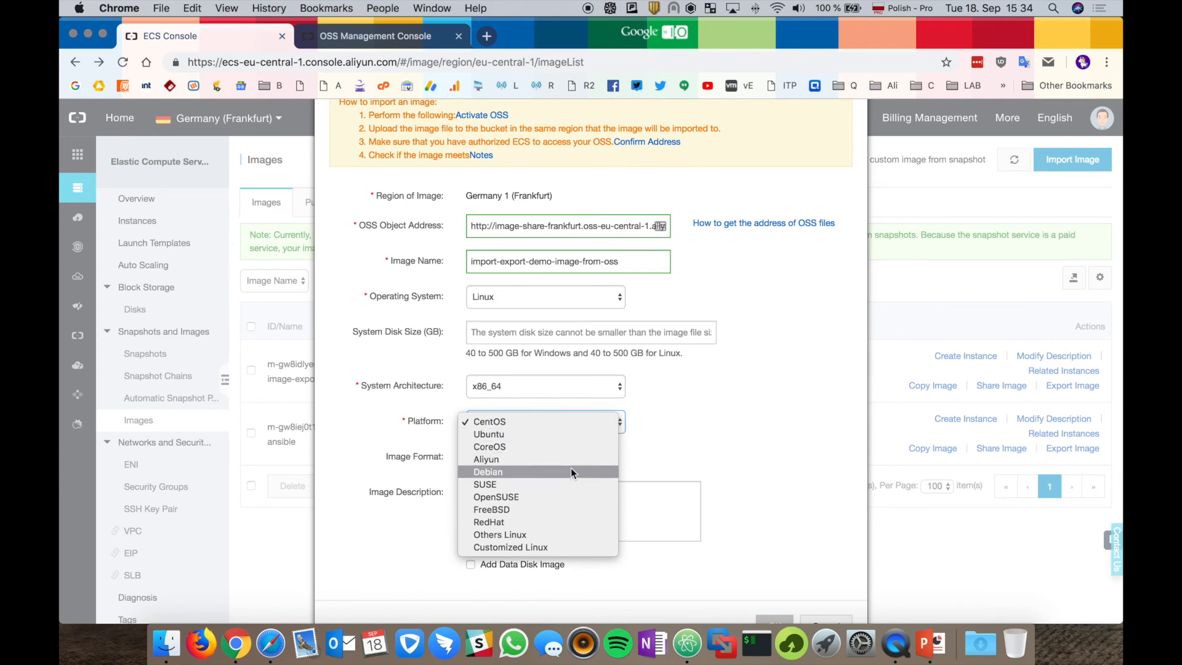
{"action": "mouse_move", "coordinate": [678, 466]}
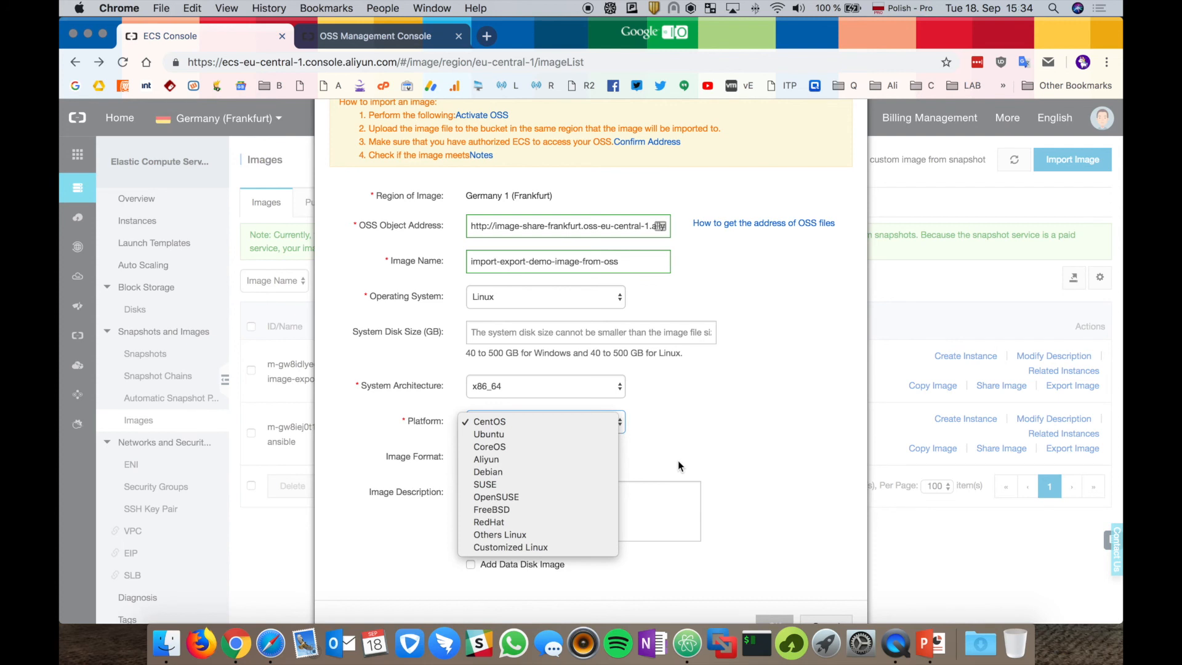
{"action": "left_click", "coordinate": [489, 421]}
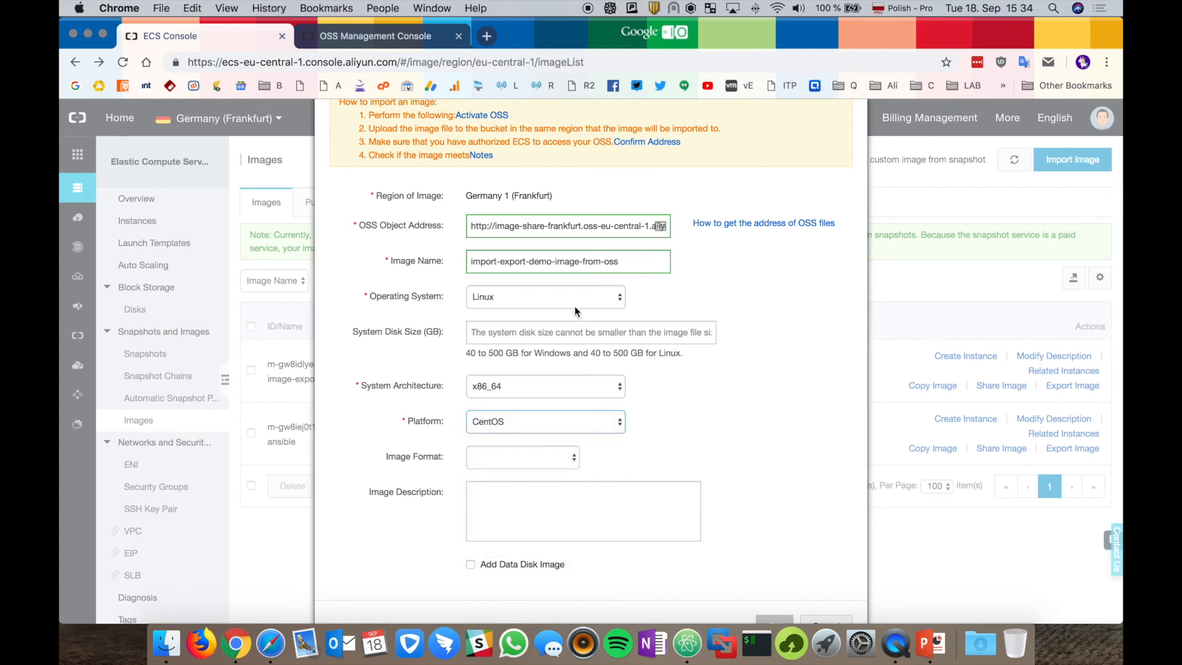
{"action": "left_click", "coordinate": [544, 296]}
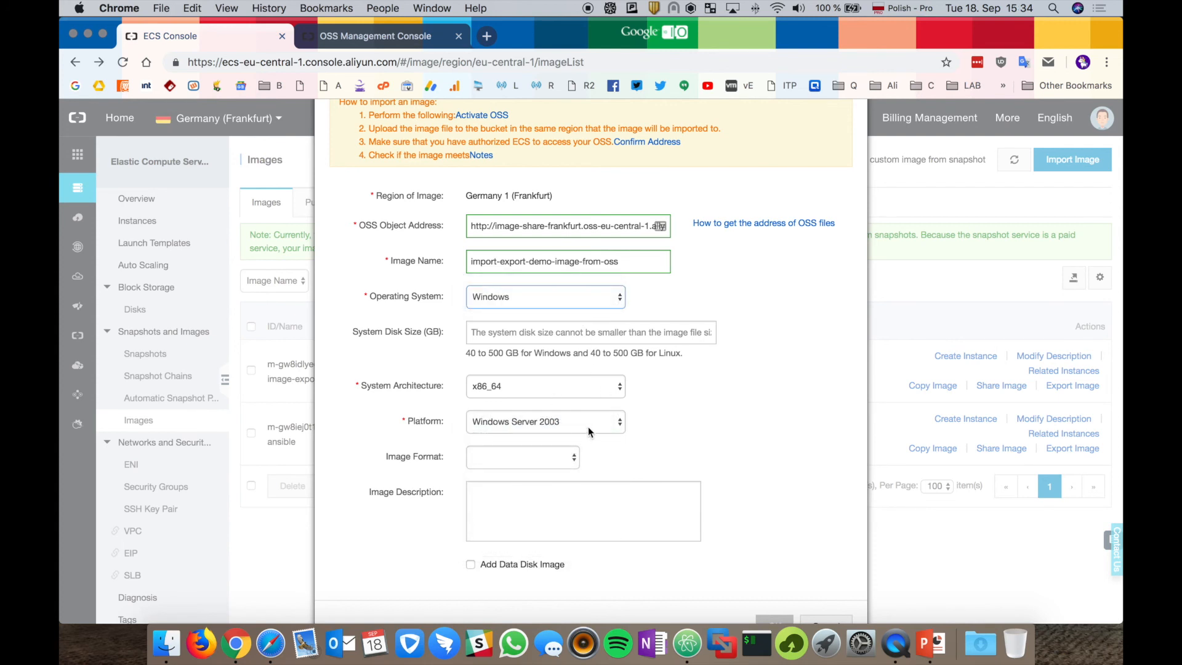
{"action": "left_click", "coordinate": [544, 421]}
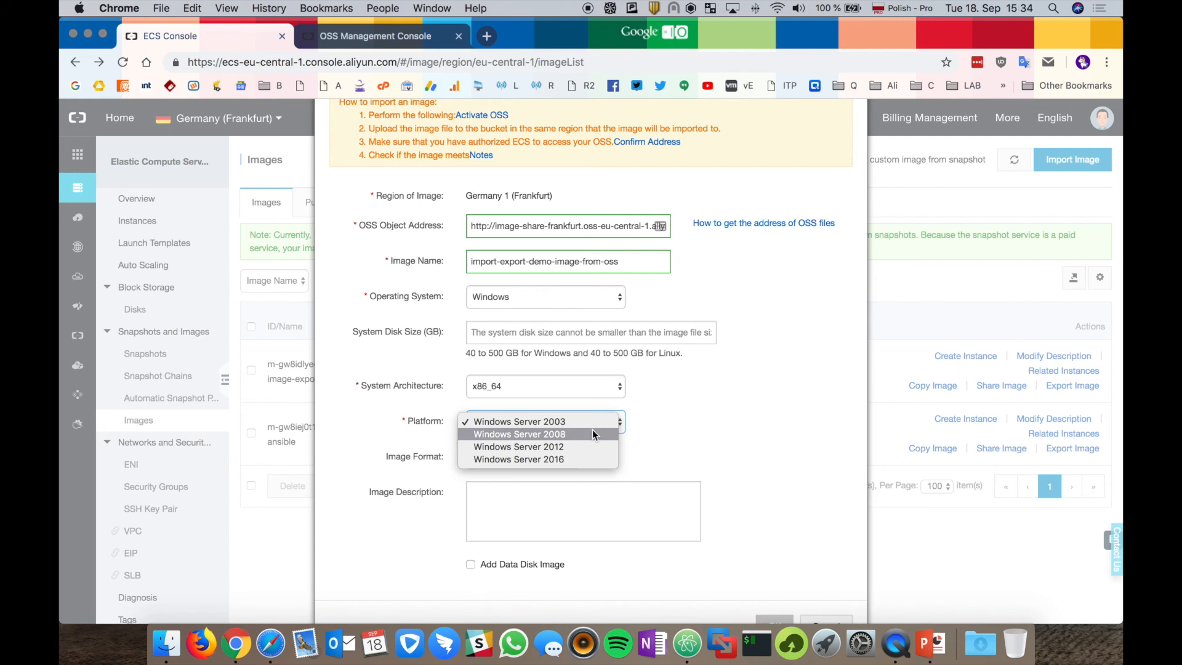
{"action": "left_click", "coordinate": [544, 296]}
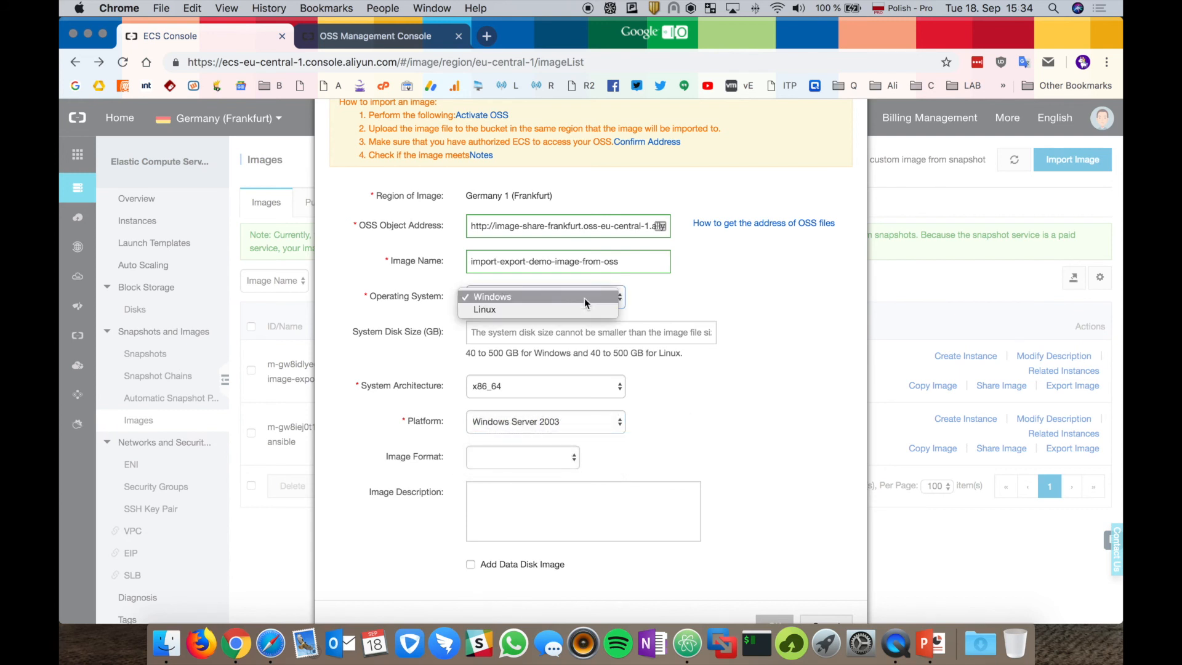
{"action": "left_click", "coordinate": [484, 309]}
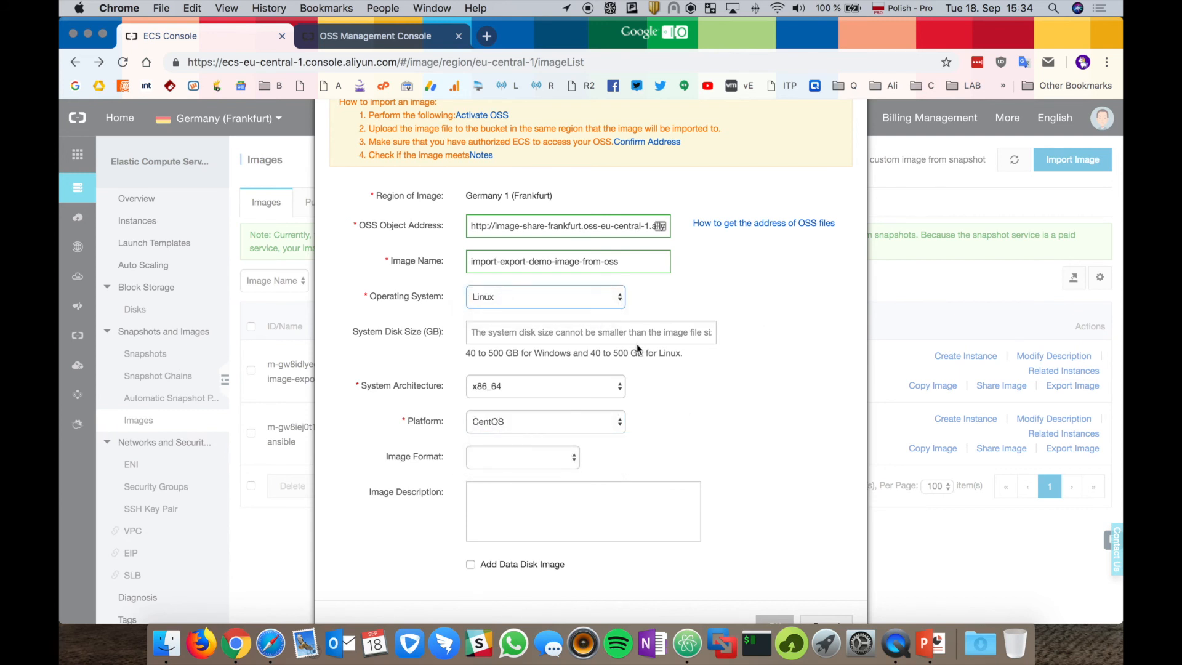
{"action": "left_click", "coordinate": [590, 331]}
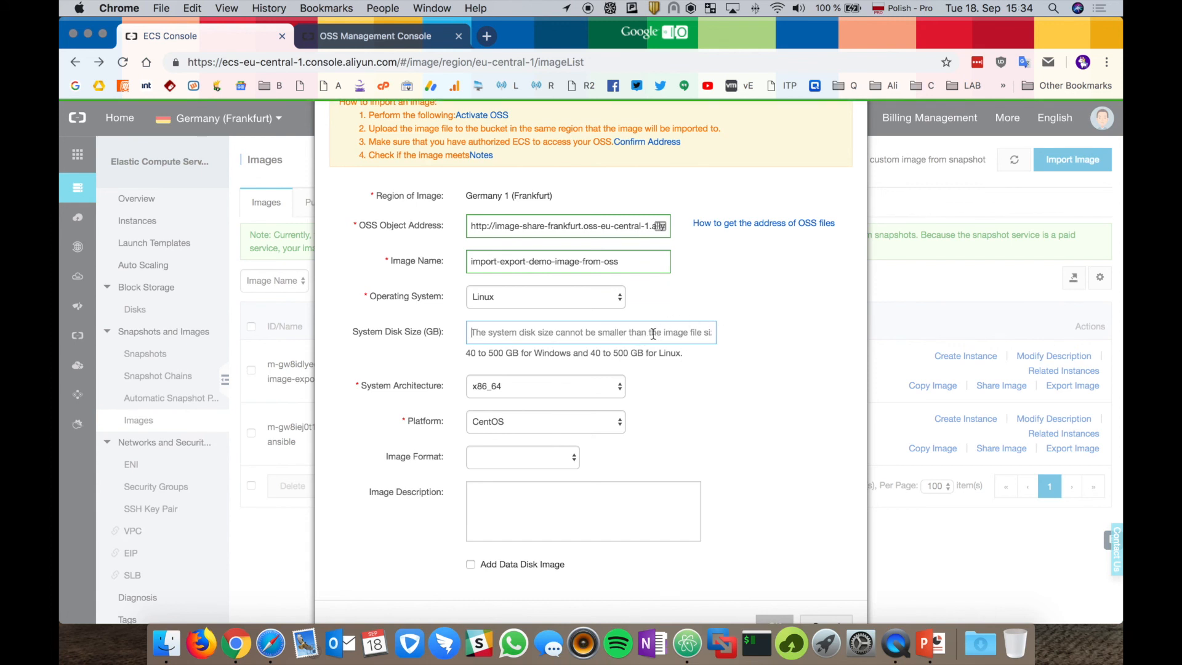
Step: Submit the import with a 40 GB system disk, Ubuntu platform and RAW format
{"action": "type", "text": "40"}
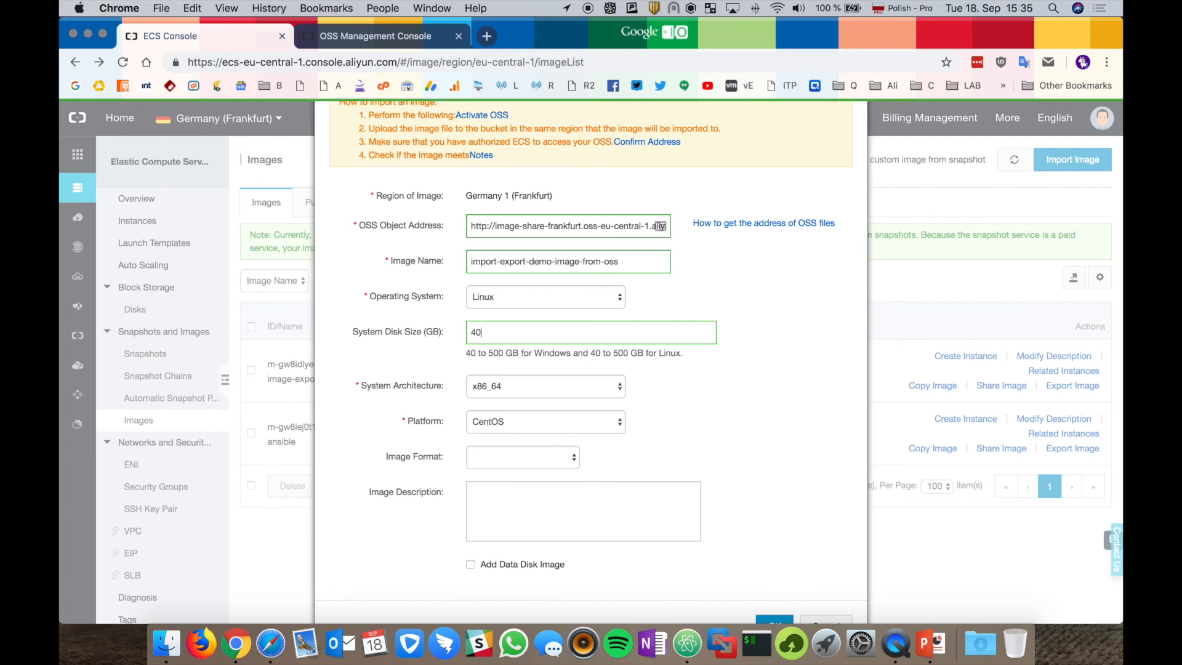
{"action": "left_click", "coordinate": [543, 421]}
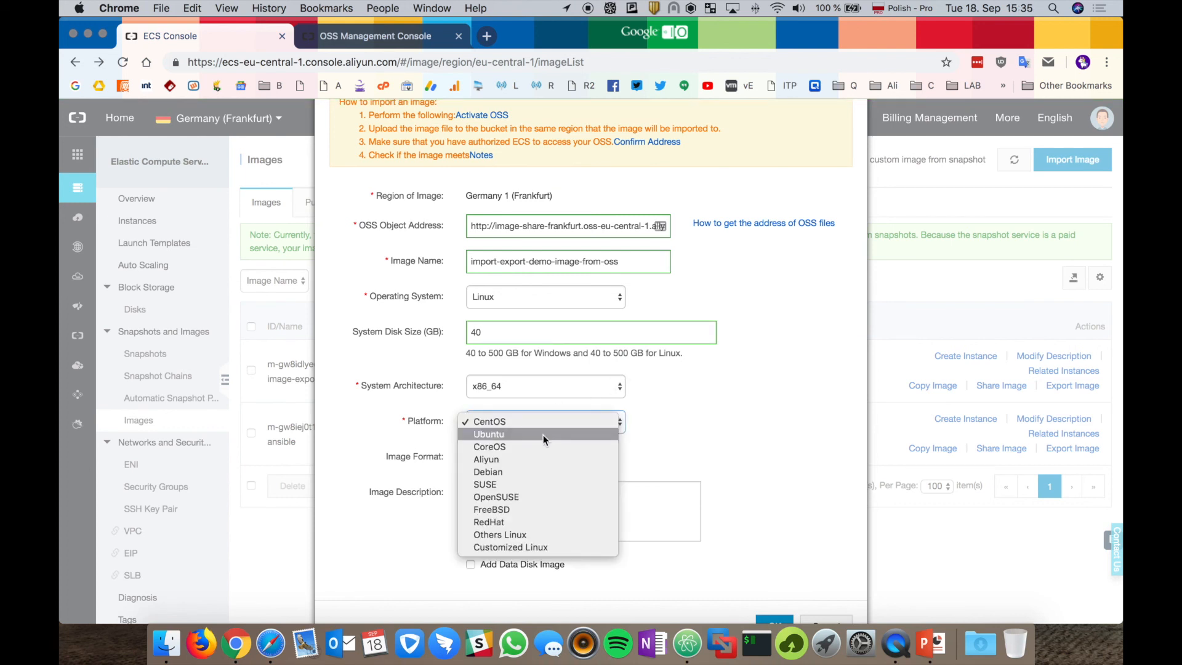
{"action": "left_click", "coordinate": [488, 434]}
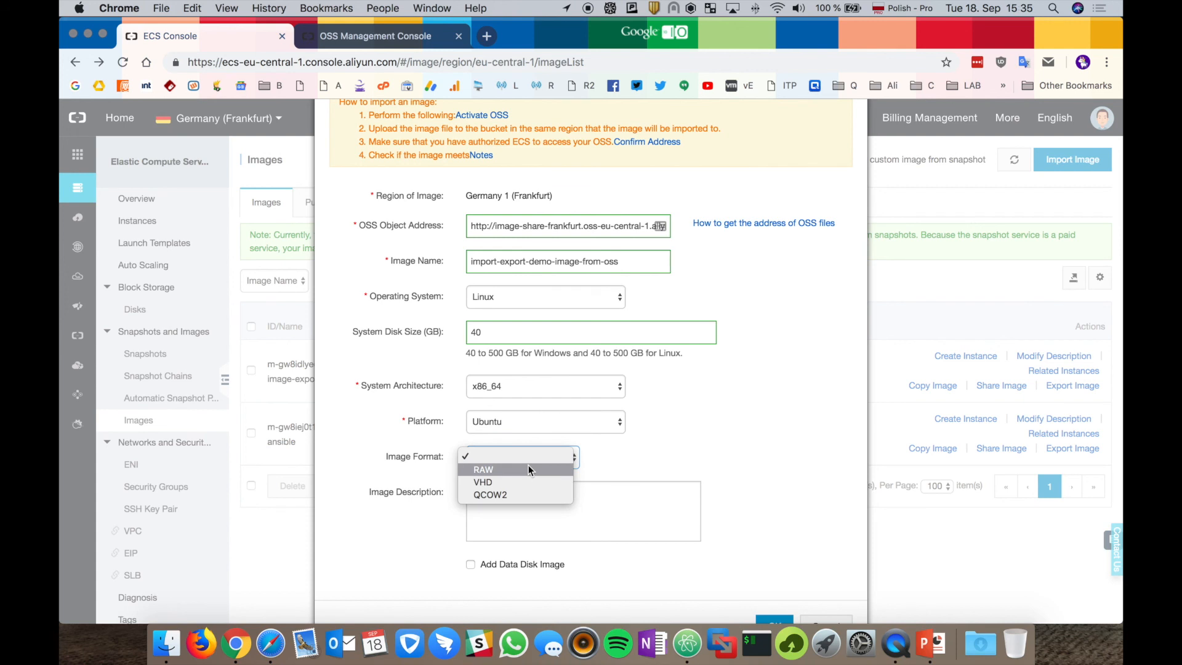
{"action": "left_click", "coordinate": [482, 469]}
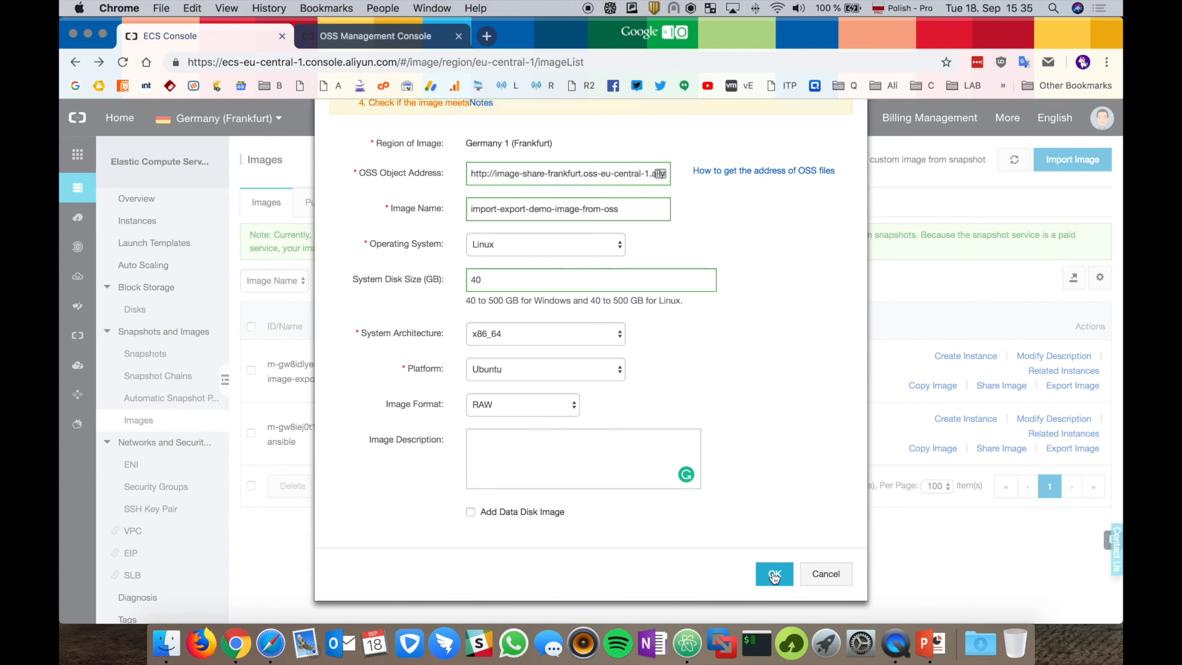
{"action": "left_click", "coordinate": [773, 574]}
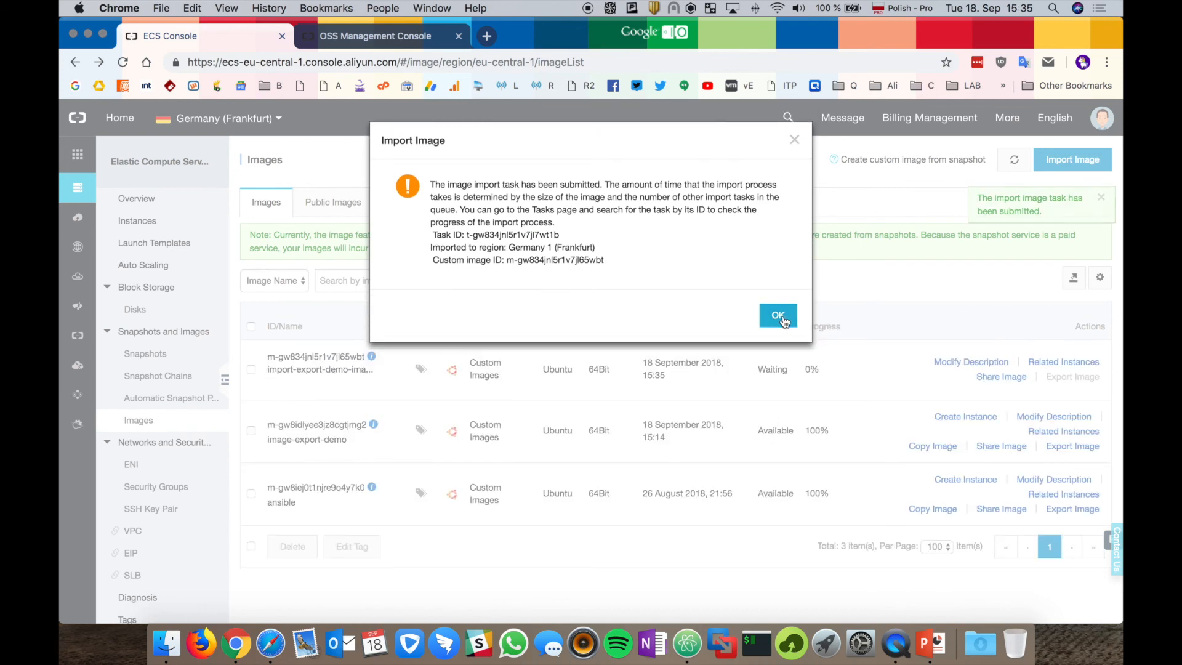
Step: Dismiss the import notice and refresh wmarusiak-image-sharing-bucket to show the exported .raw file
{"action": "left_click", "coordinate": [778, 315]}
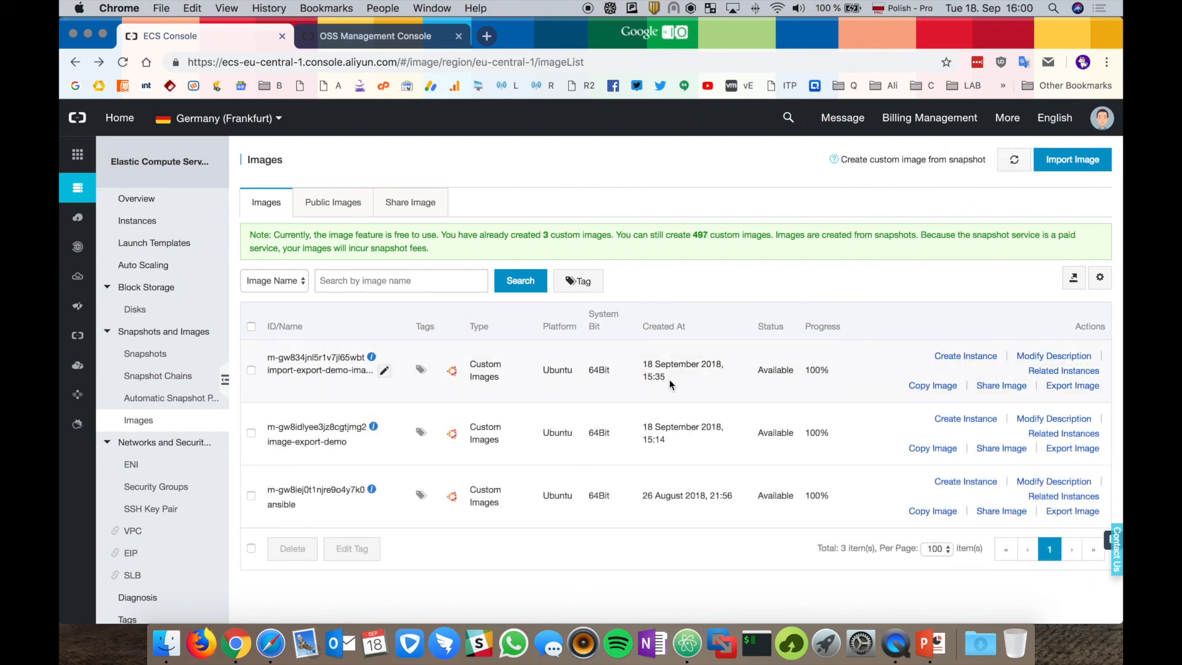
{"action": "mouse_move", "coordinate": [449, 92]}
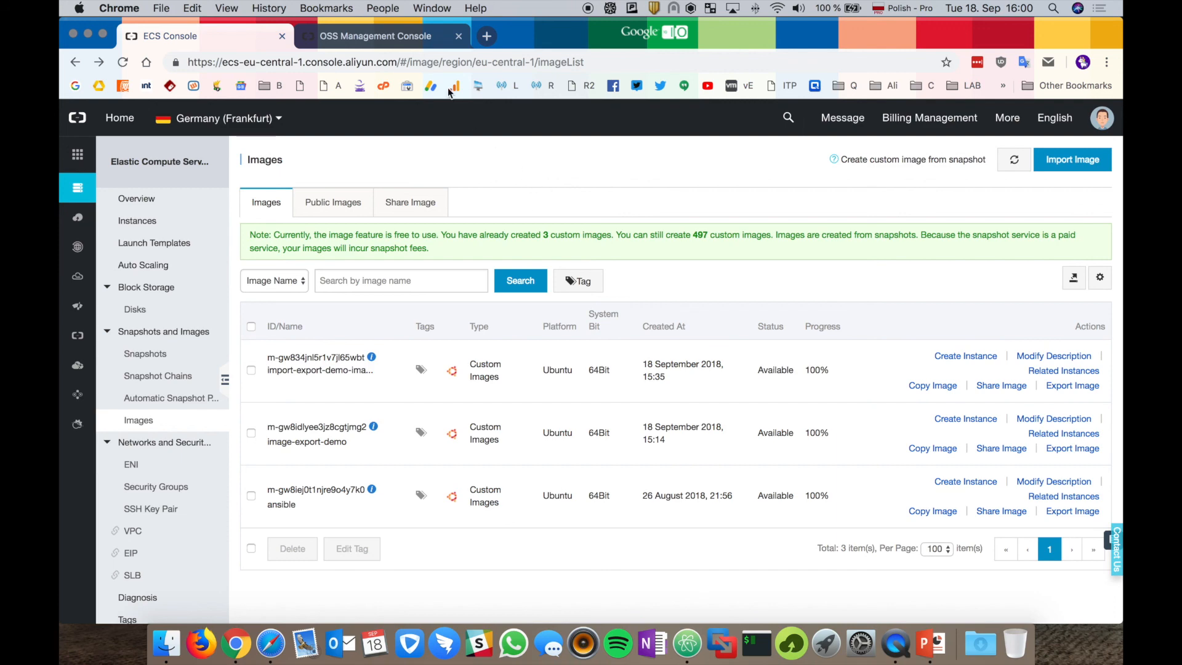
{"action": "left_click", "coordinate": [376, 36]}
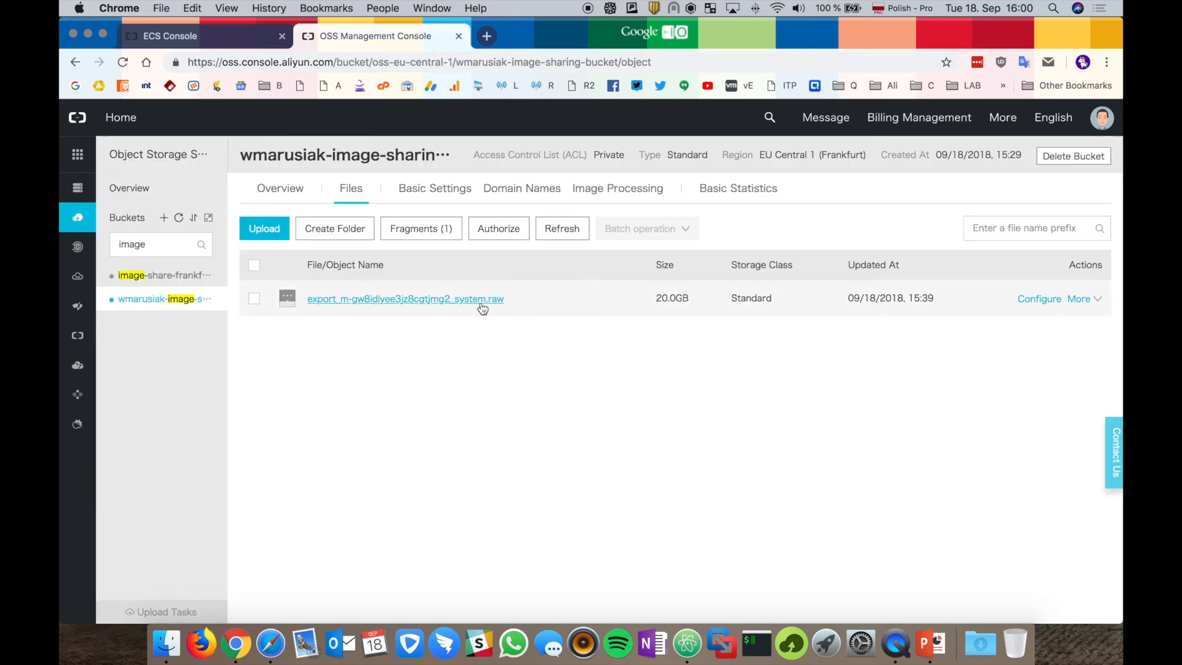
{"action": "left_click", "coordinate": [640, 228]}
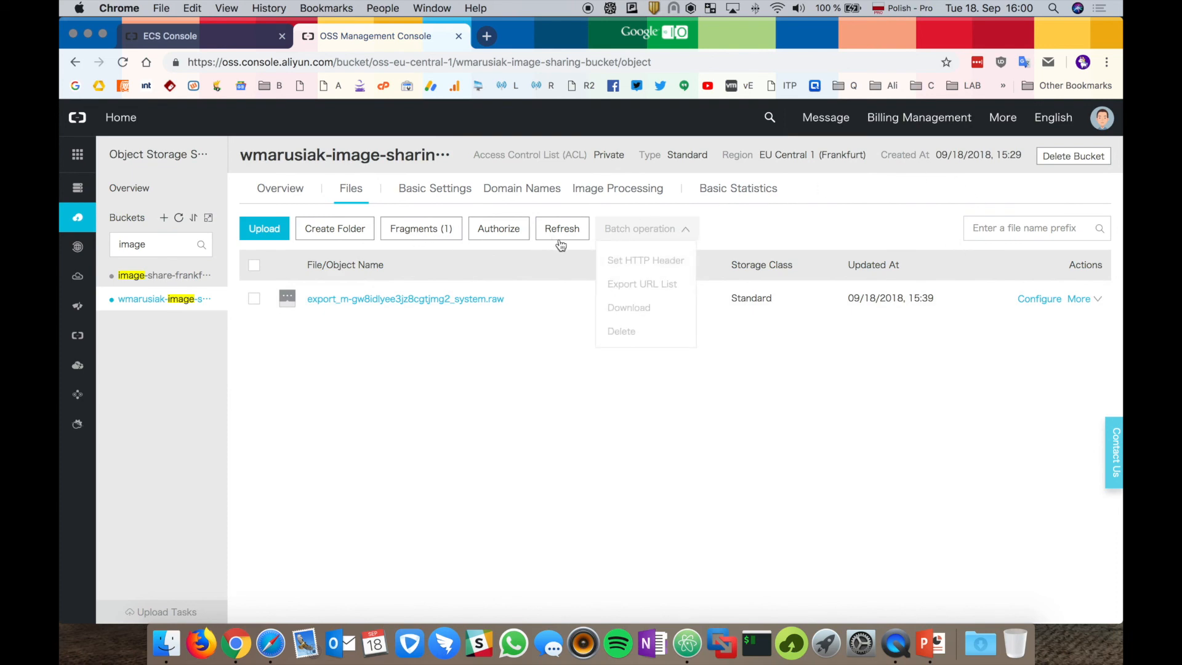